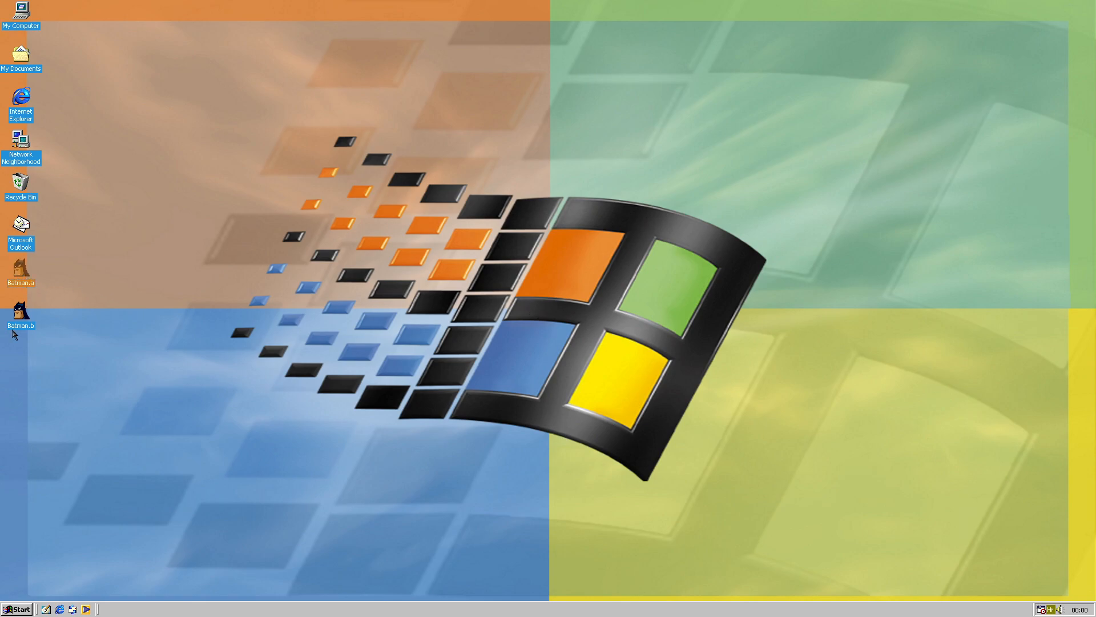
Browse from My Computer into C:\BACKUP and view the AUTOEXEC and CONFIG.SYS backup details
double_click(19, 12)
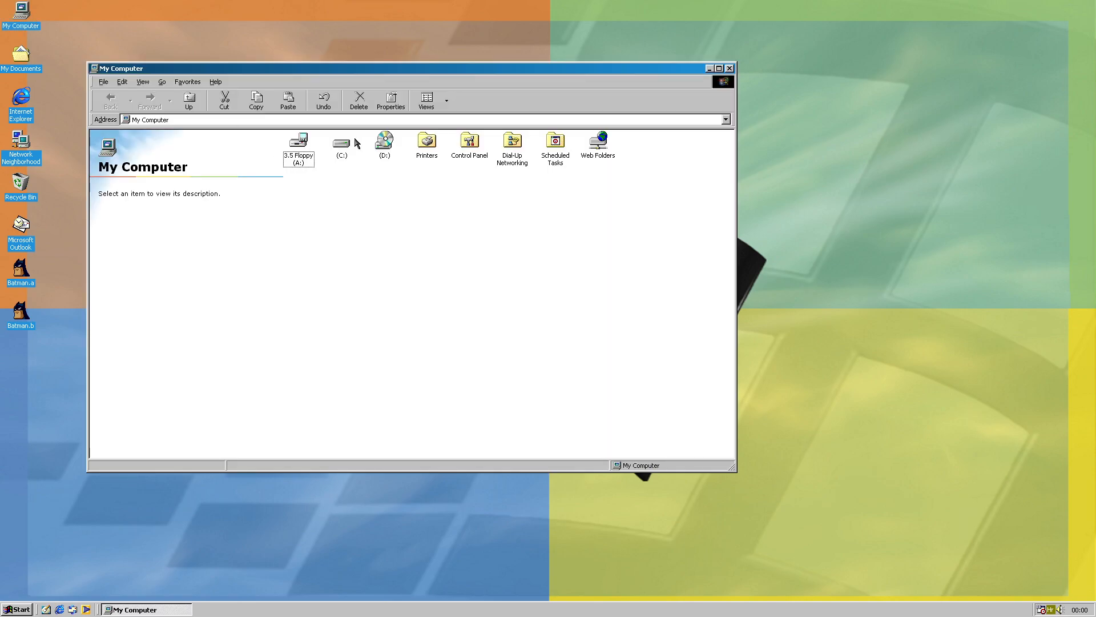
double_click(341, 140)
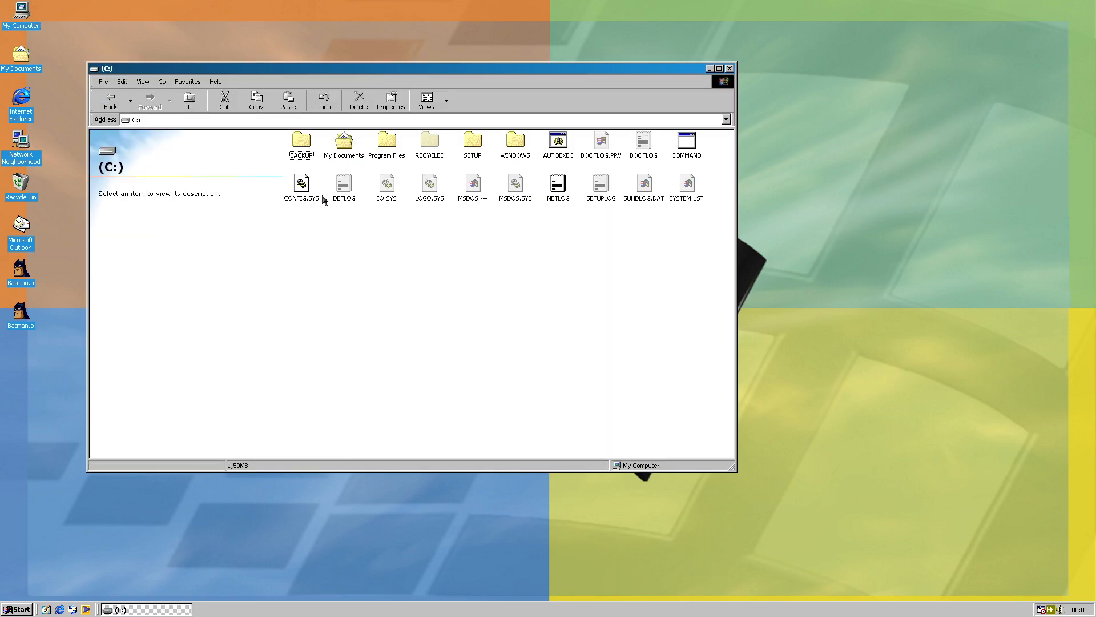
double_click(301, 142)
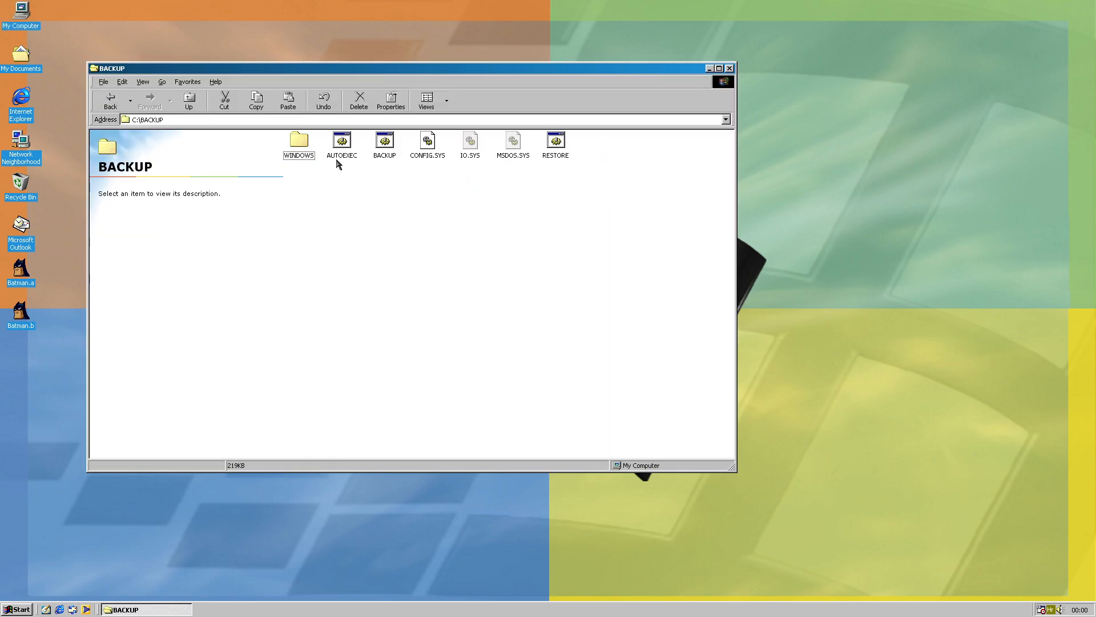
left_click(342, 139)
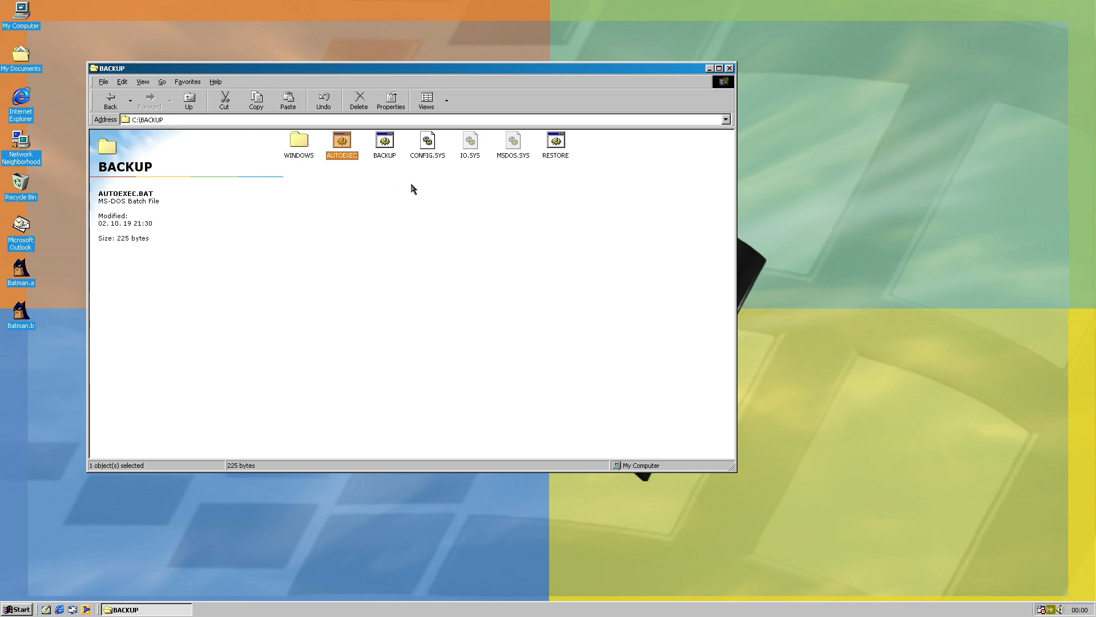
left_click(427, 141)
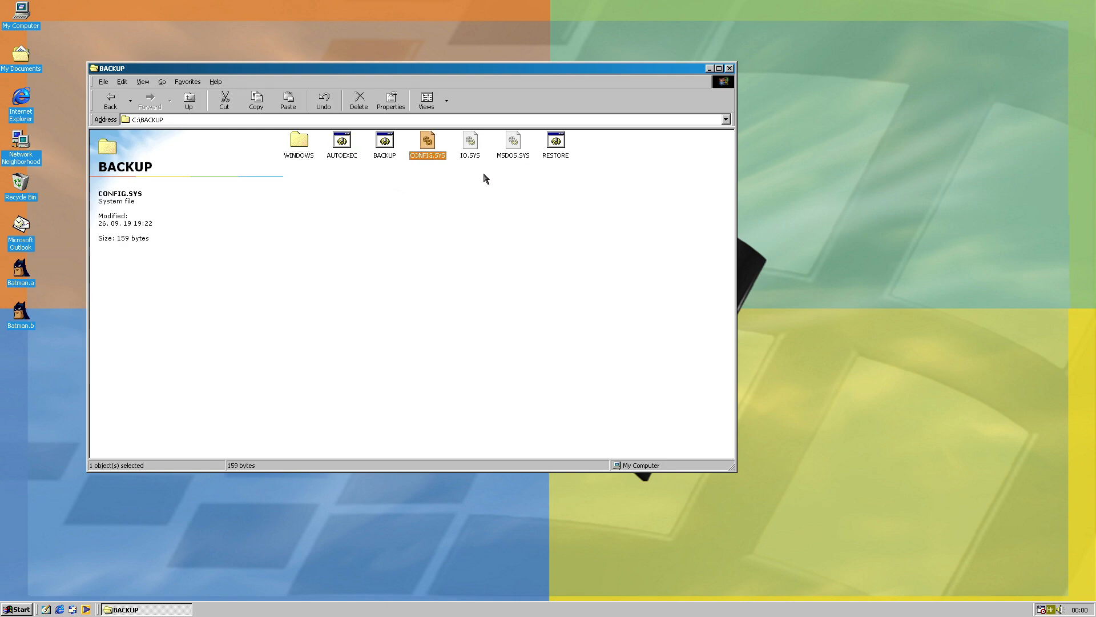
Inspect HIMEM.SYS in BACKUP\WINDOWS, then return through BACKUP to the C: drive root
double_click(298, 141)
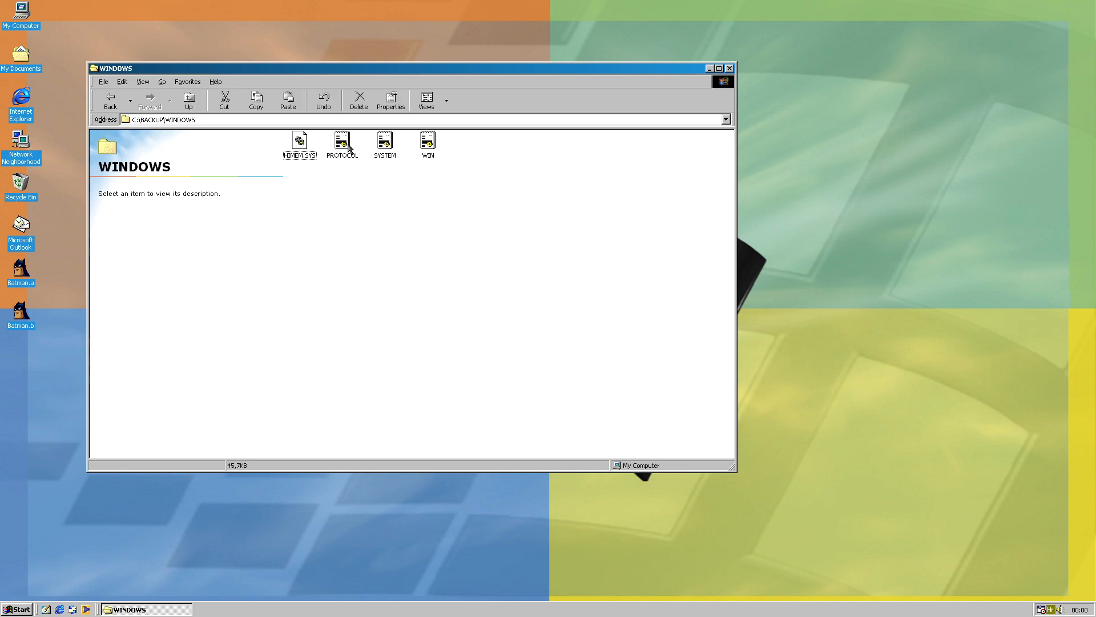
left_click(384, 141)
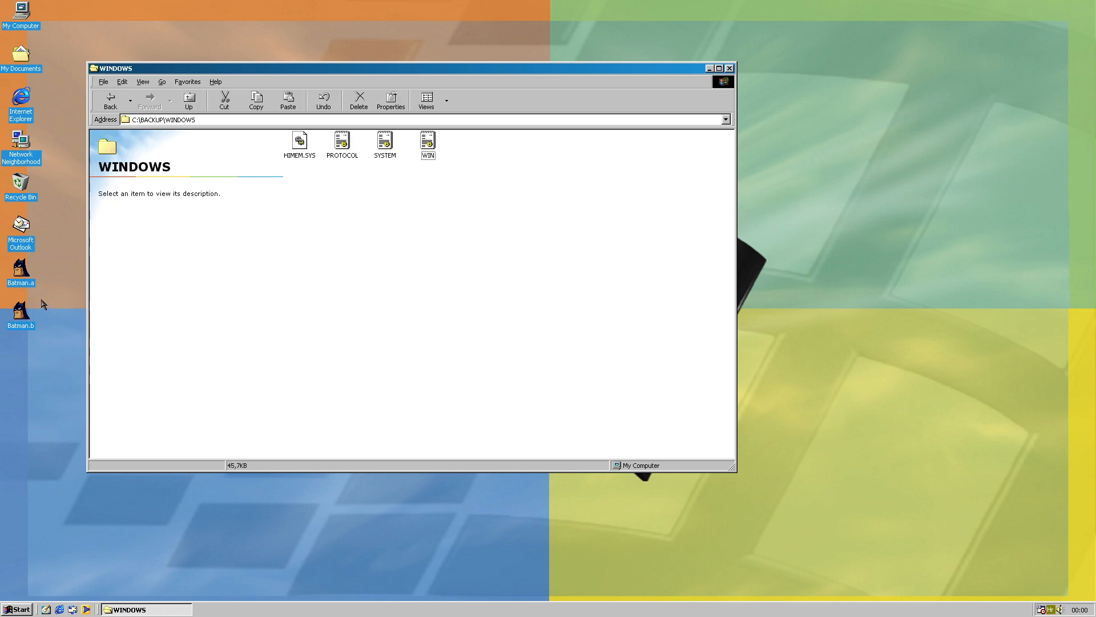
left_click(299, 140)
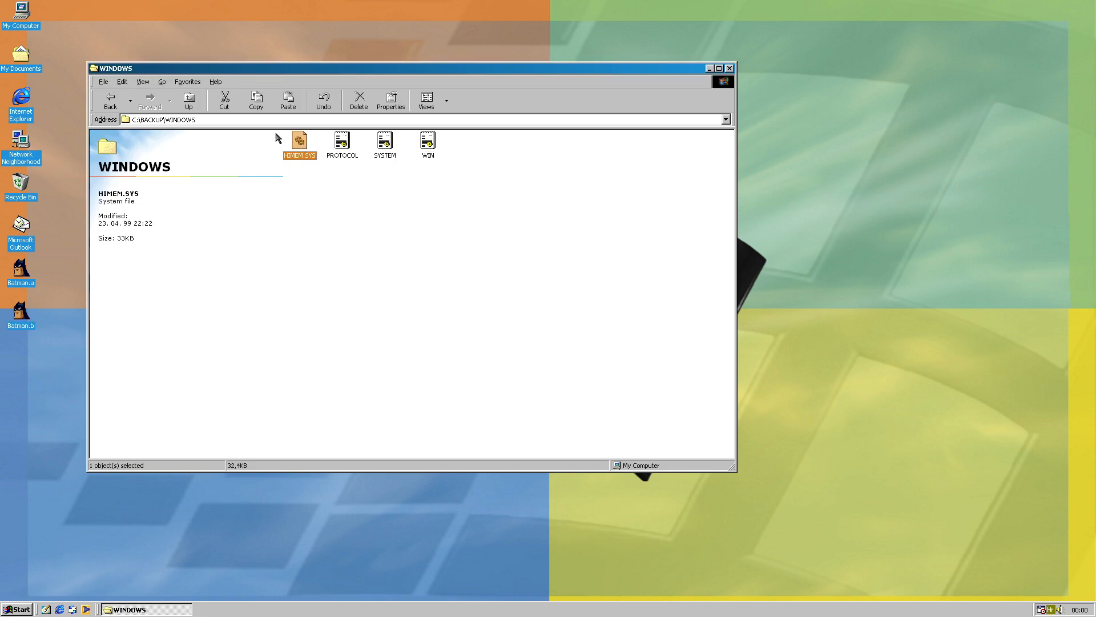
left_click(188, 100)
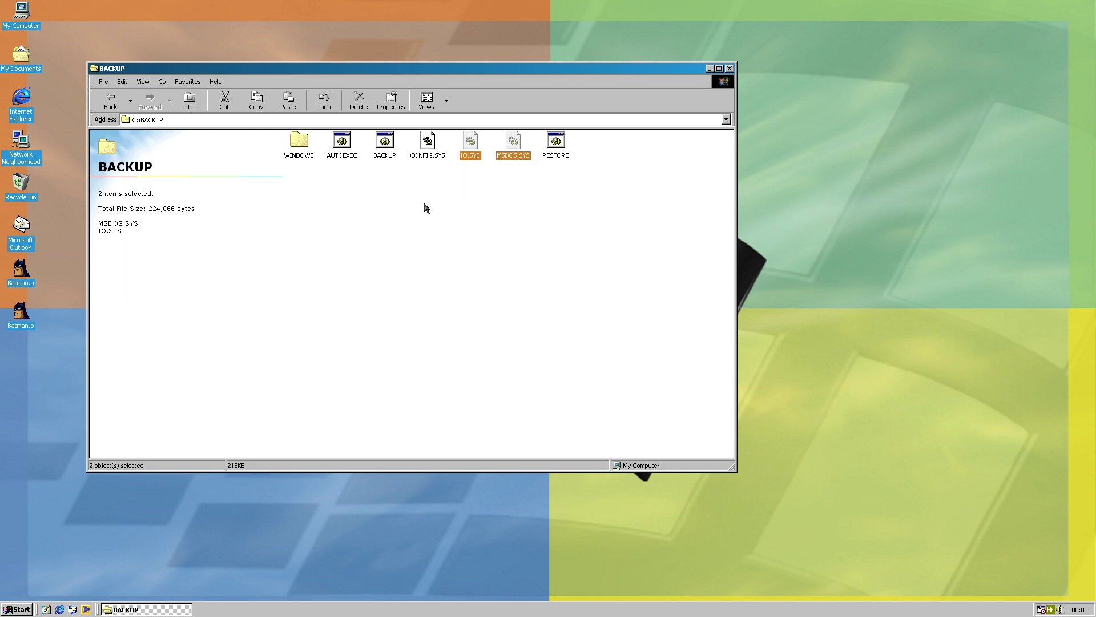
mouse_move(417, 247)
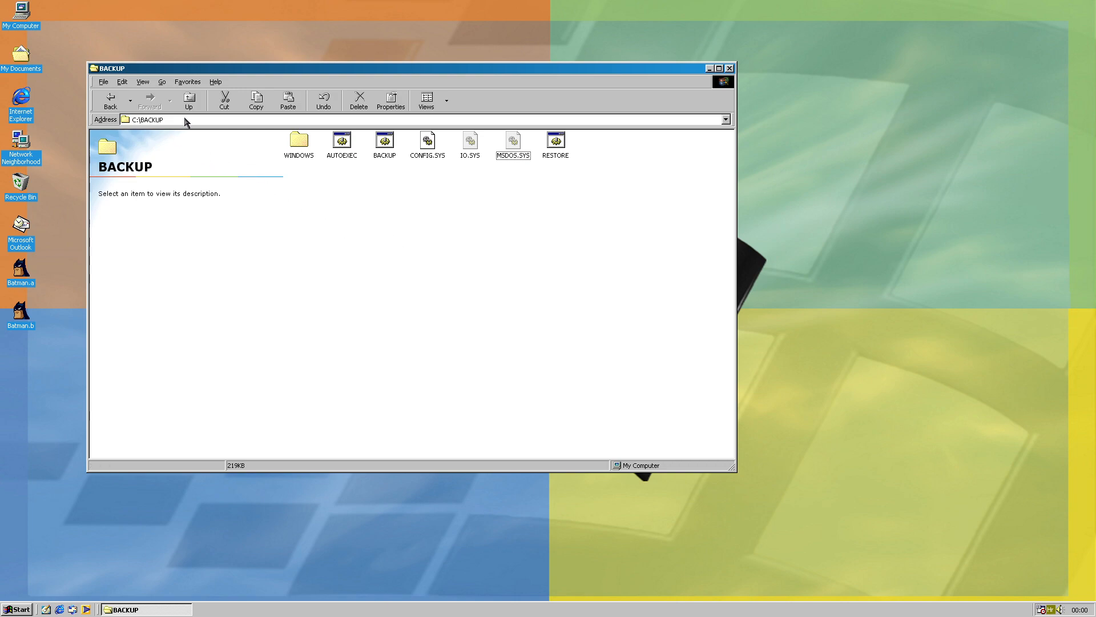
left_click(189, 98)
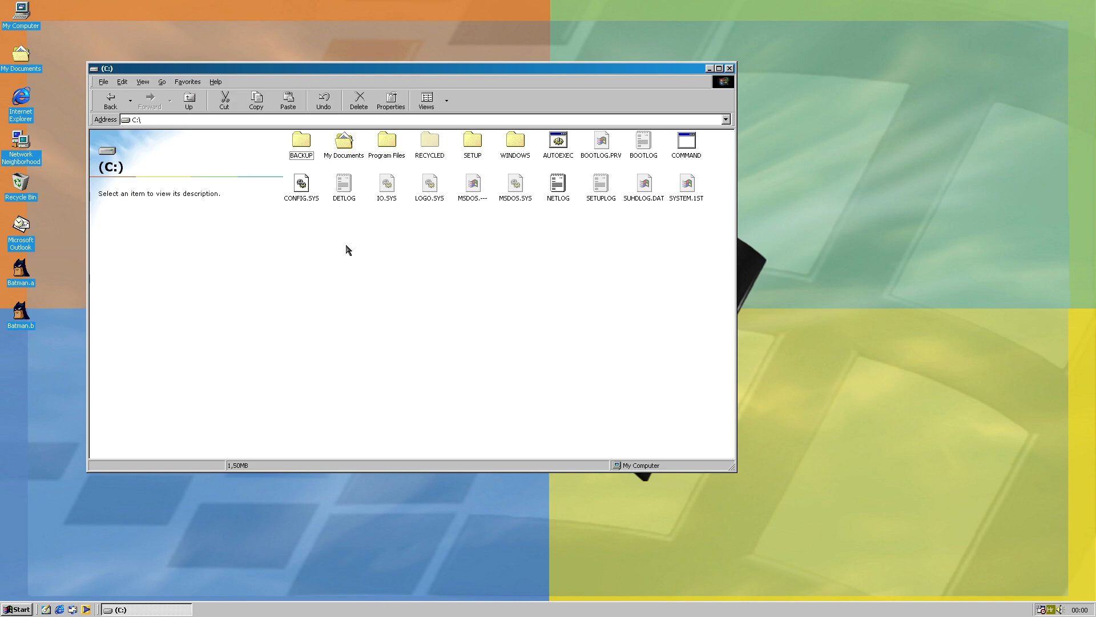
Create a New Text Document at the C: root and open the WINDOWS folder
right_click(349, 248)
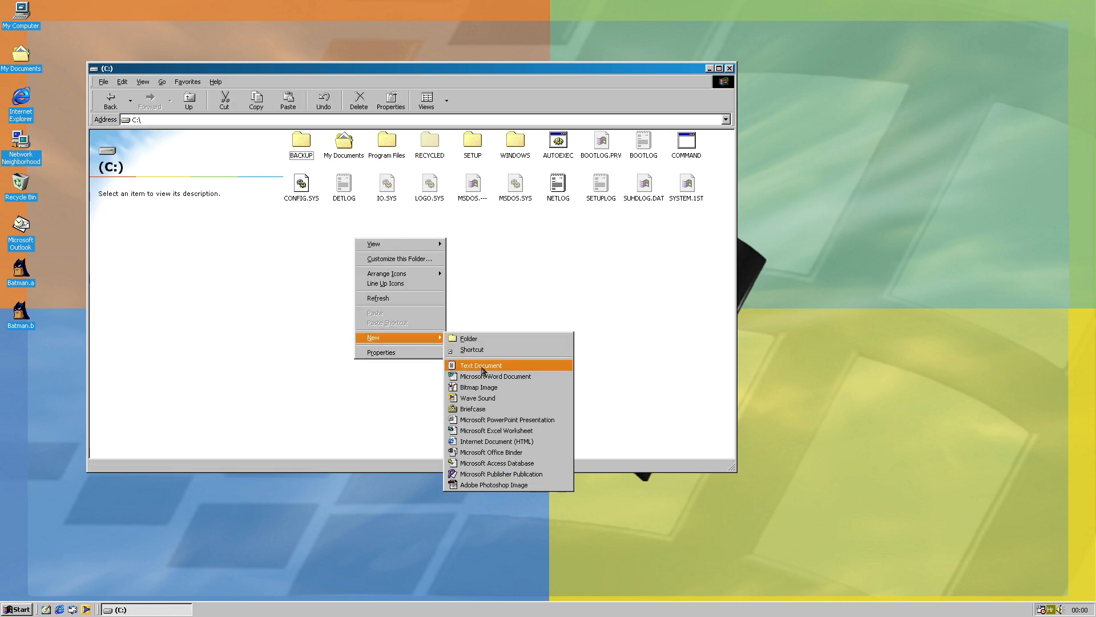
left_click(481, 365)
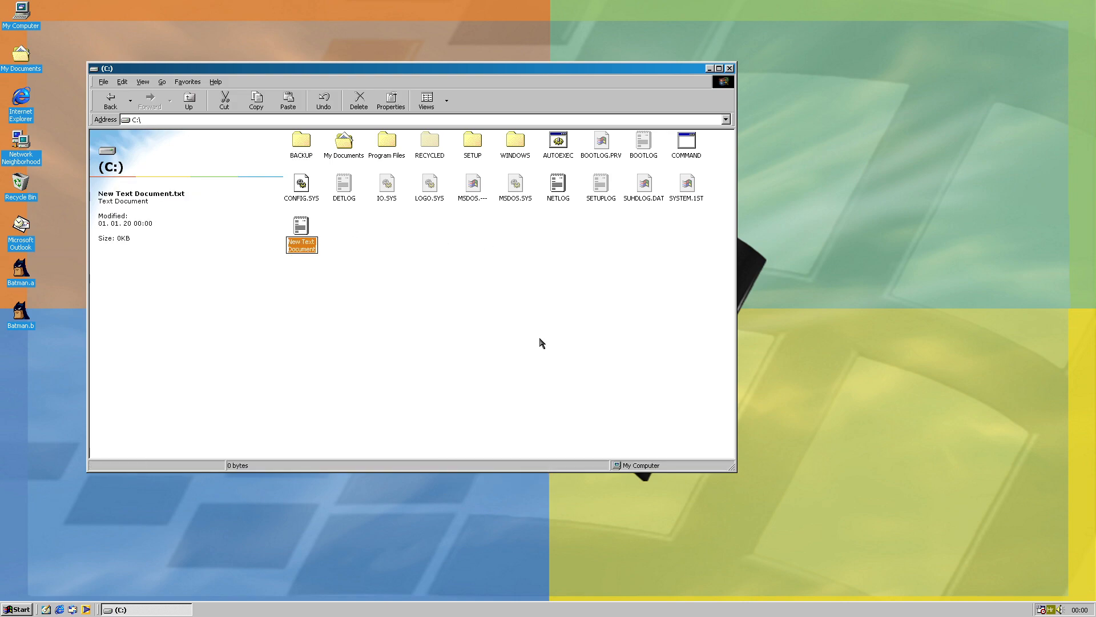
left_click(411, 164)
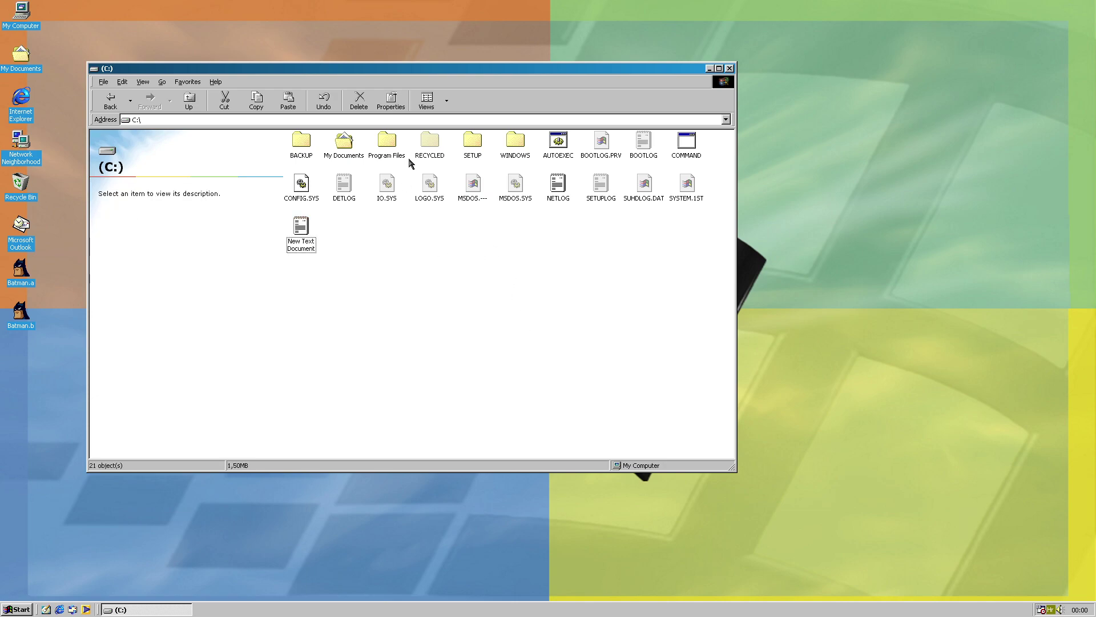
mouse_move(528, 145)
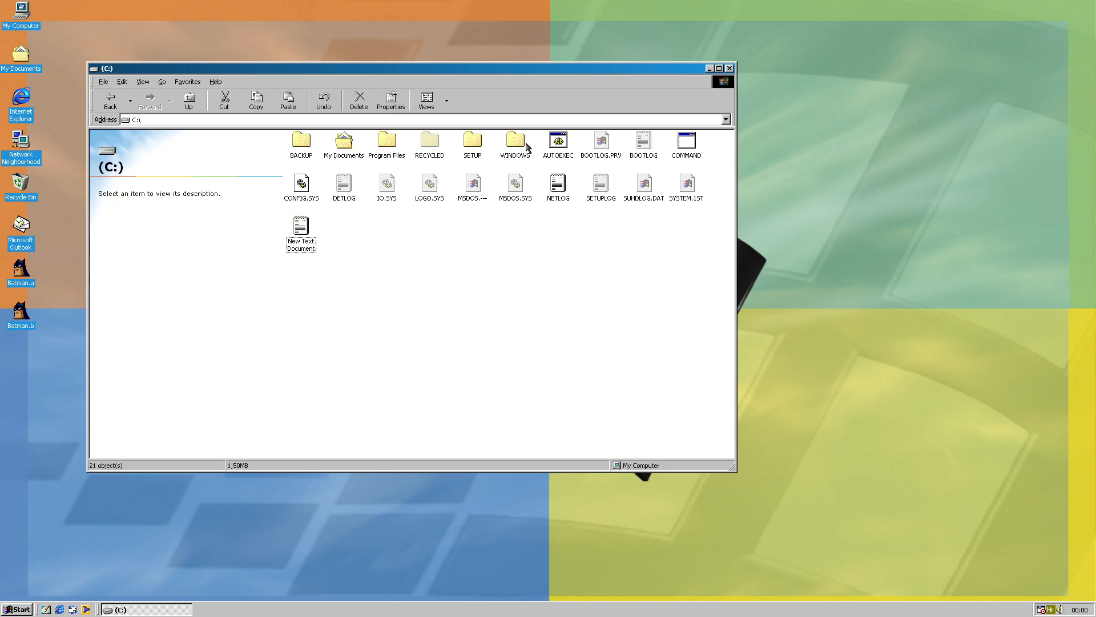
double_click(515, 140)
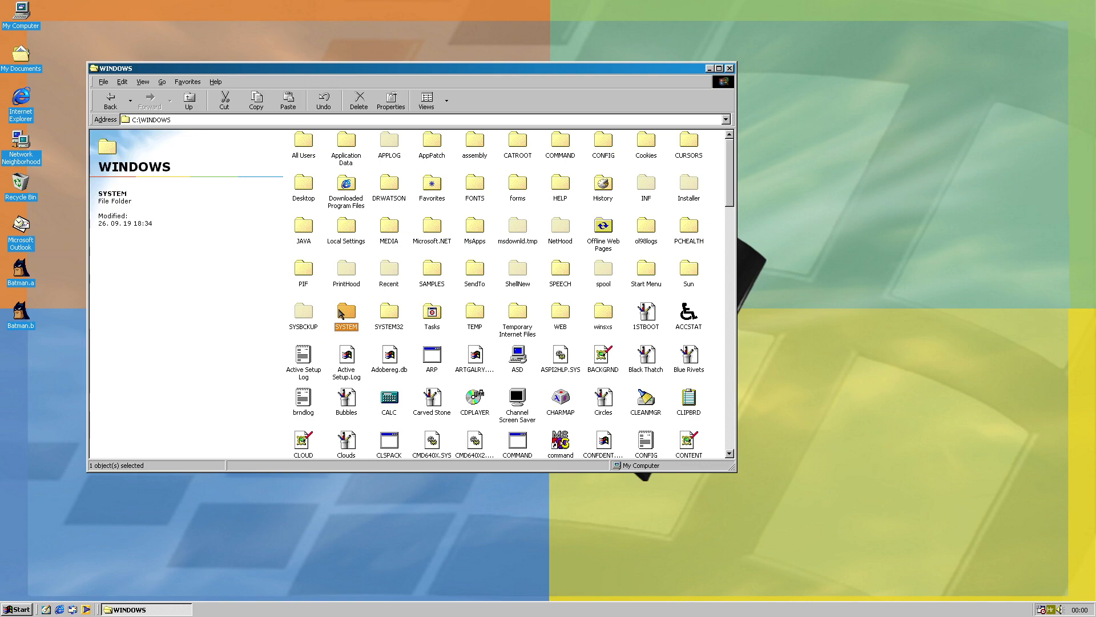
mouse_move(363, 345)
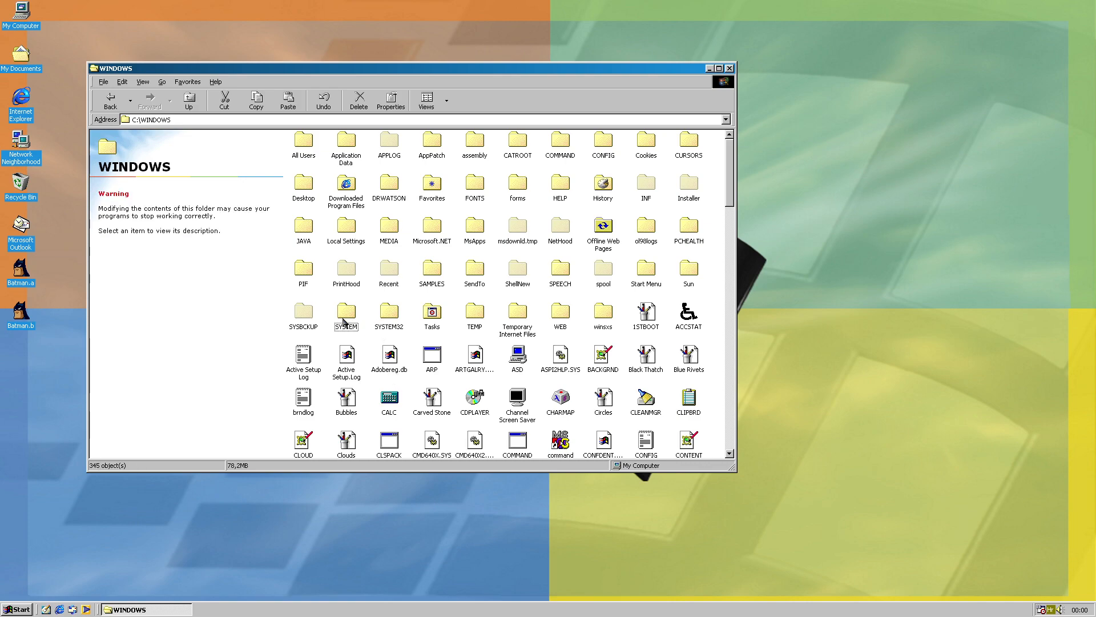
left_click(345, 311)
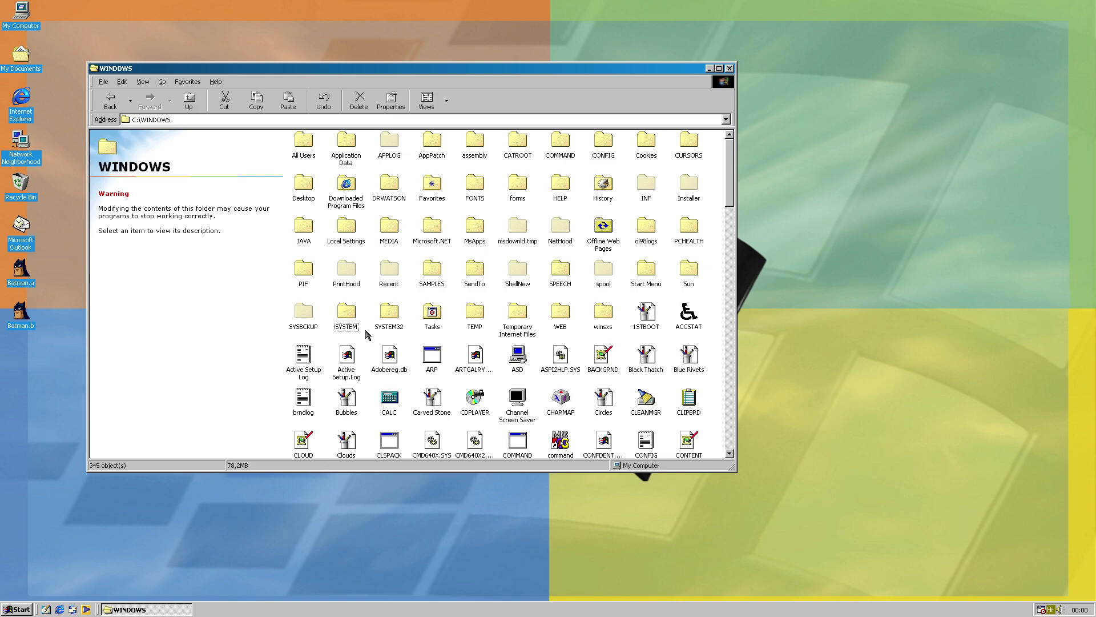
mouse_move(428, 320)
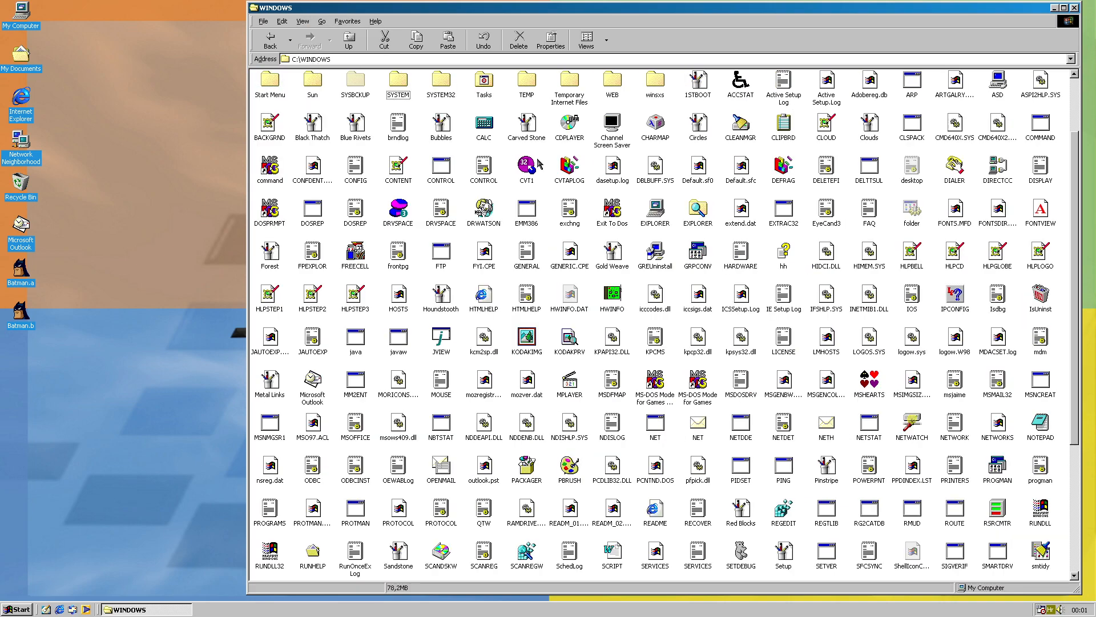
Arrange WINDOWS icons by date and place a second C: drive window to the left
scroll("down", 3)
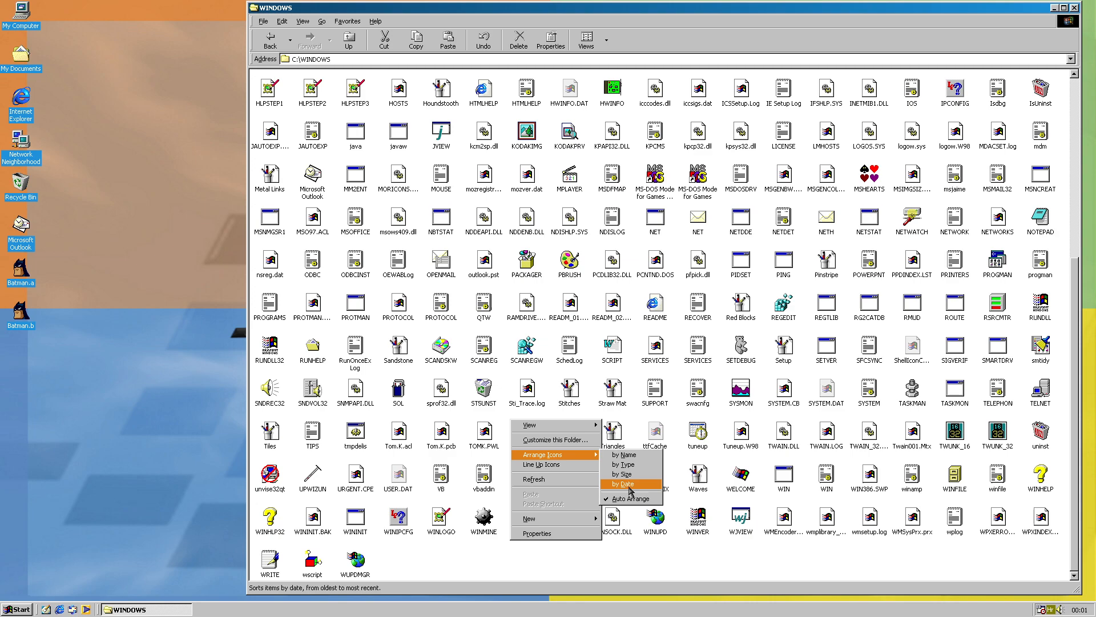
left_click(626, 484)
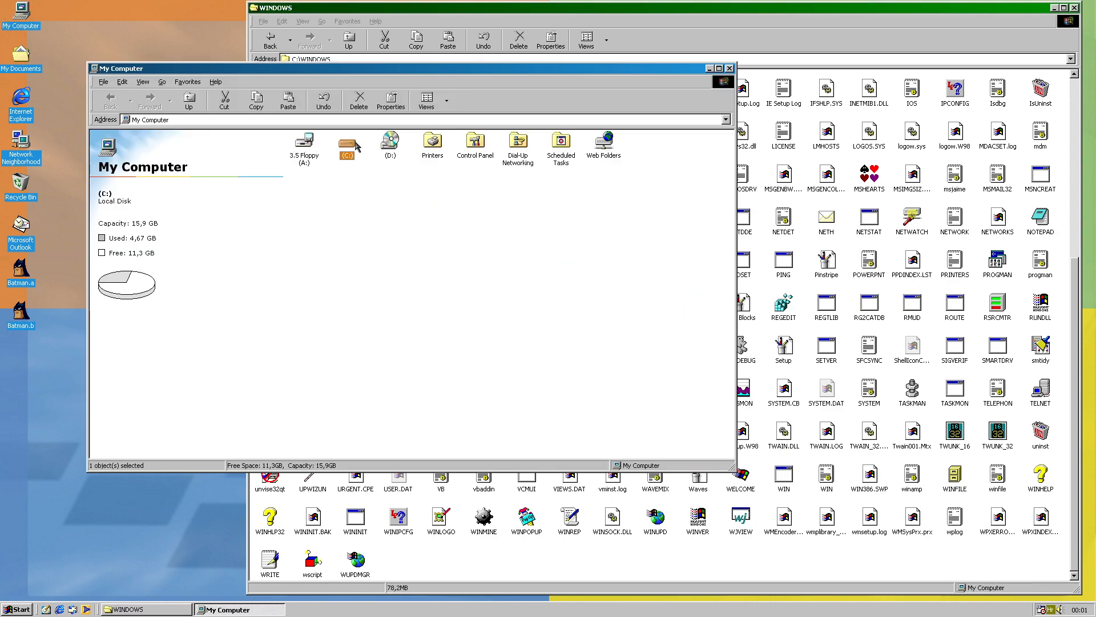
double_click(347, 140)
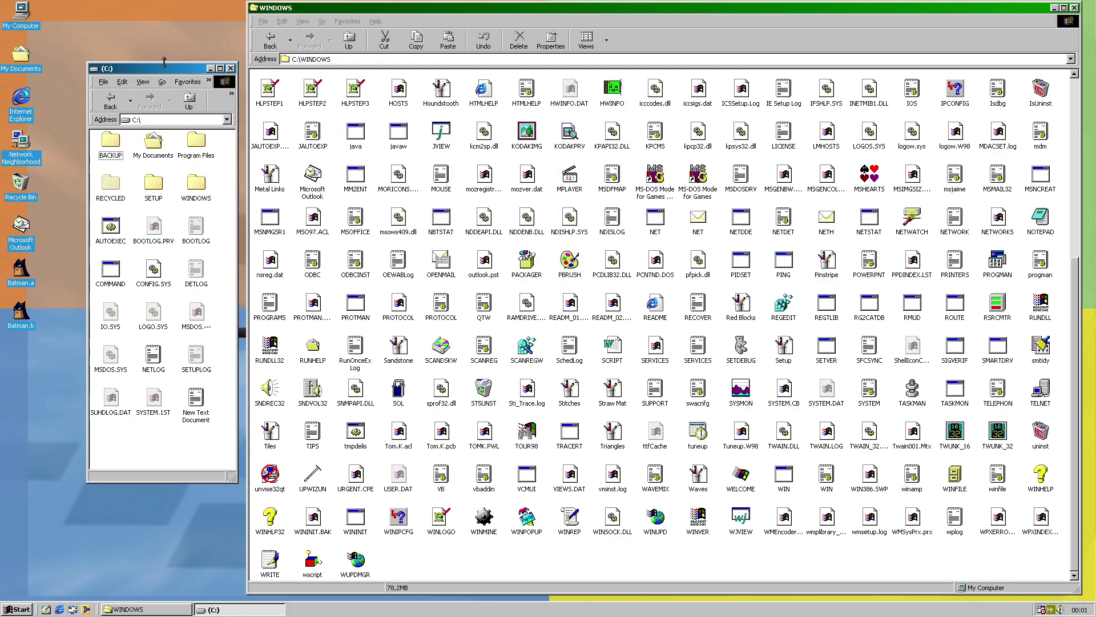
left_click_drag(161, 68, 143, 19)
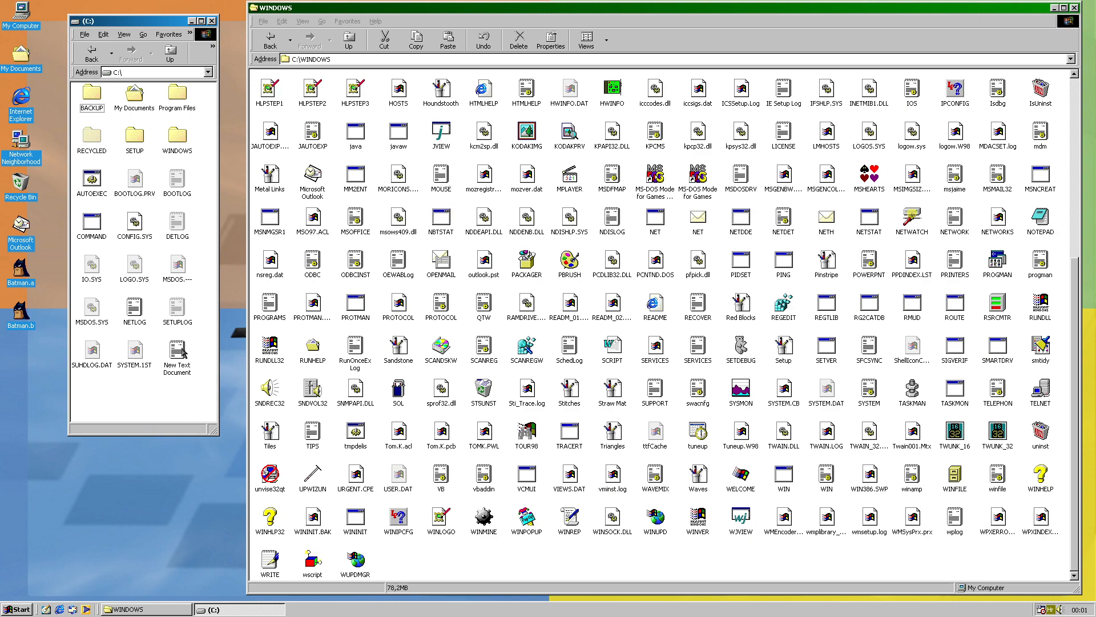
mouse_move(212, 241)
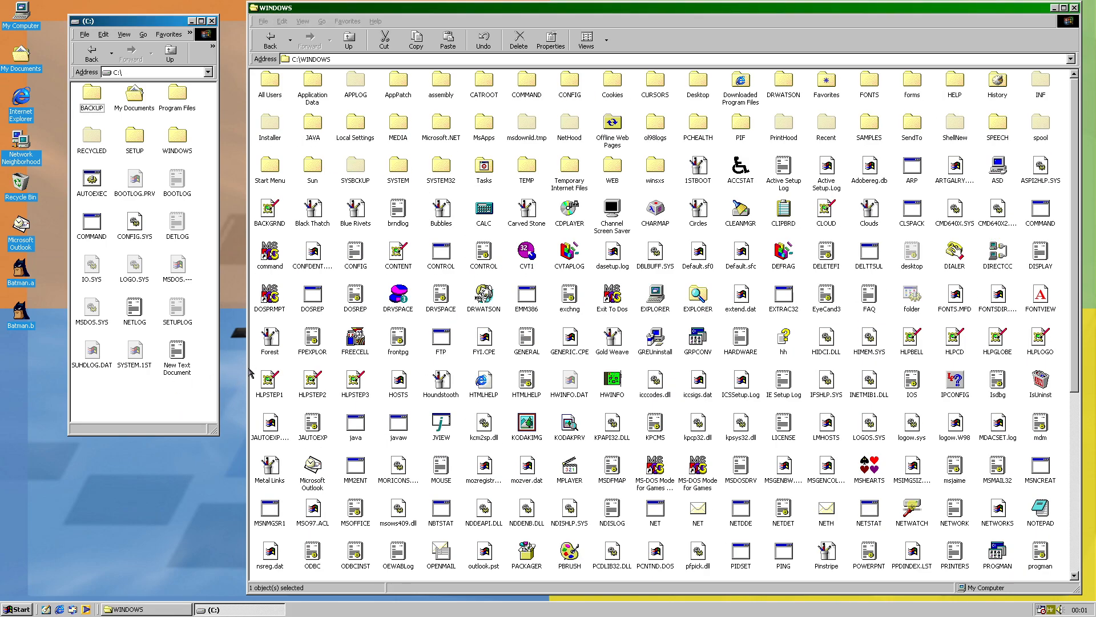
mouse_move(175, 387)
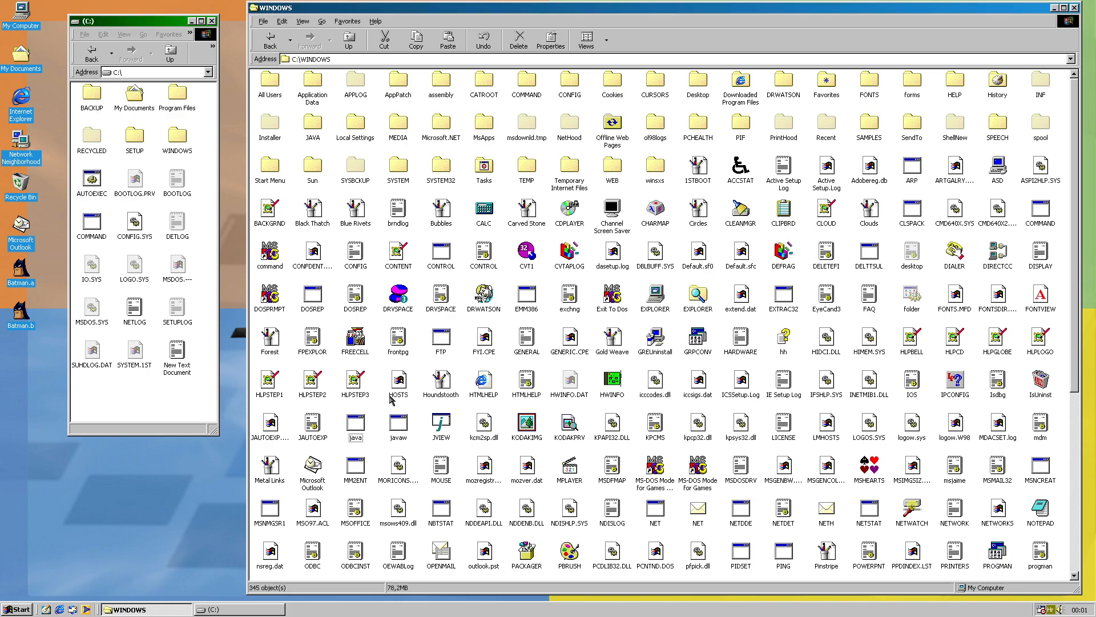
scroll("down", 3)
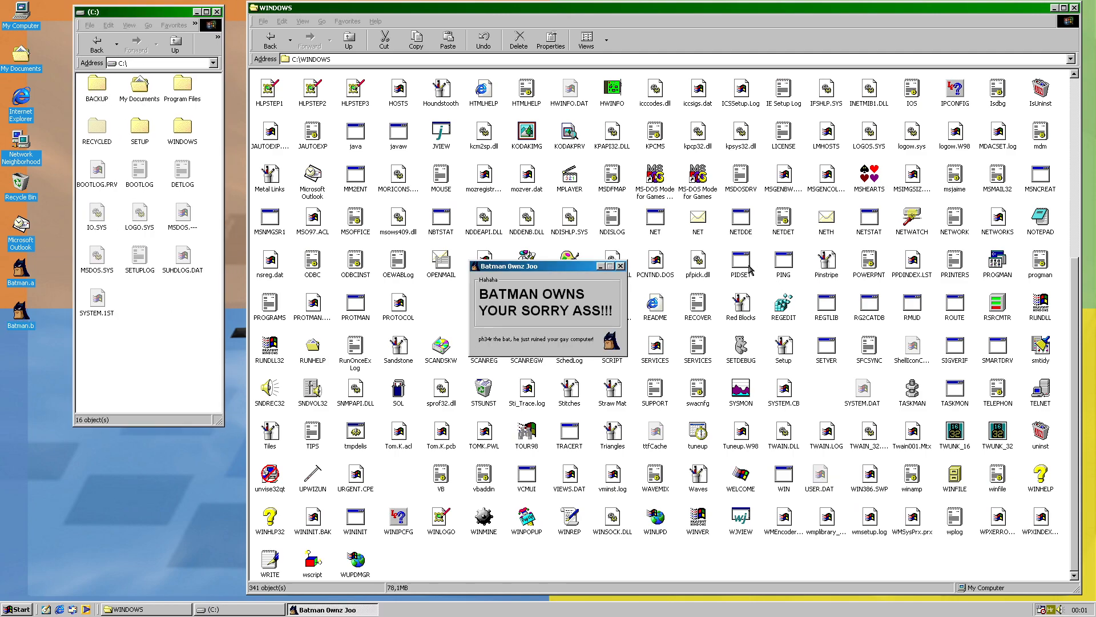
mouse_move(810, 225)
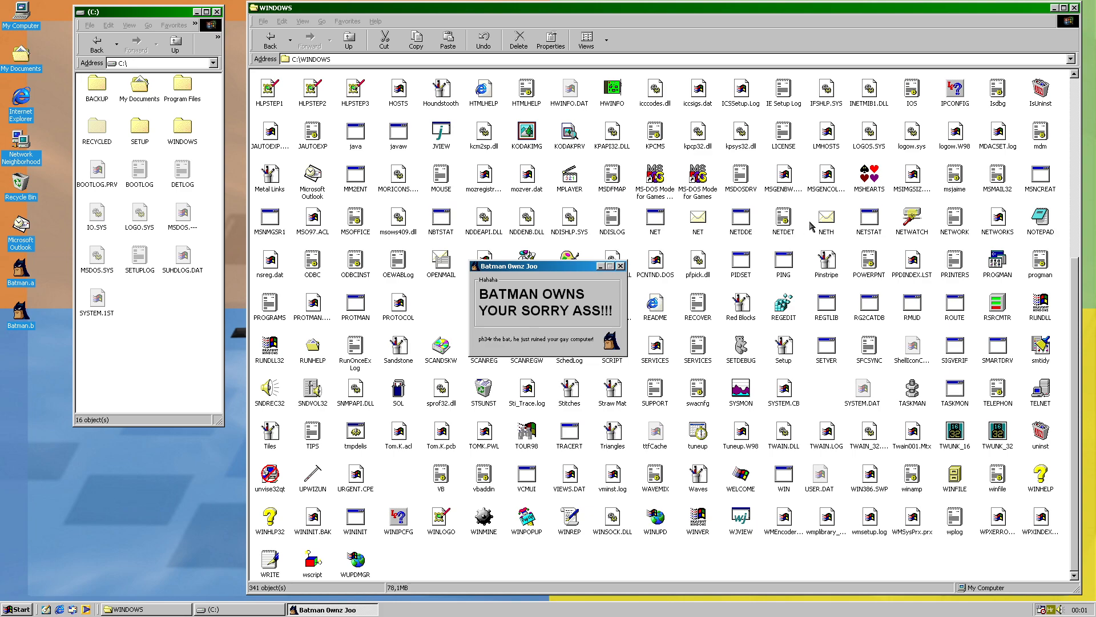
mouse_move(724, 249)
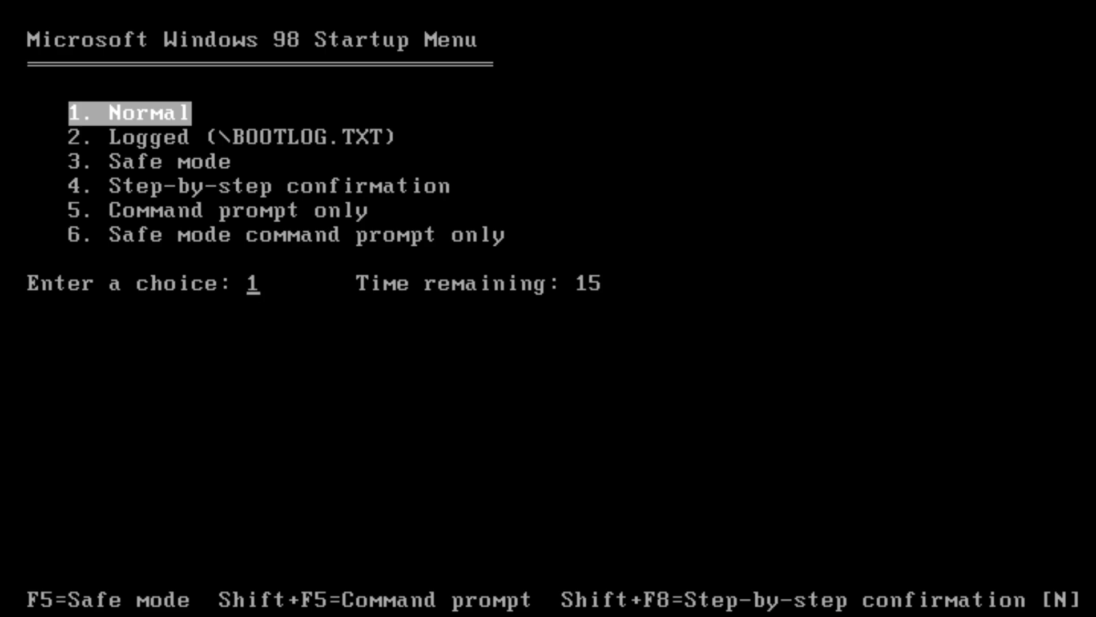
Halt the Startup Menu countdown and choose option 6, Safe mode command prompt only
key("Enter")
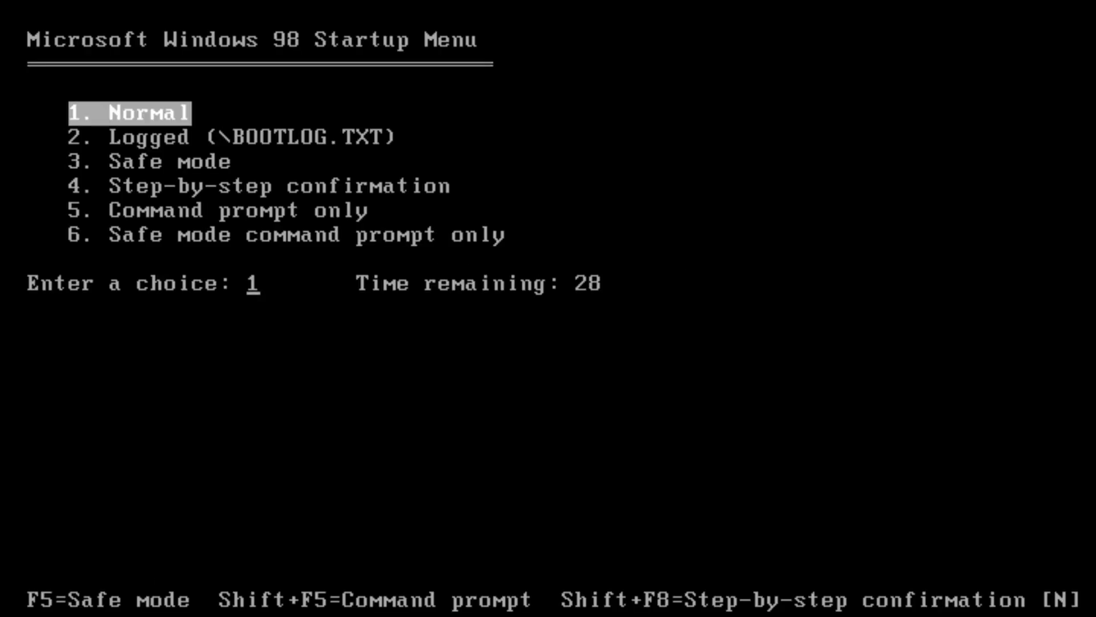
type("6")
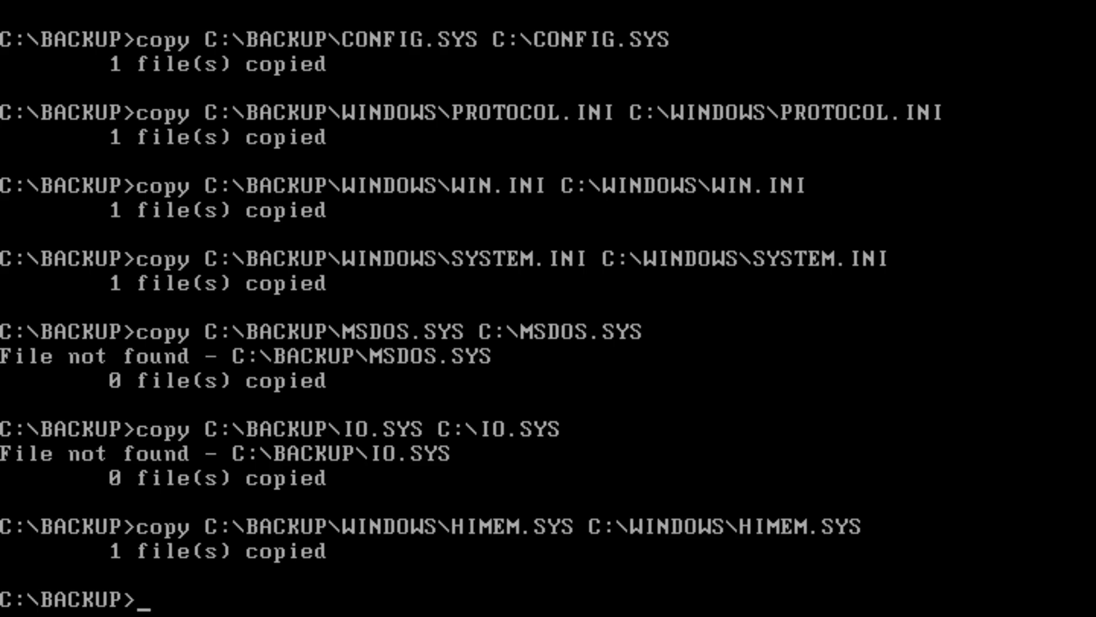
Launch Windows 98 from the DOS prompt with the win command
type("win")
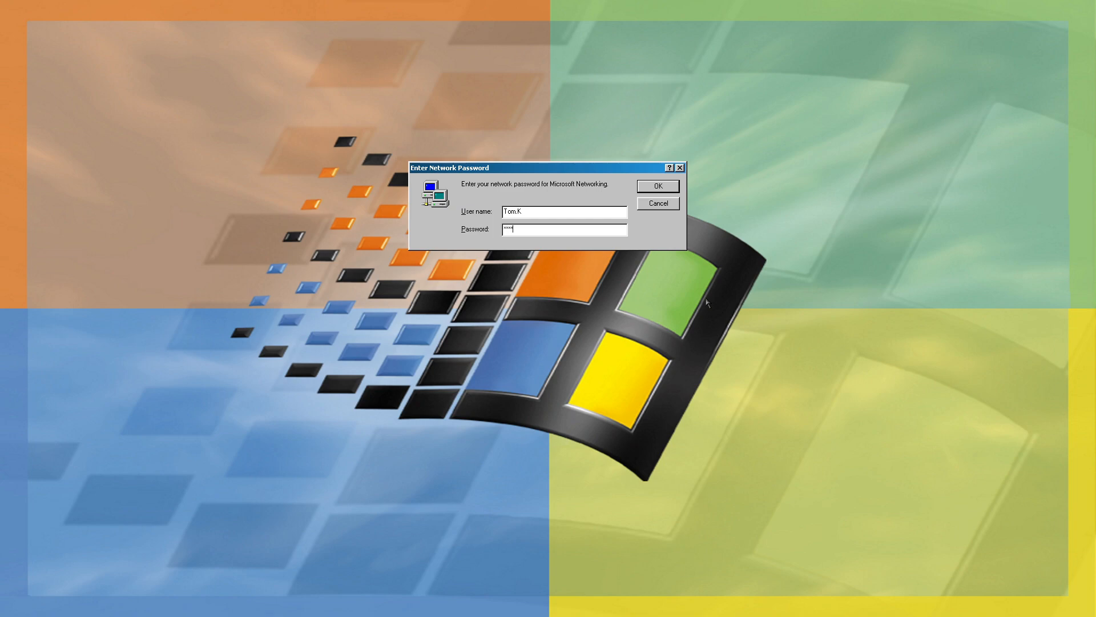
Confirm the Enter Network Password dialog and open the Start menu on the desktop
left_click(658, 186)
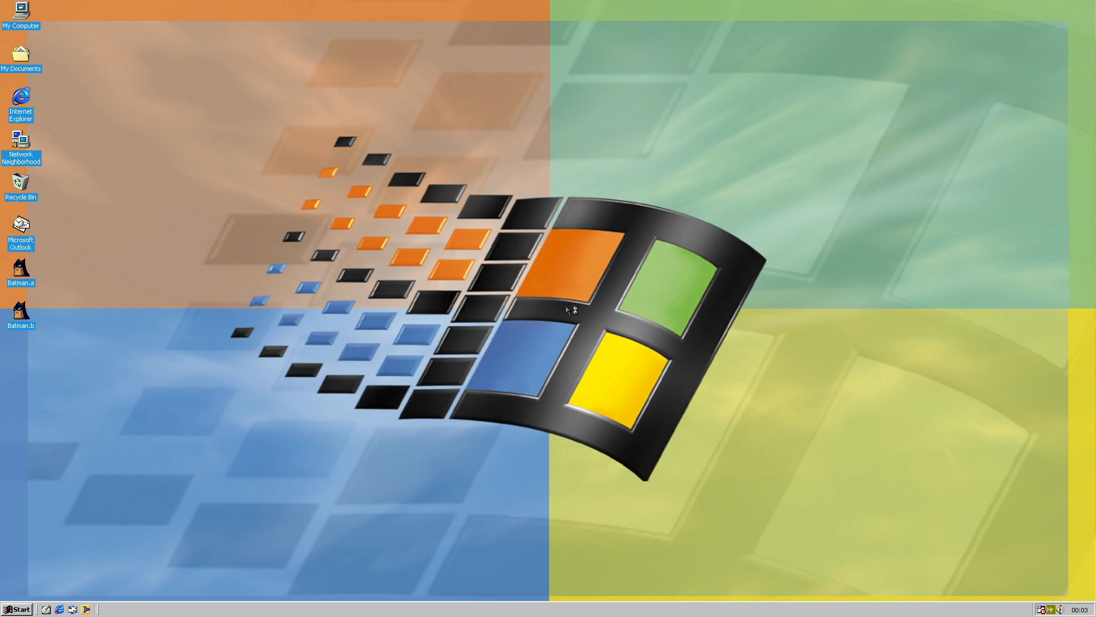
mouse_move(557, 315)
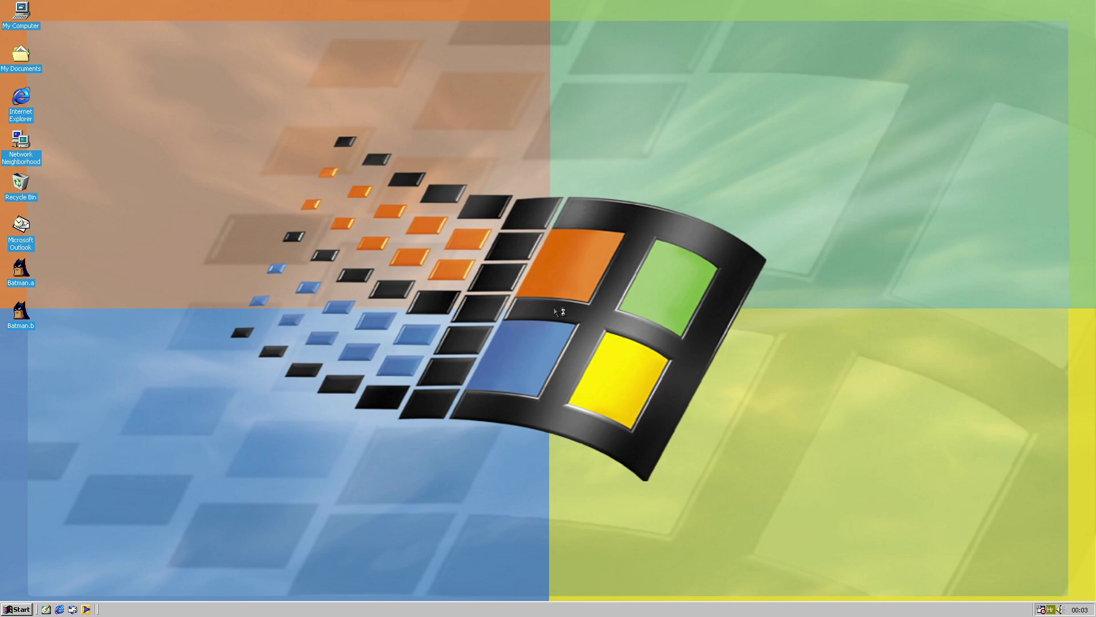
mouse_move(554, 311)
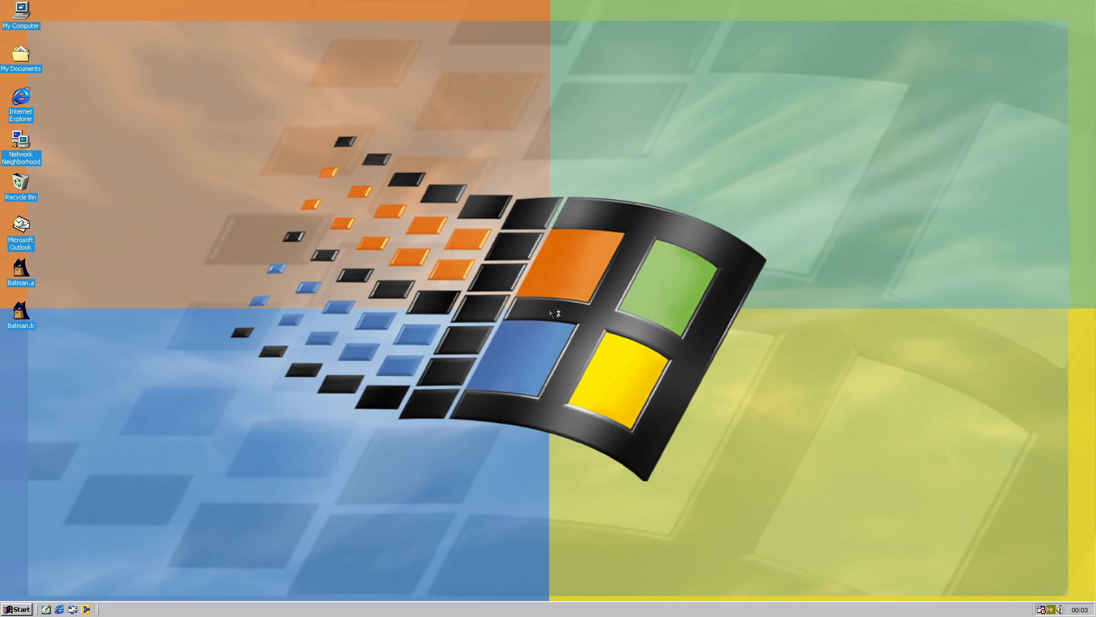
mouse_move(547, 314)
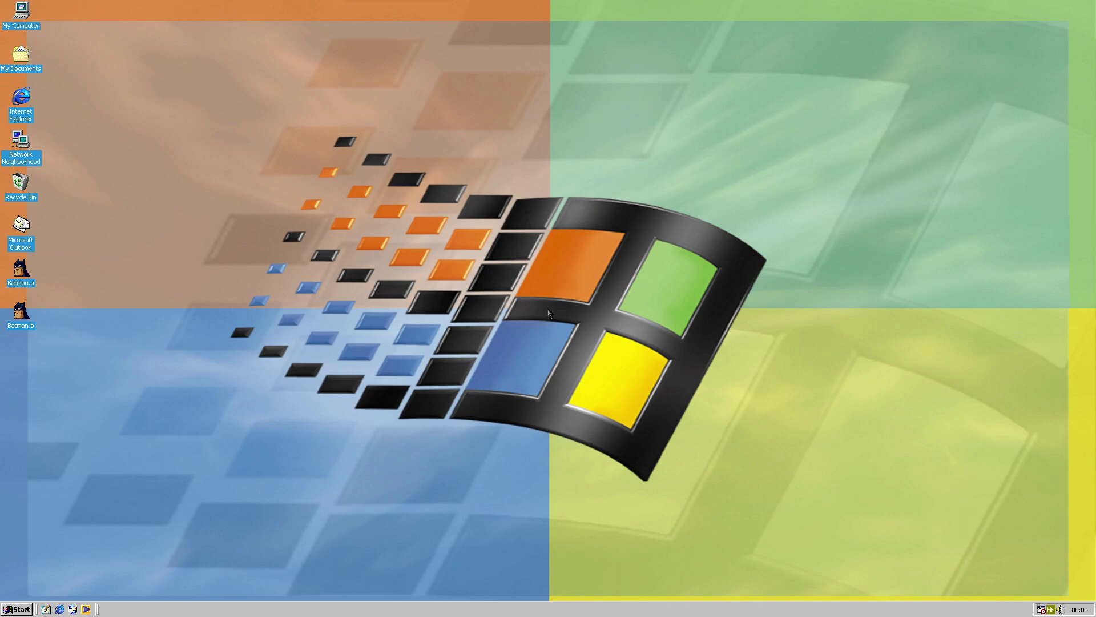
mouse_move(389, 275)
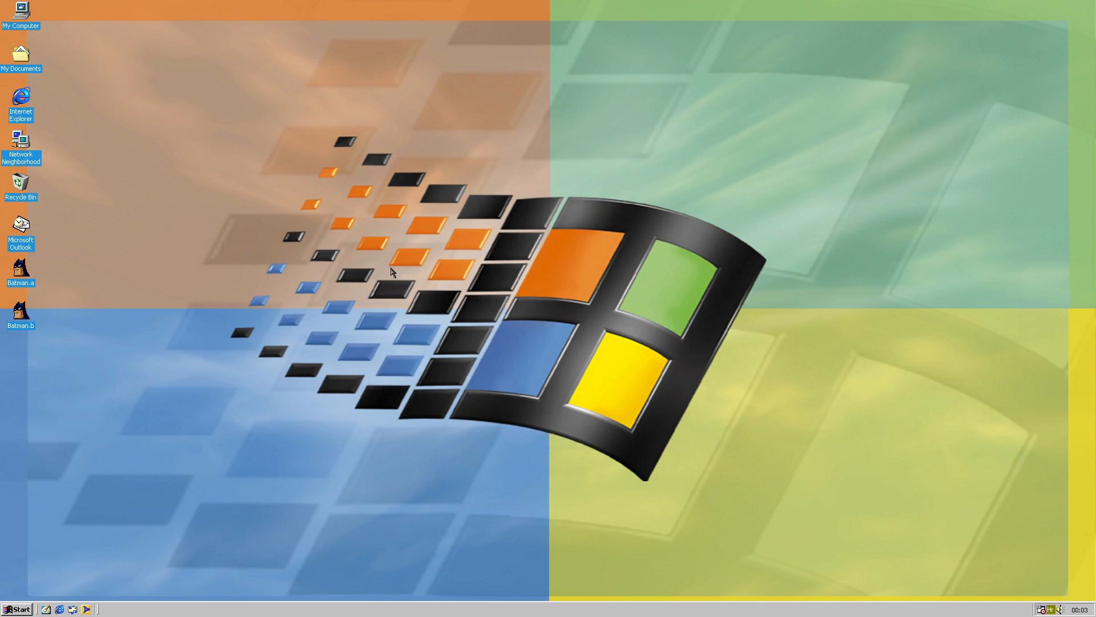
mouse_move(551, 313)
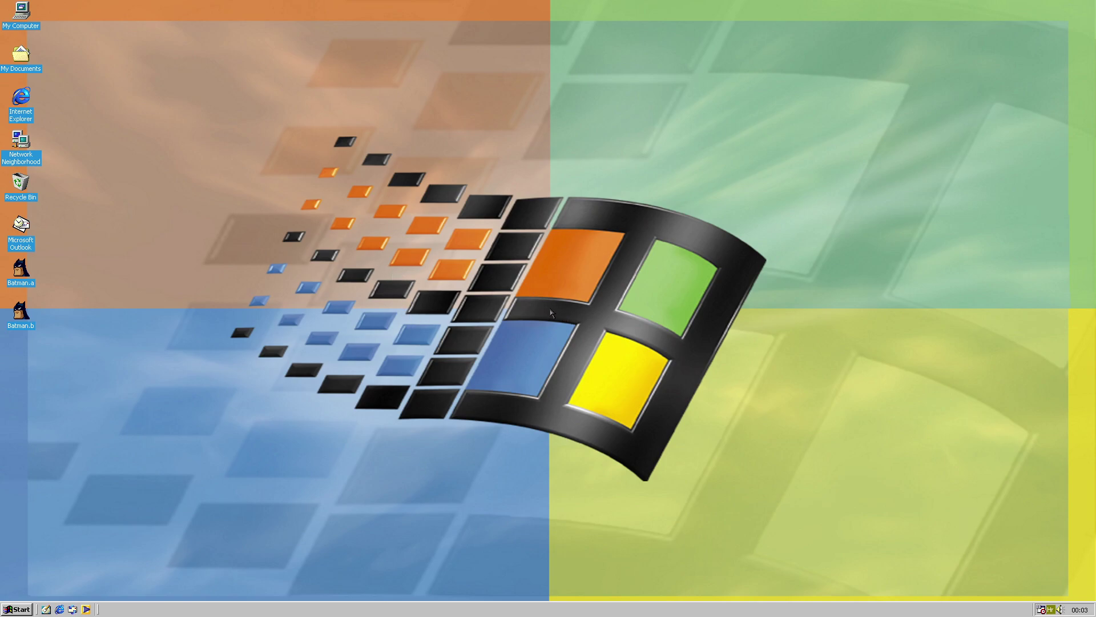
mouse_move(45, 588)
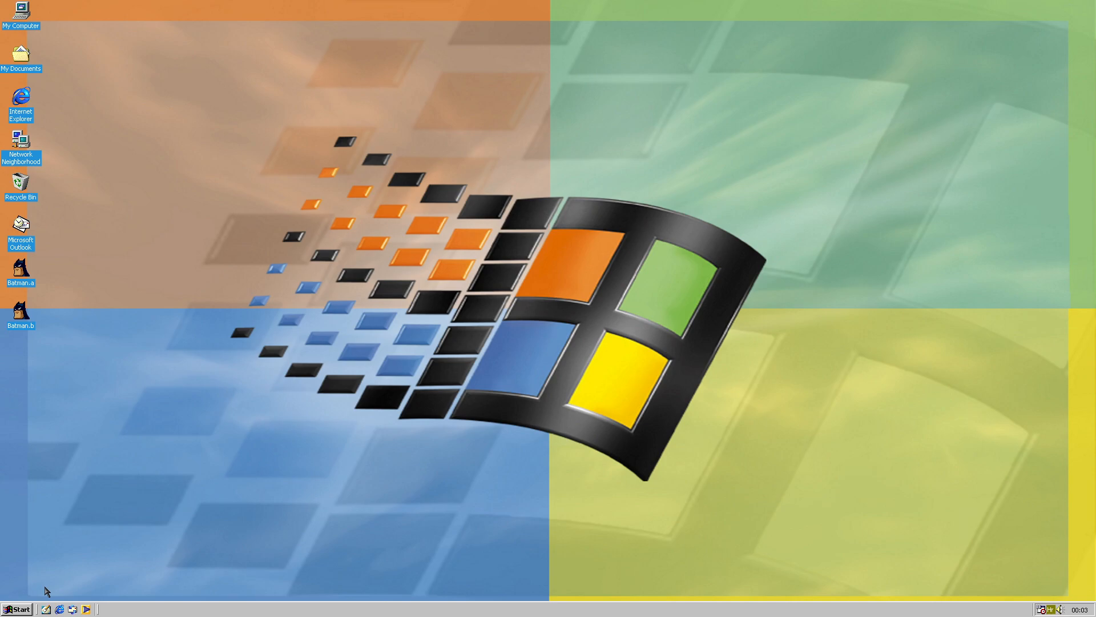
left_click(19, 609)
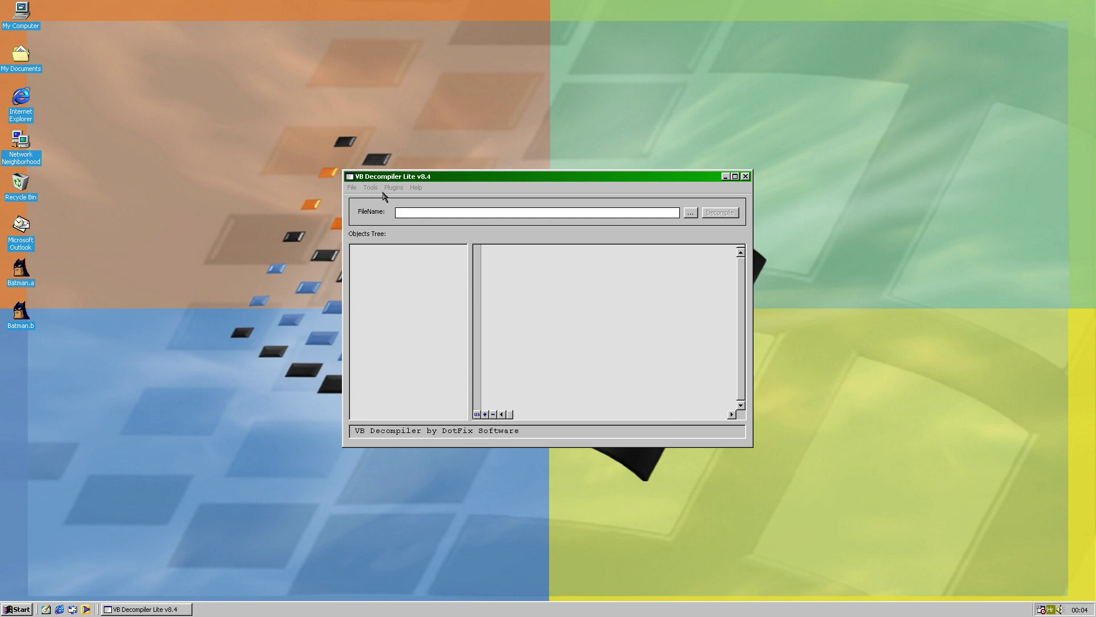
Decompile Batman.a.exe in VB Decompiler Lite and dismiss the success message
left_click(352, 188)
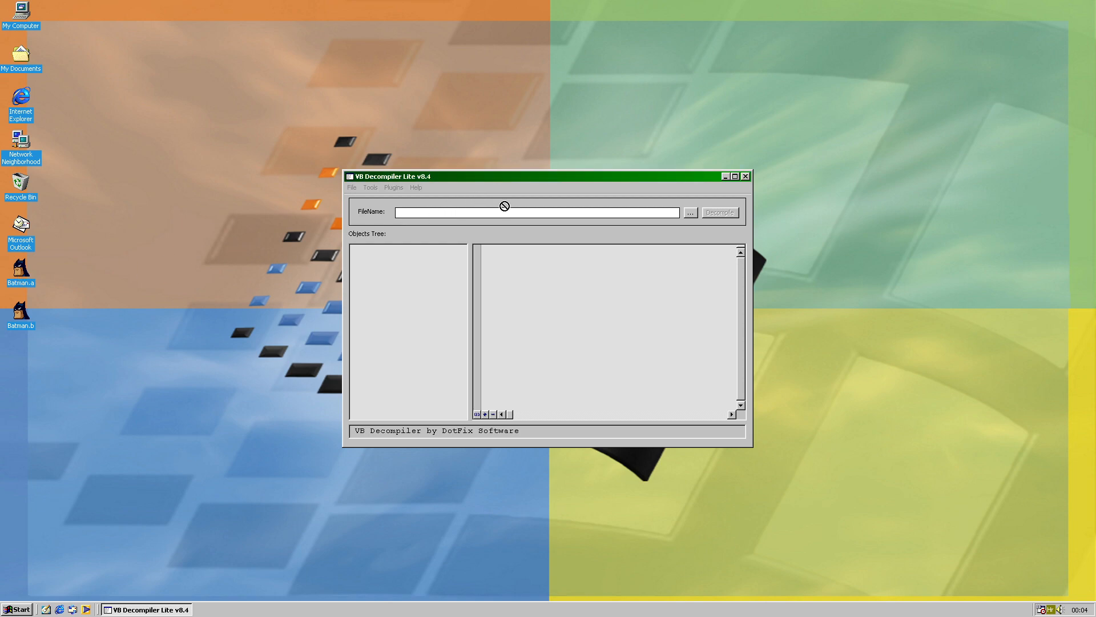
left_click(720, 213)
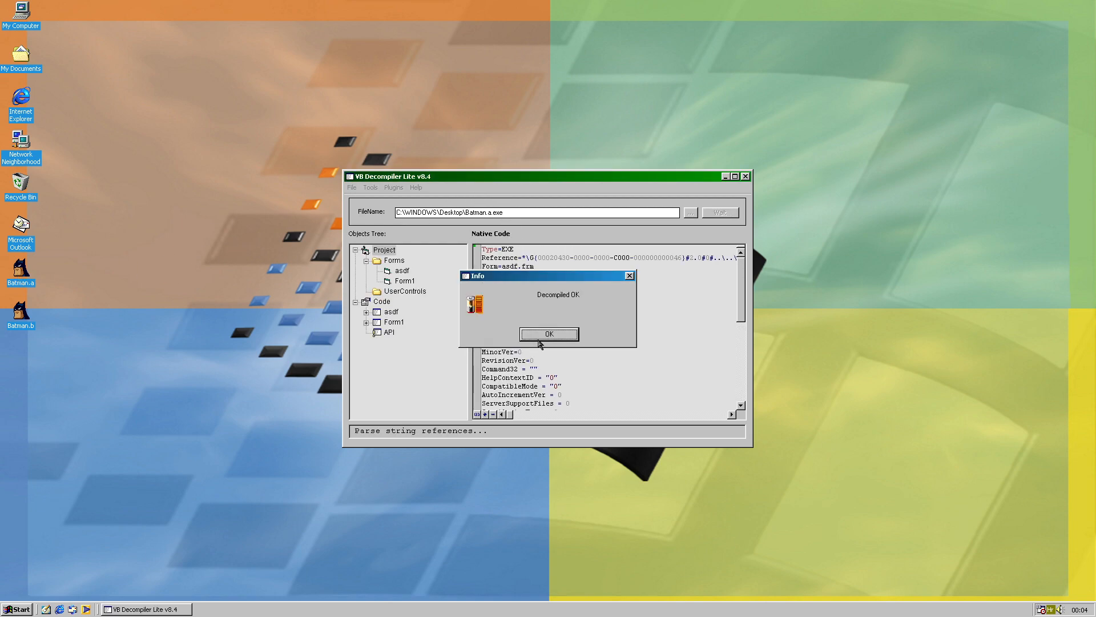
left_click(550, 334)
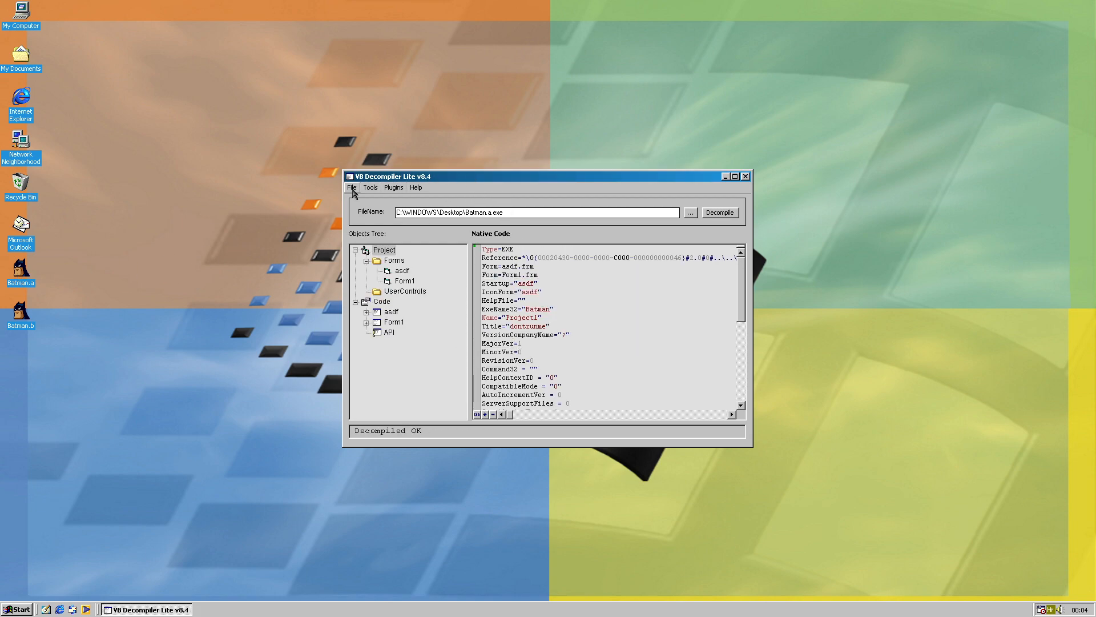
Create Batman.a and Batman.b folders on the desktop and line up the icons
left_click(351, 188)
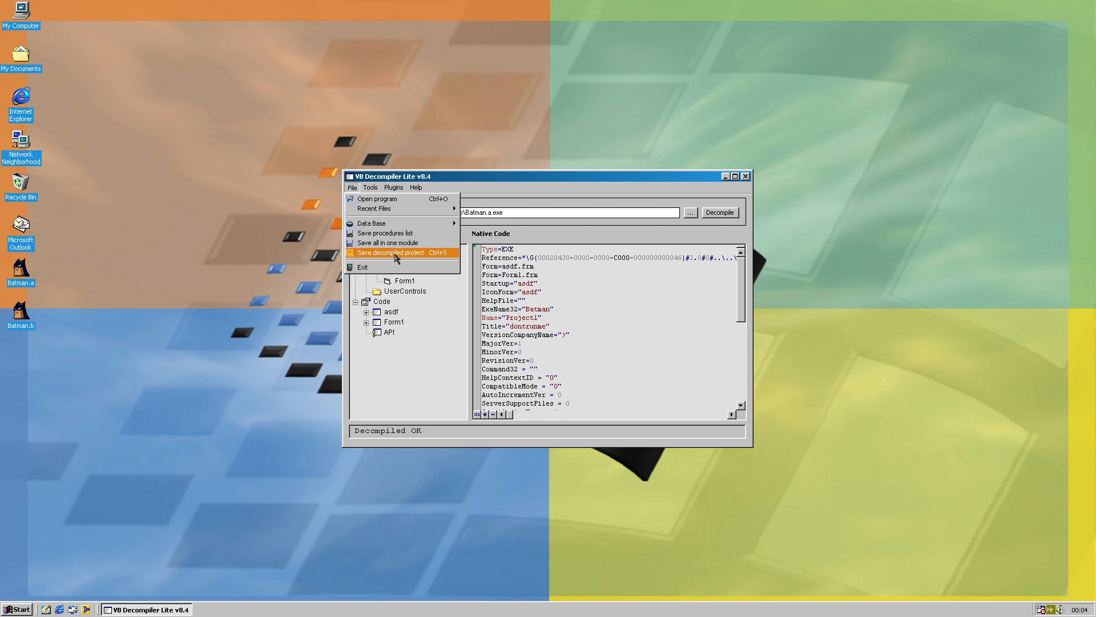
right_click(57, 426)
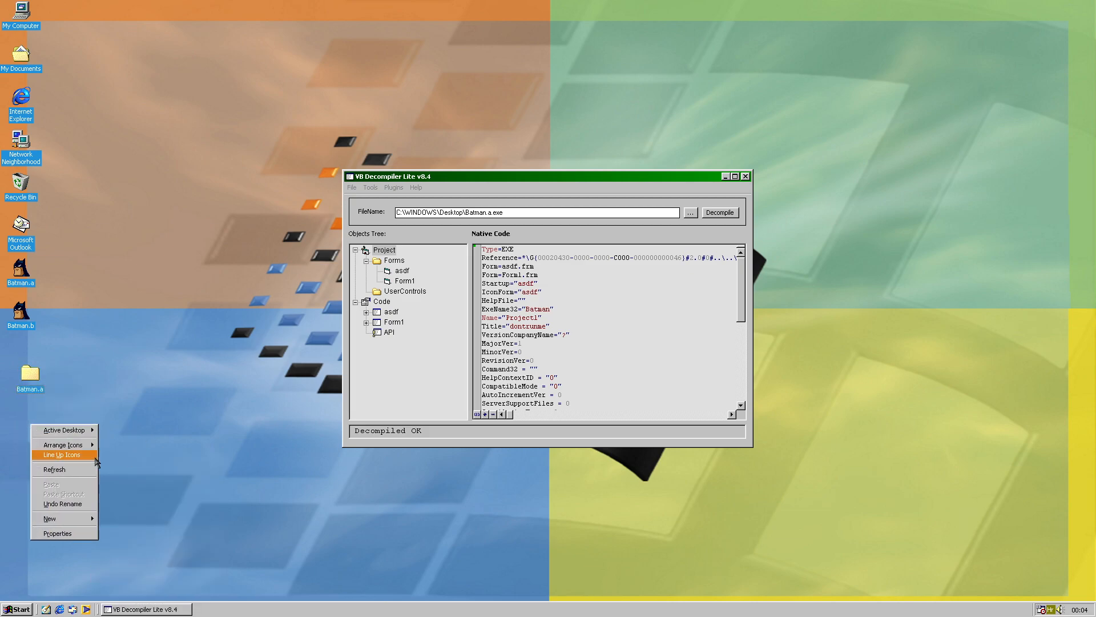
left_click(50, 517)
type("Batman.b")
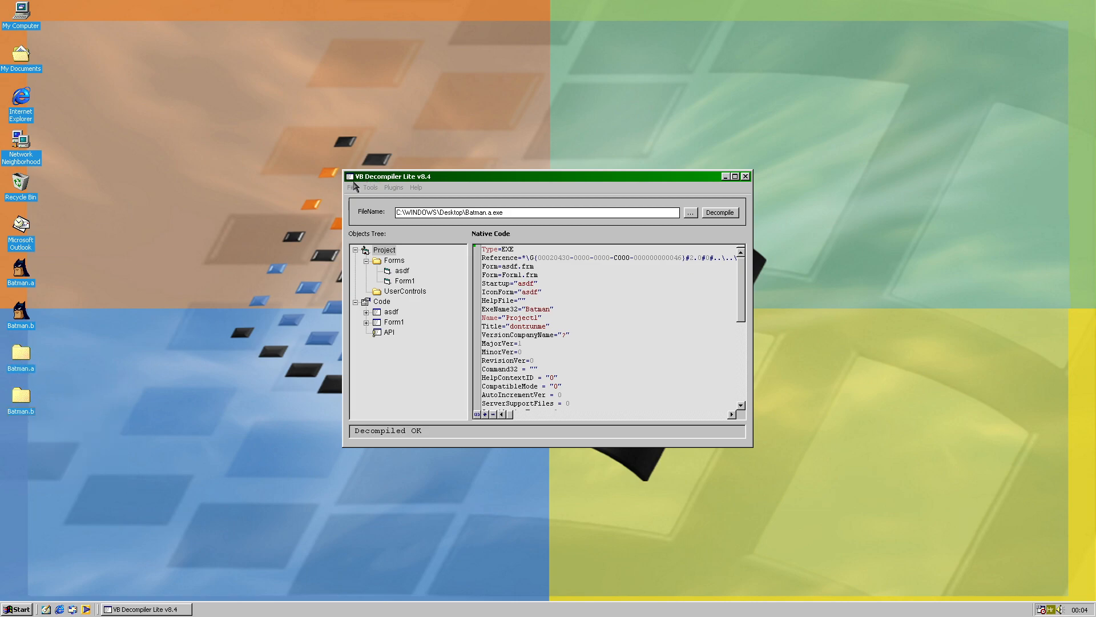
Save the decompiled Batman.a project into the Batman.a desktop folder
left_click(351, 187)
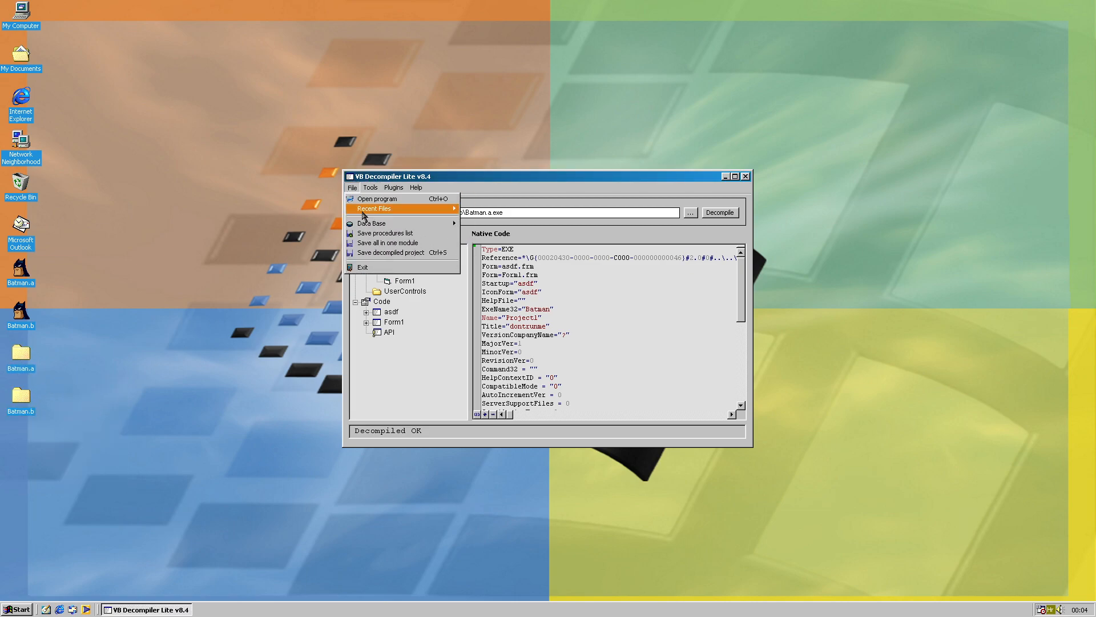
left_click(689, 213)
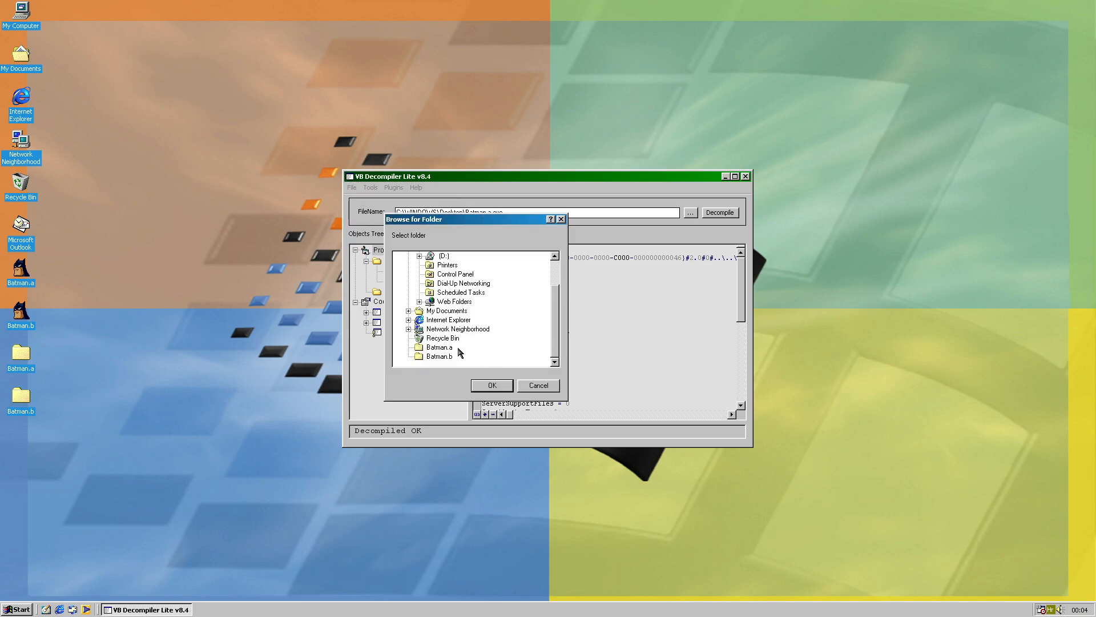
left_click(538, 386)
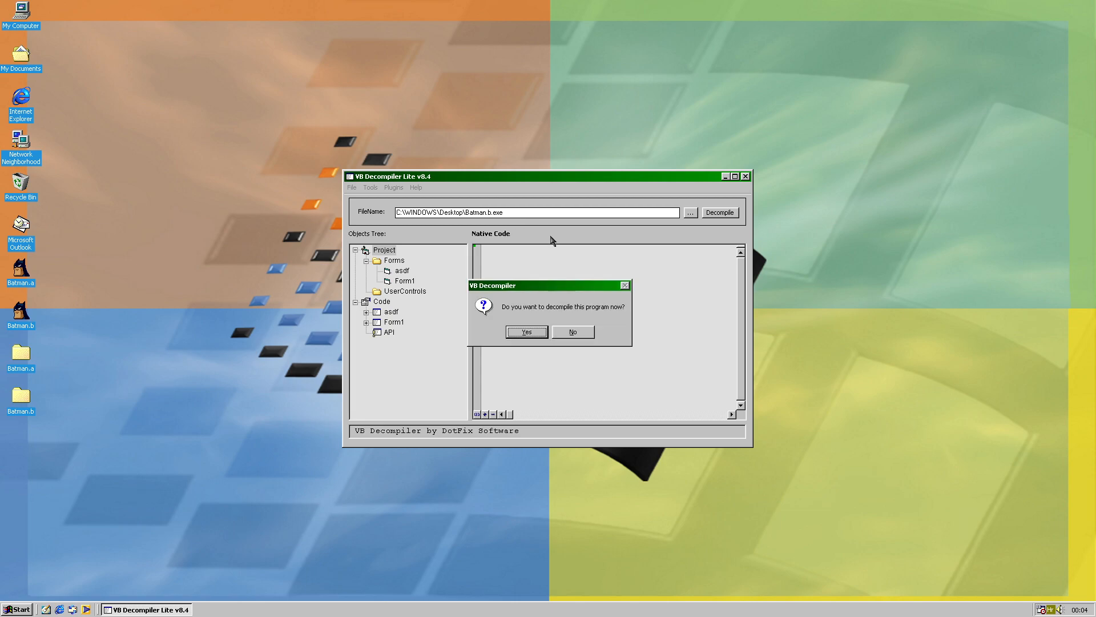
Decompile Batman.b.exe, save its project to the Batman.b folder, and open the saved project
left_click(527, 332)
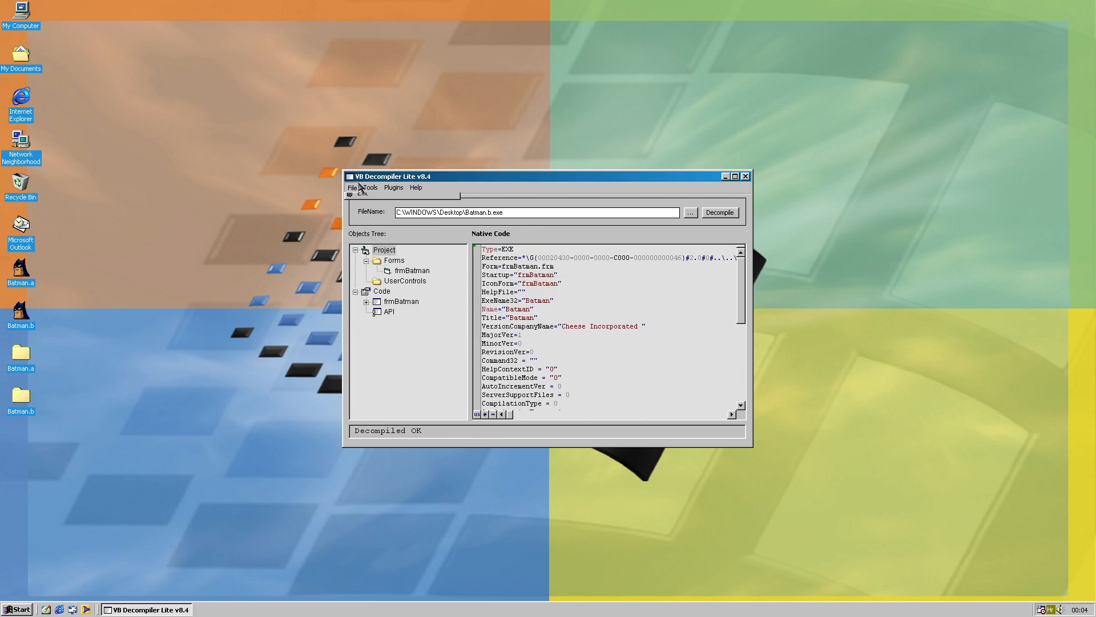
left_click(689, 212)
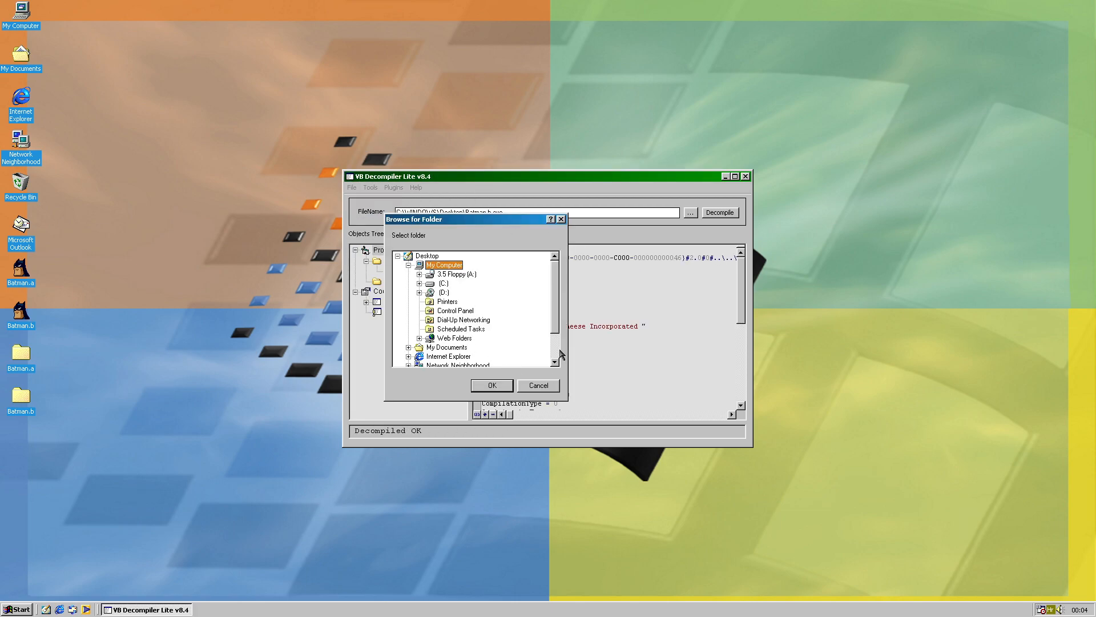
left_click(492, 385)
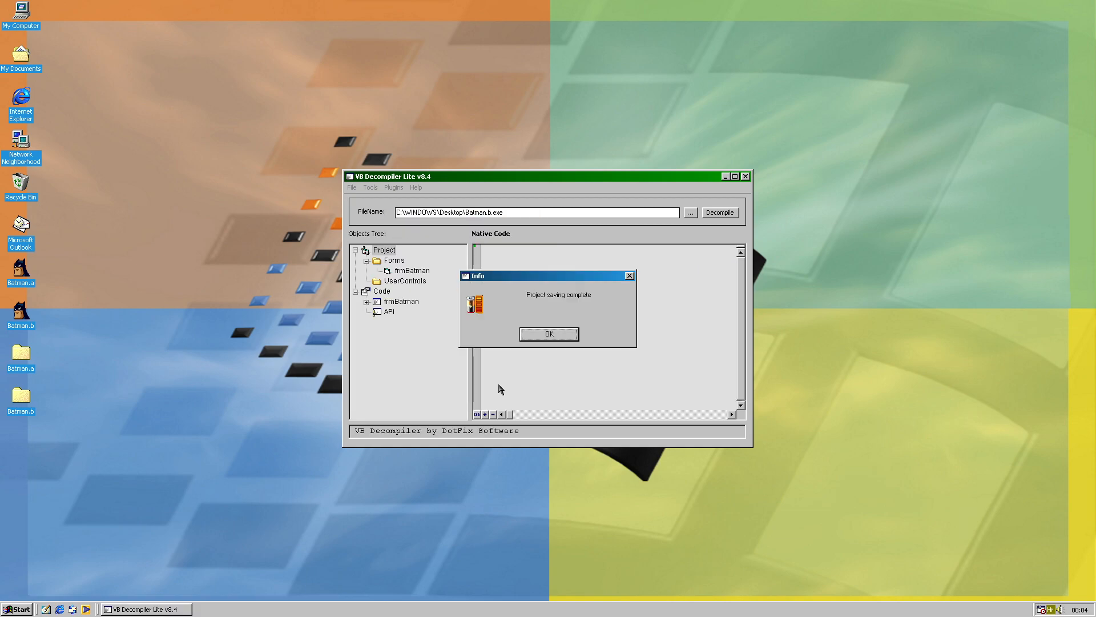
left_click(549, 334)
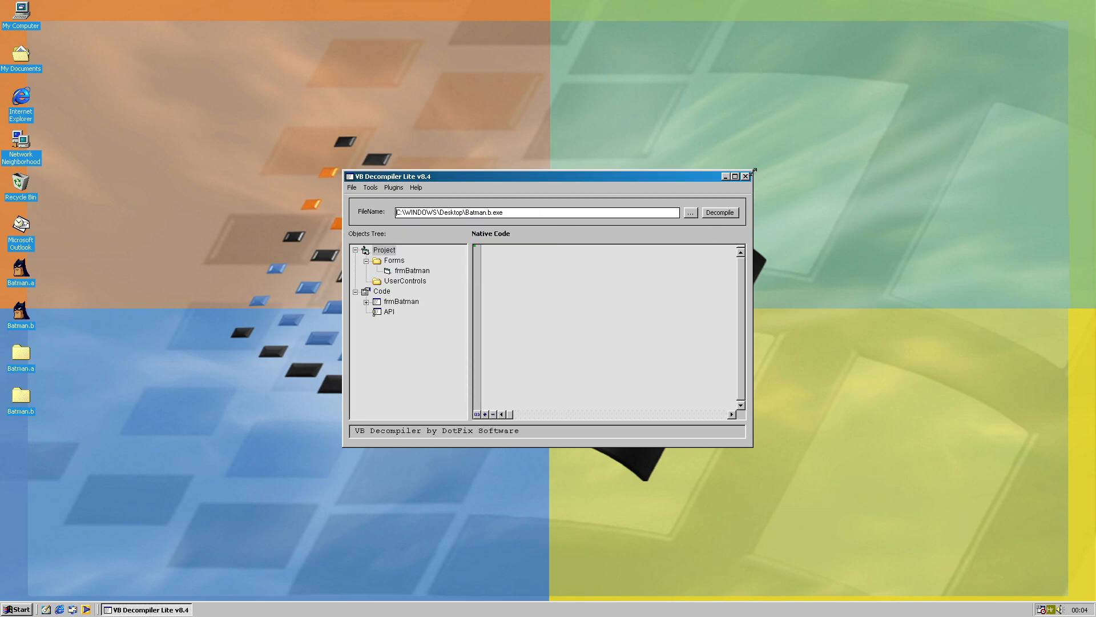
double_click(20, 351)
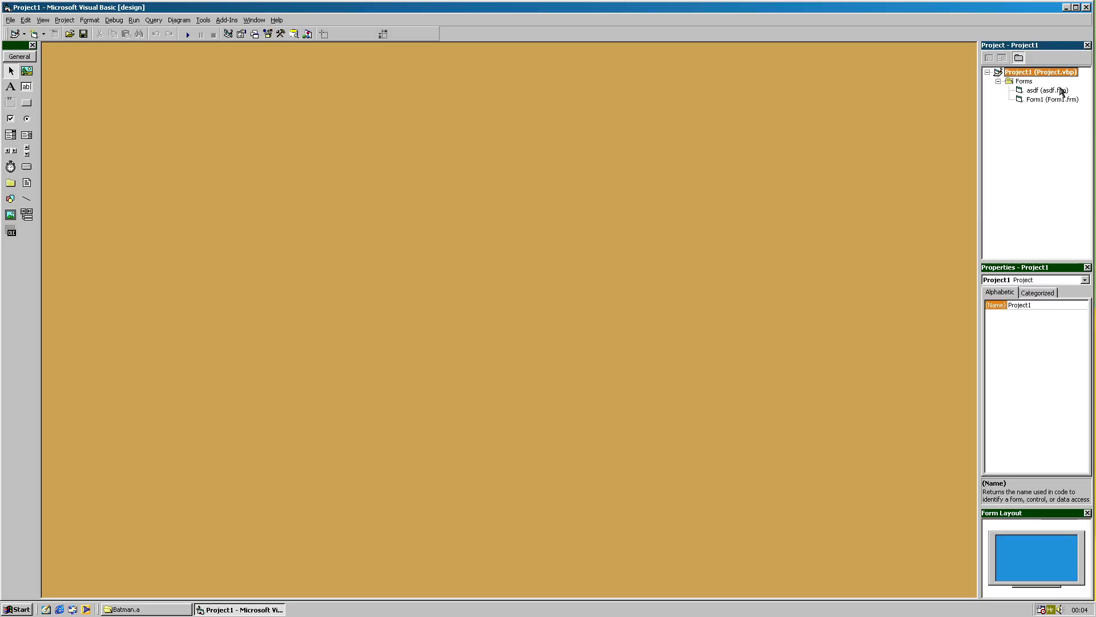
Open the asdf form and view the code behind its KillEm button
double_click(1037, 90)
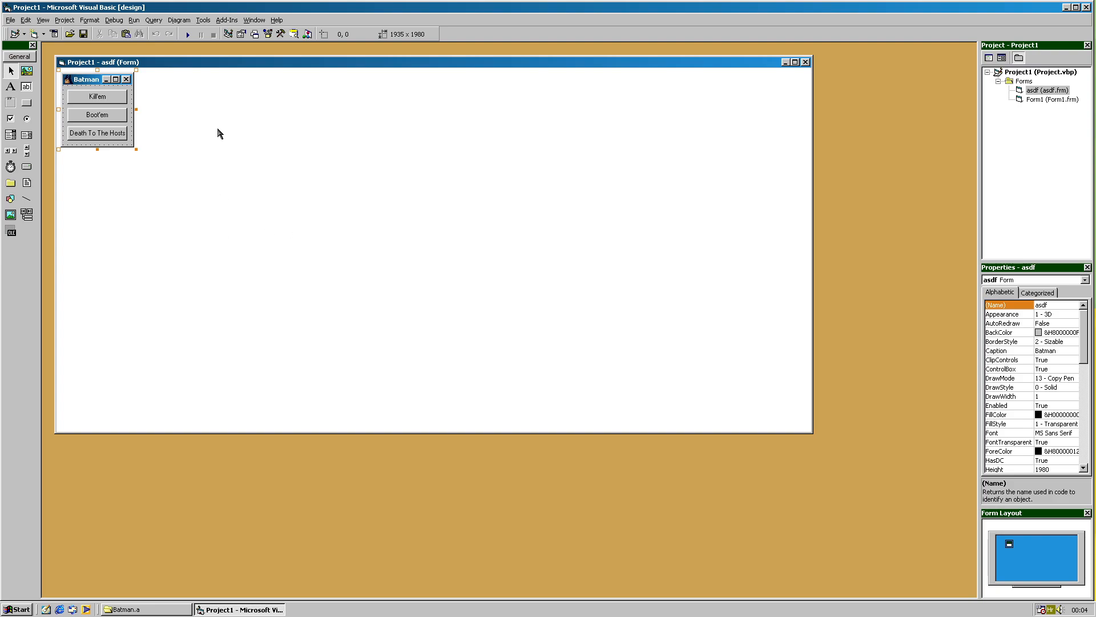
mouse_move(140, 106)
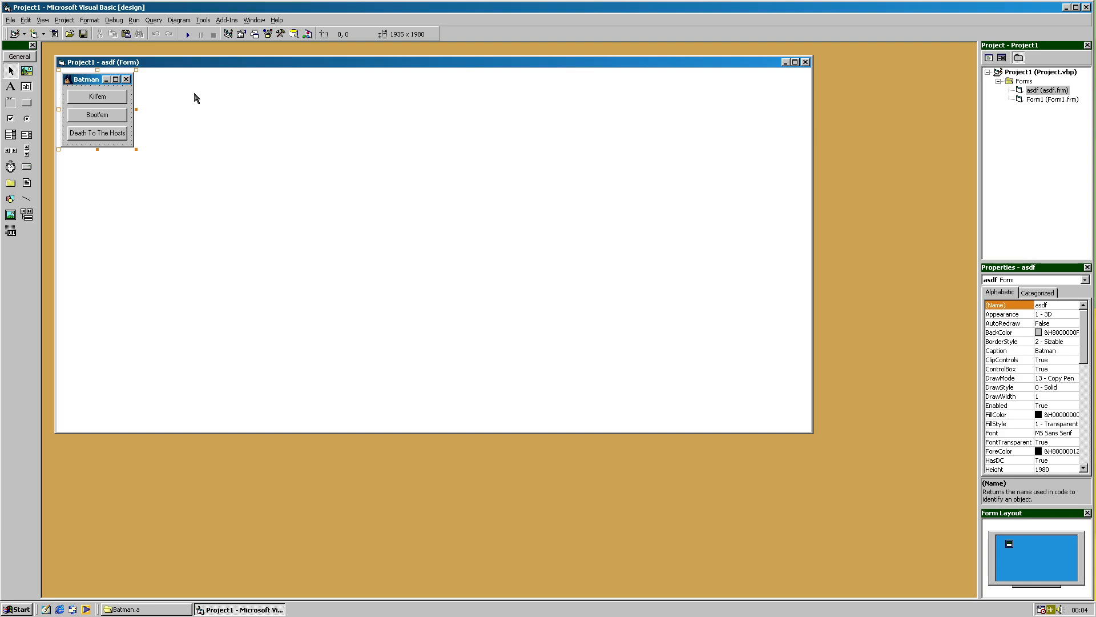
right_click(97, 96)
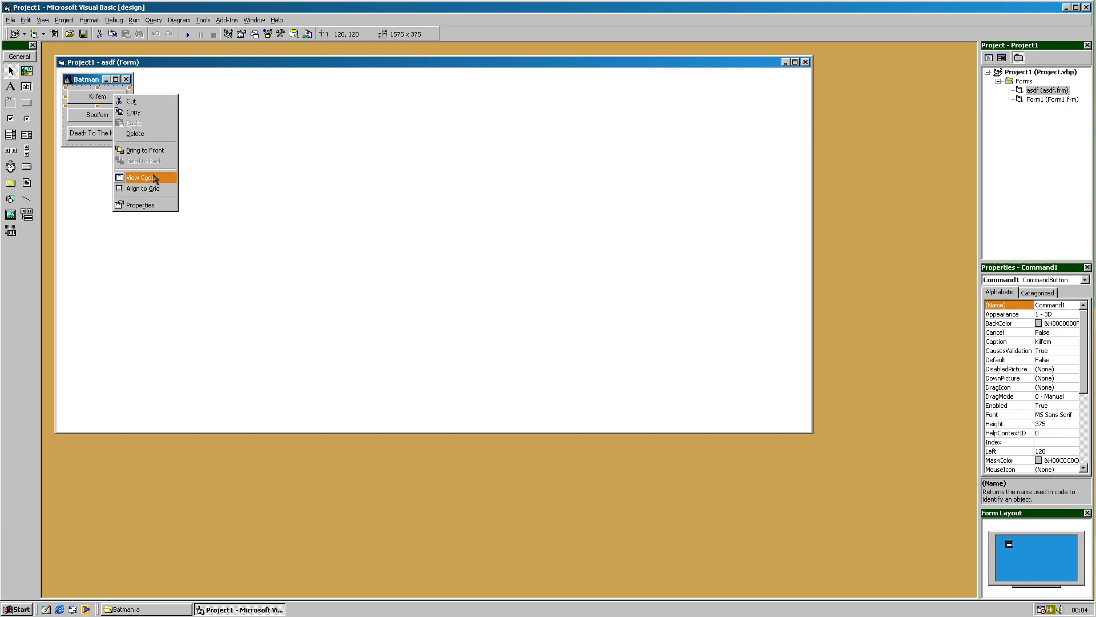
left_click(139, 177)
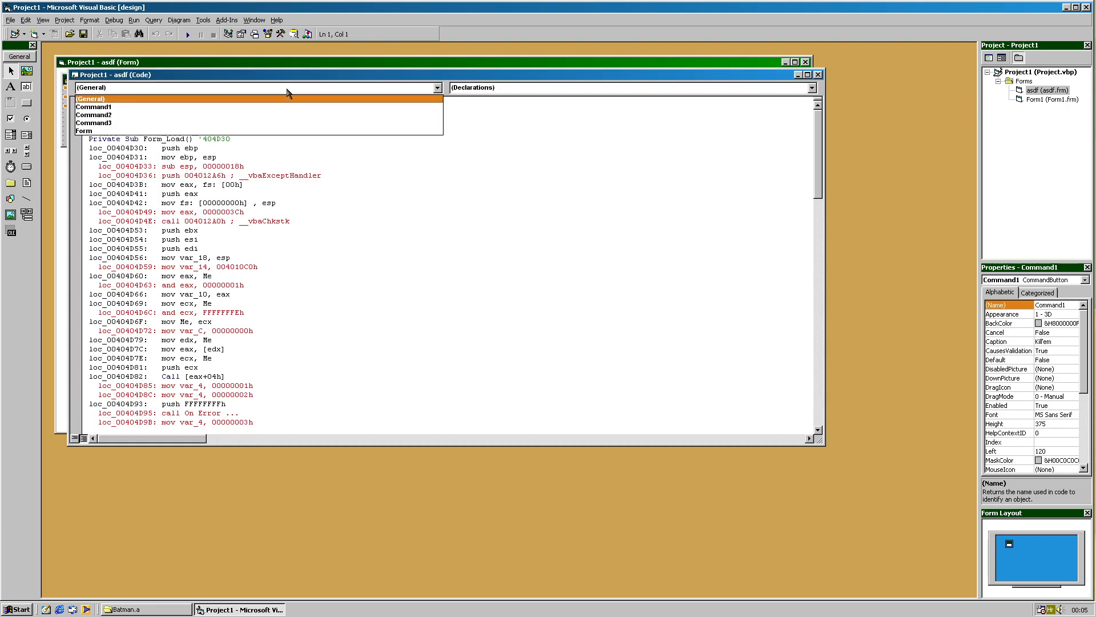
Select Form_Load and scroll through its deletion of autoexec.bat, config.sys and INI files
left_click(95, 107)
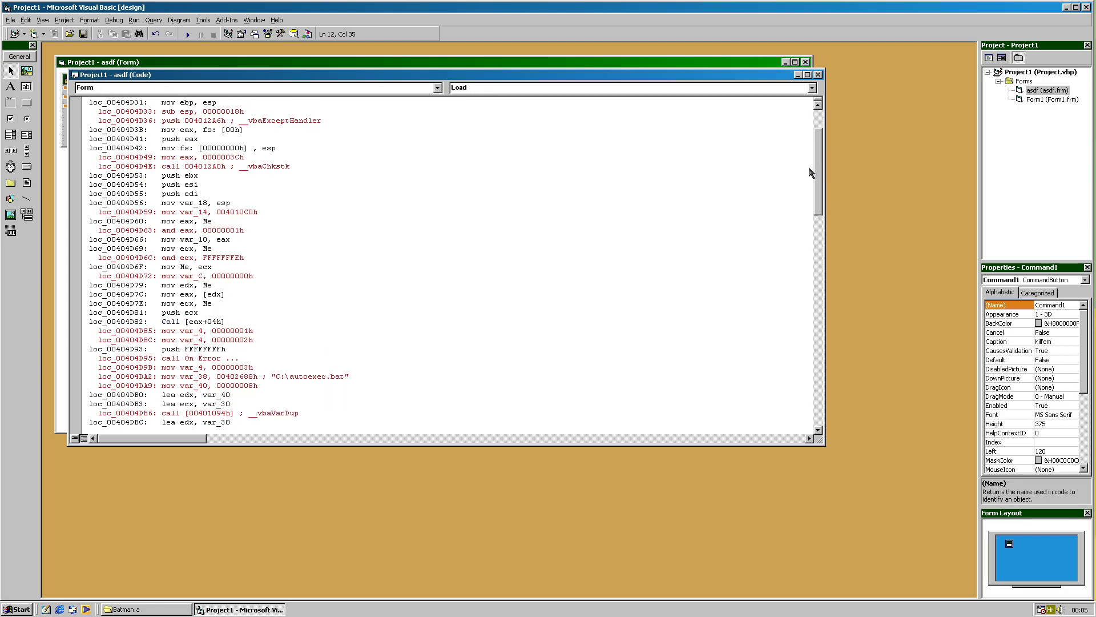
scroll("down", 3)
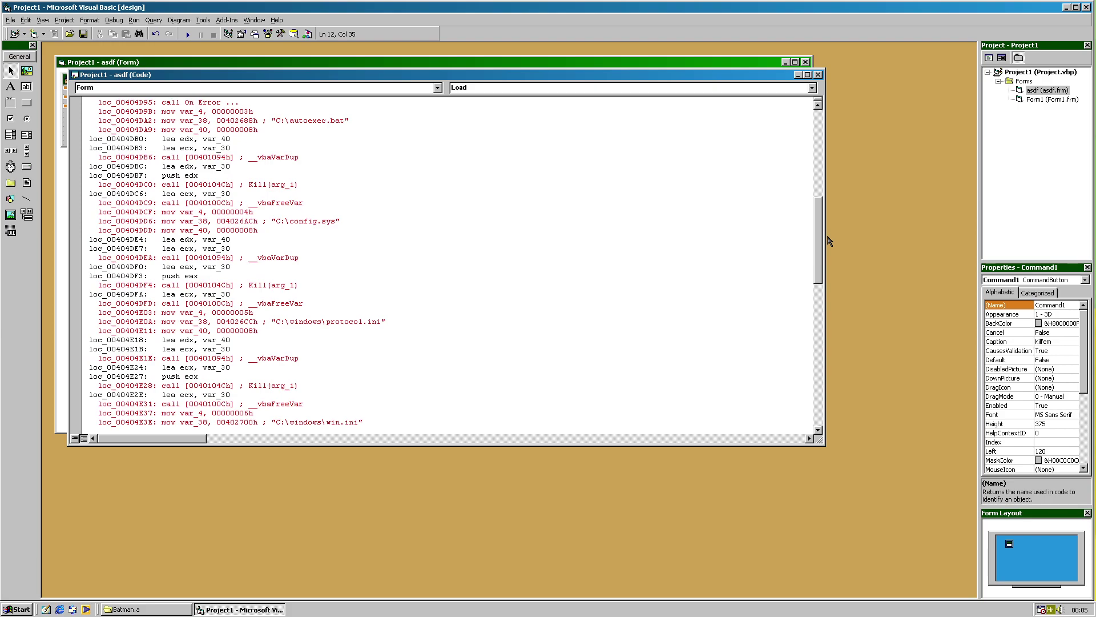
scroll("down", 3)
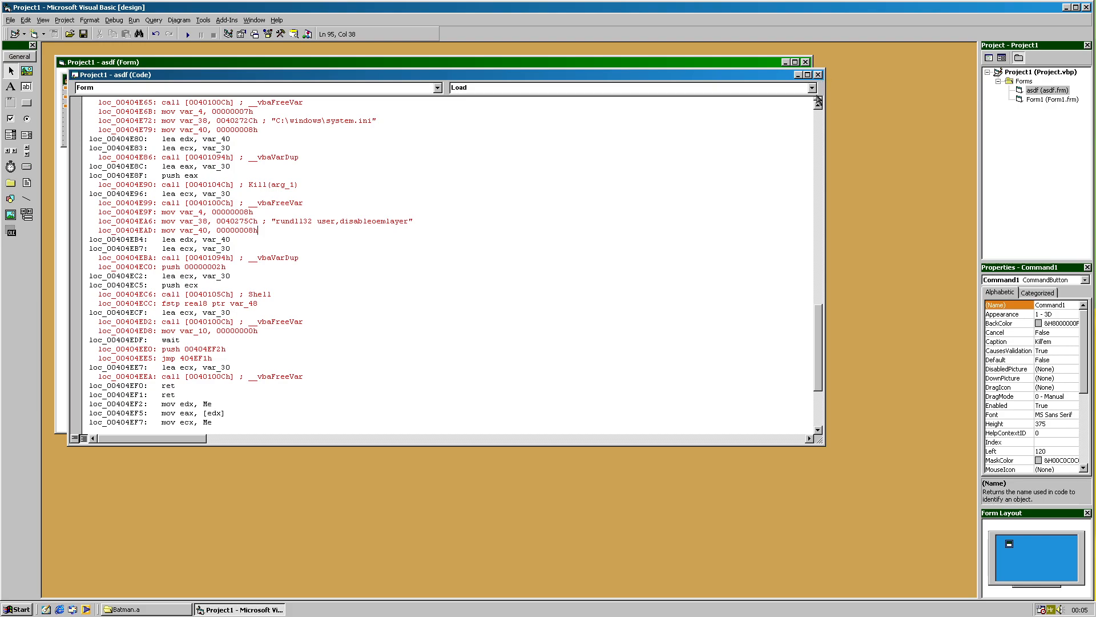
mouse_move(816, 88)
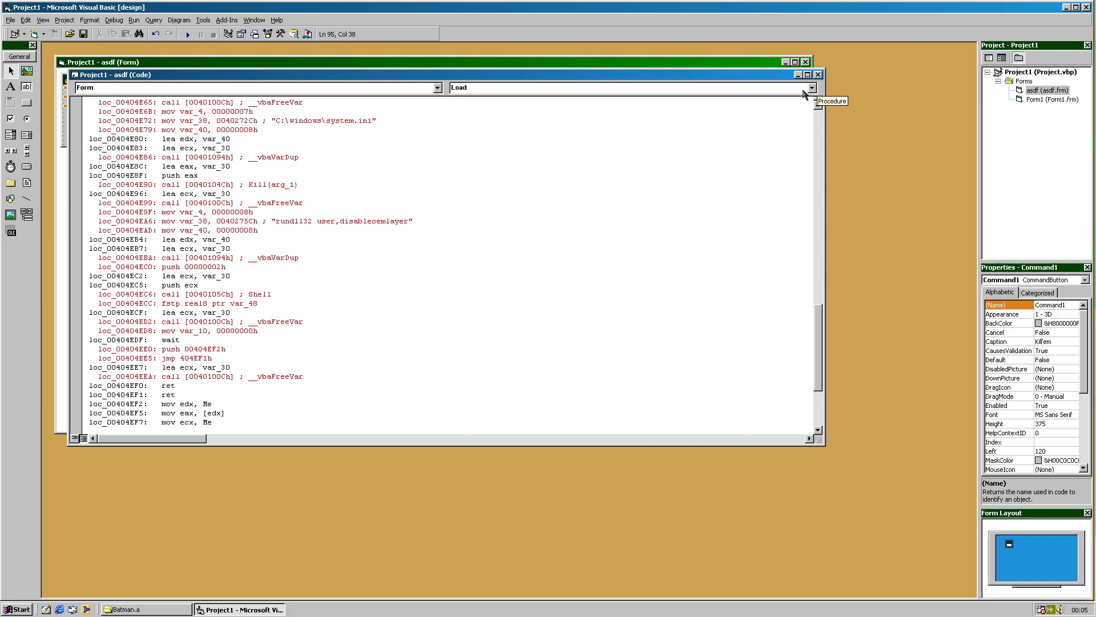
mouse_move(819, 76)
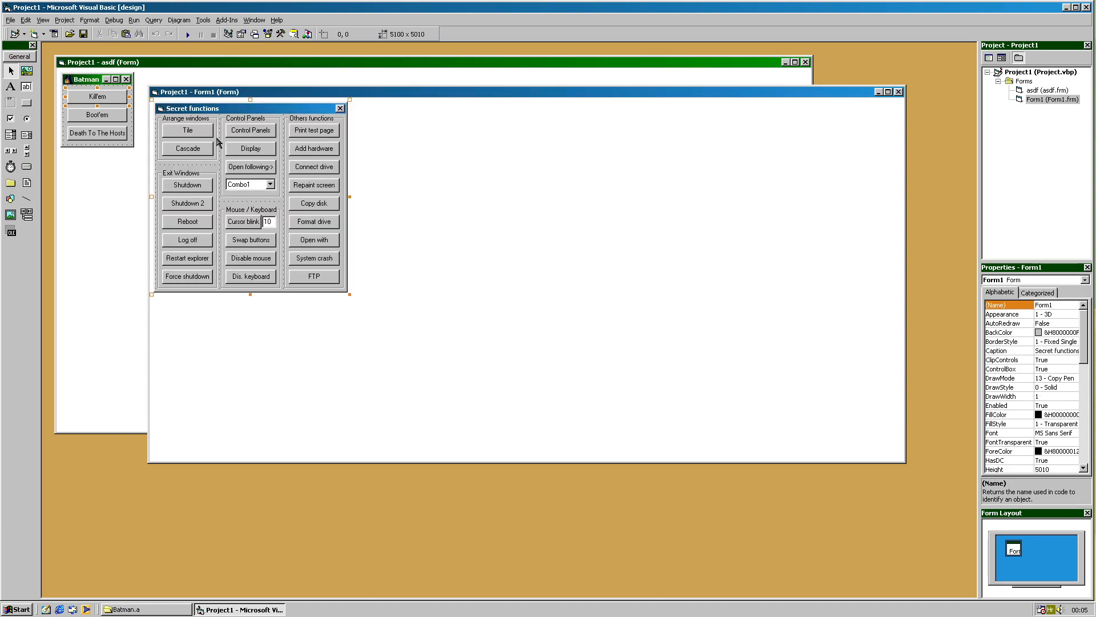
mouse_move(211, 135)
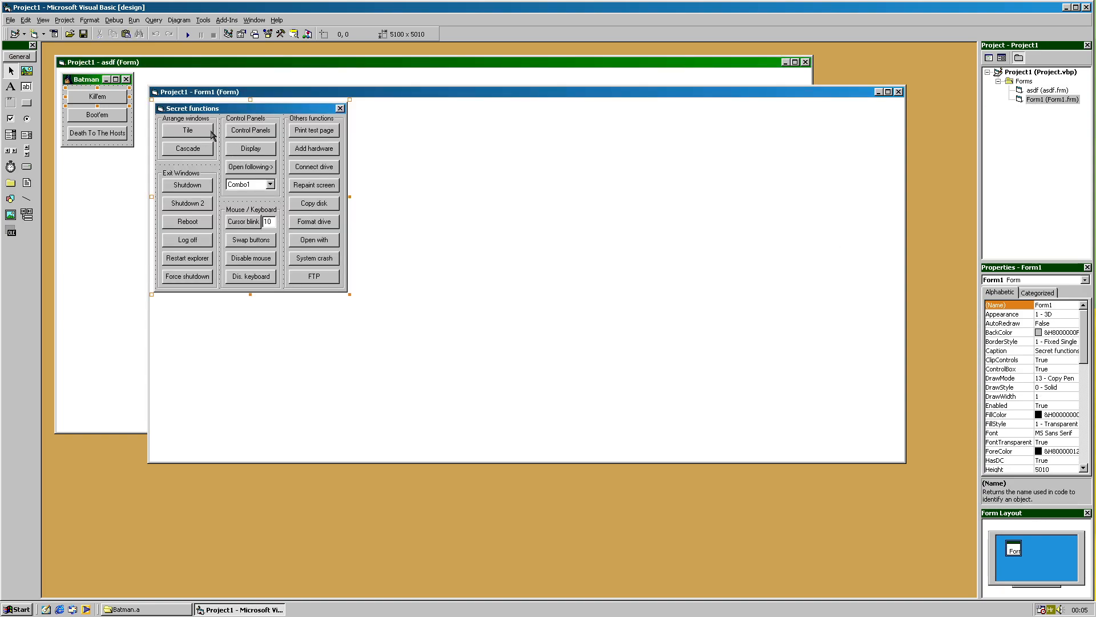
Scroll through Form1's decompiled button code, including the display settings call, via the Arrange windows frame
right_click(211, 120)
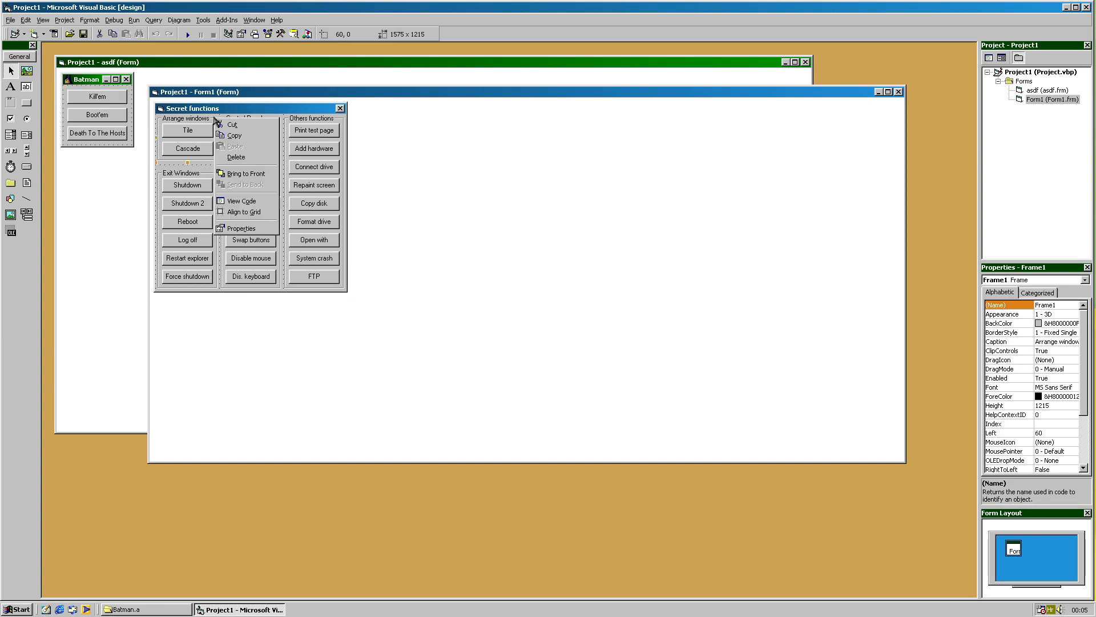
left_click(234, 201)
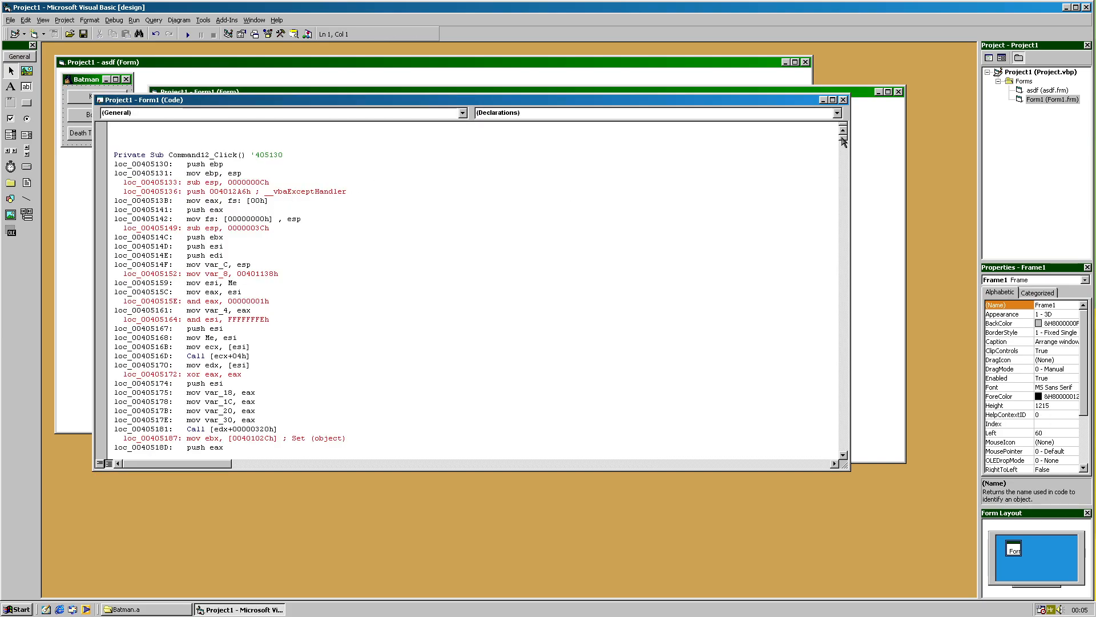
scroll("down", 3)
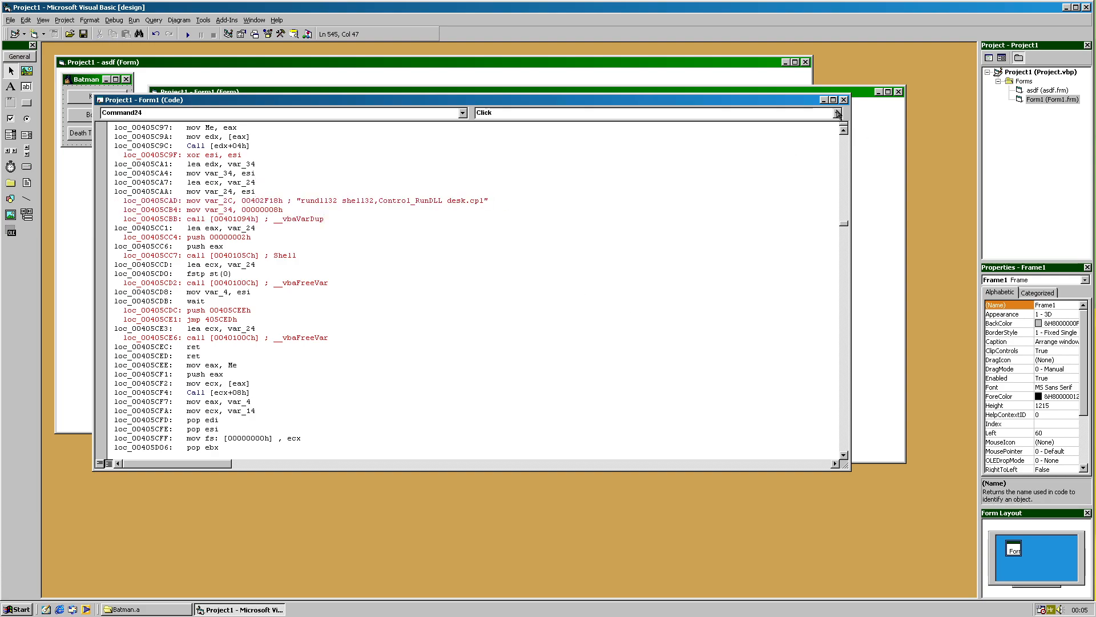
right_click(308, 258)
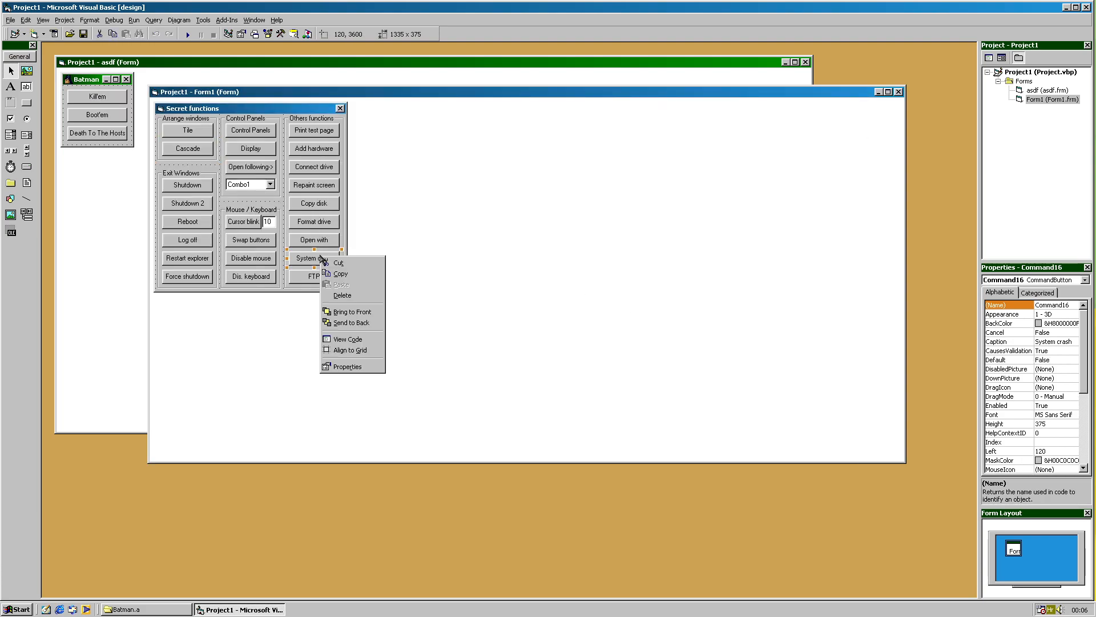
Read System crash's 'All unsaved work will be lost!' code, then inspect the Copy disk and Cursor blink buttons
left_click(347, 339)
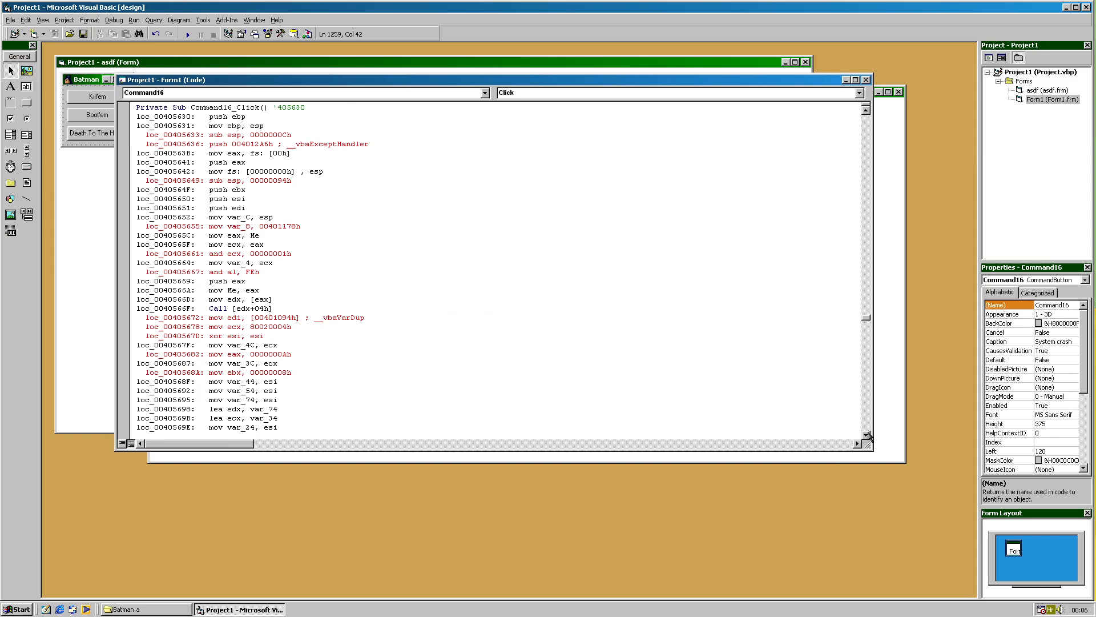
scroll("down", 3)
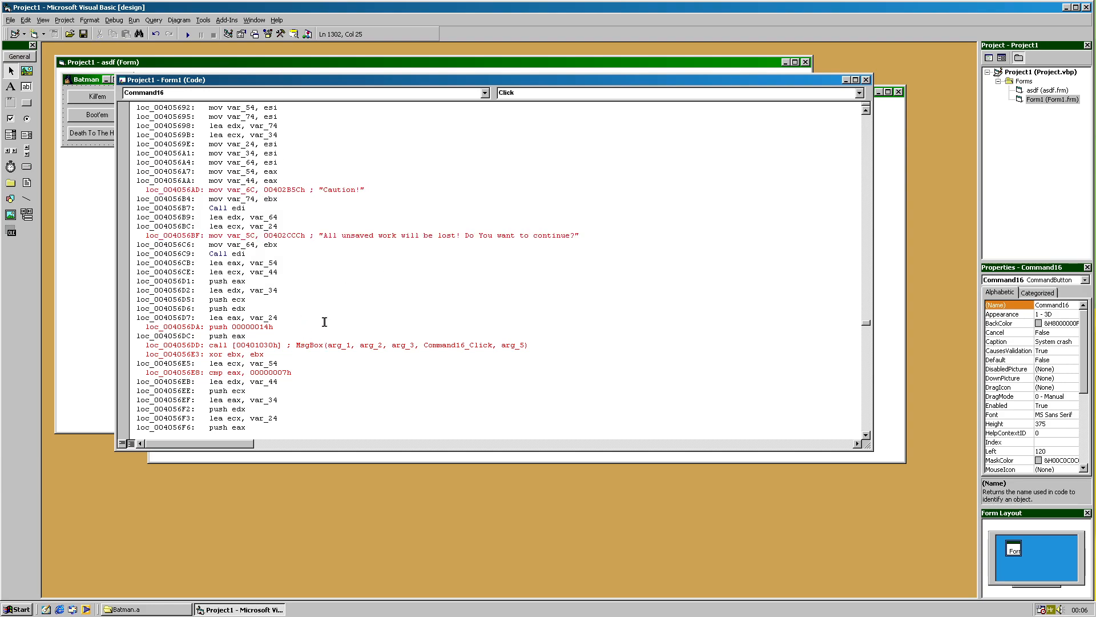
left_click(863, 436)
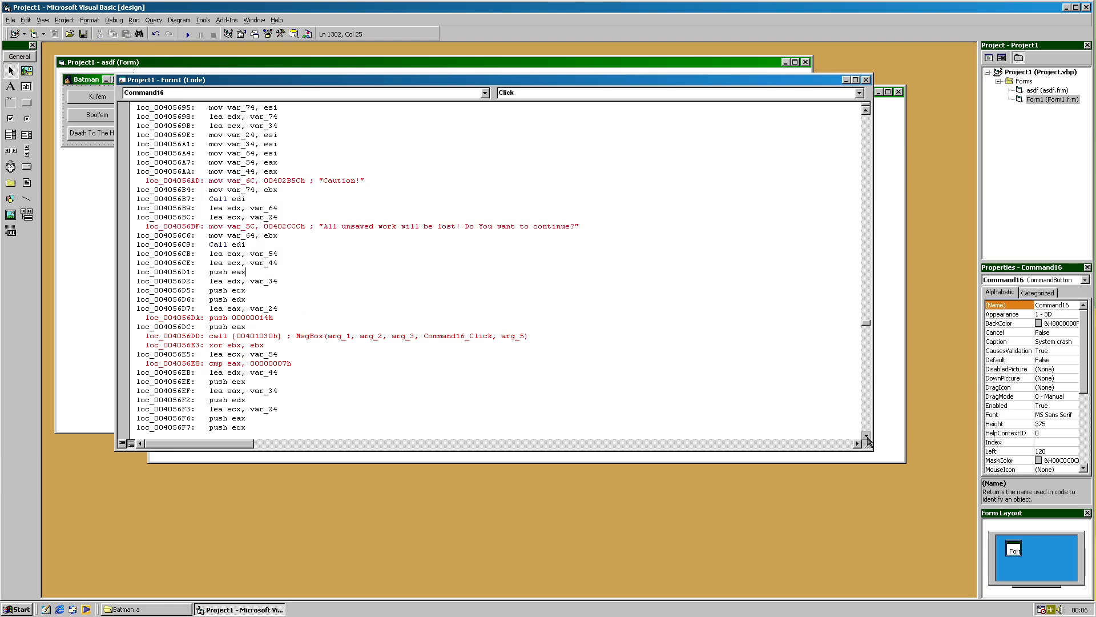
scroll("down", 3)
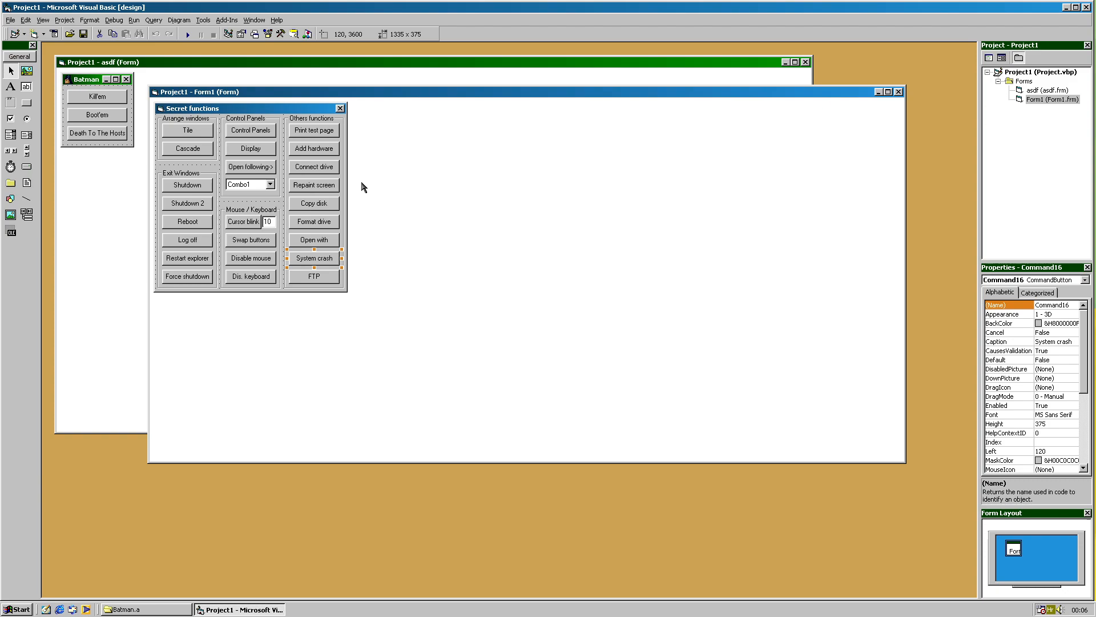
left_click(314, 203)
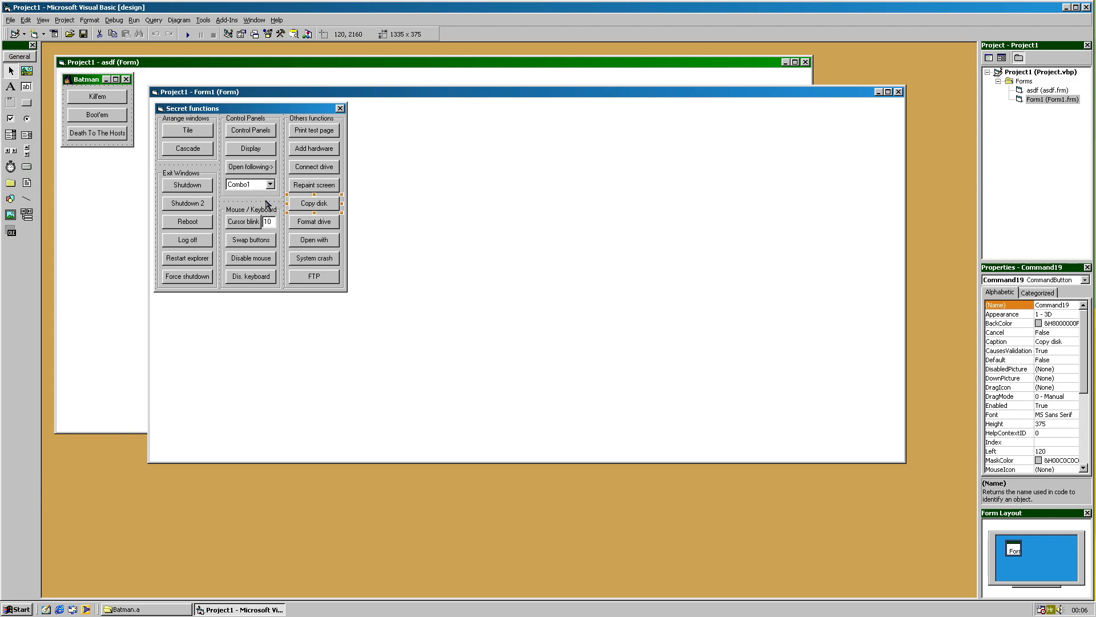
mouse_move(246, 223)
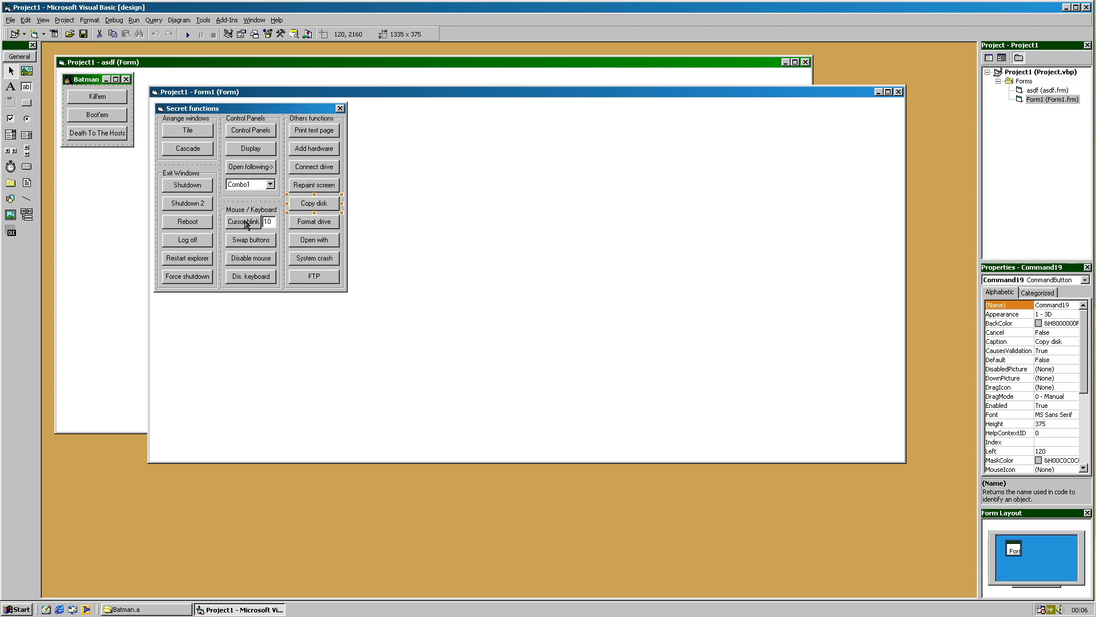
left_click(243, 221)
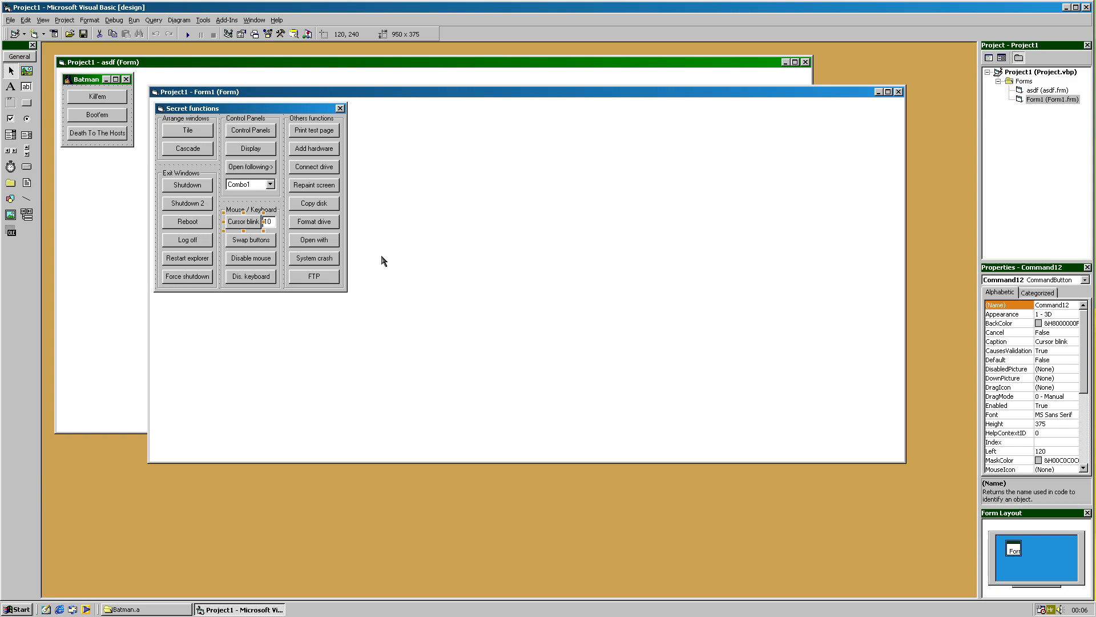
mouse_move(554, 168)
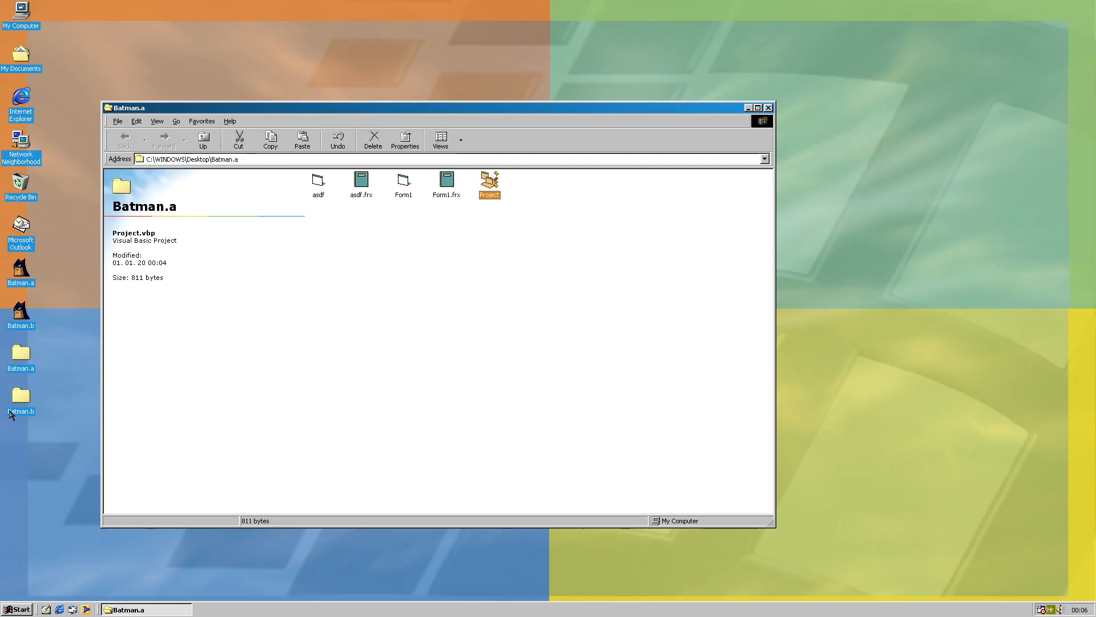
Open the Batman.b project and view frmBatman's Timer1 code shelling 'rundll32 user,disableoemlayer'
double_click(490, 182)
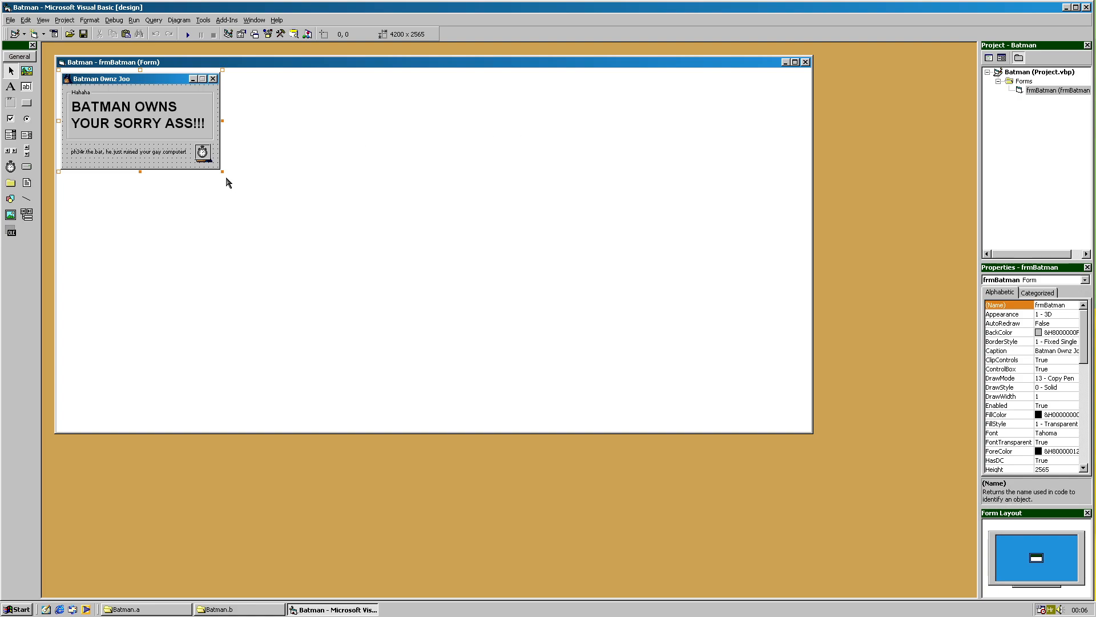
left_click(204, 152)
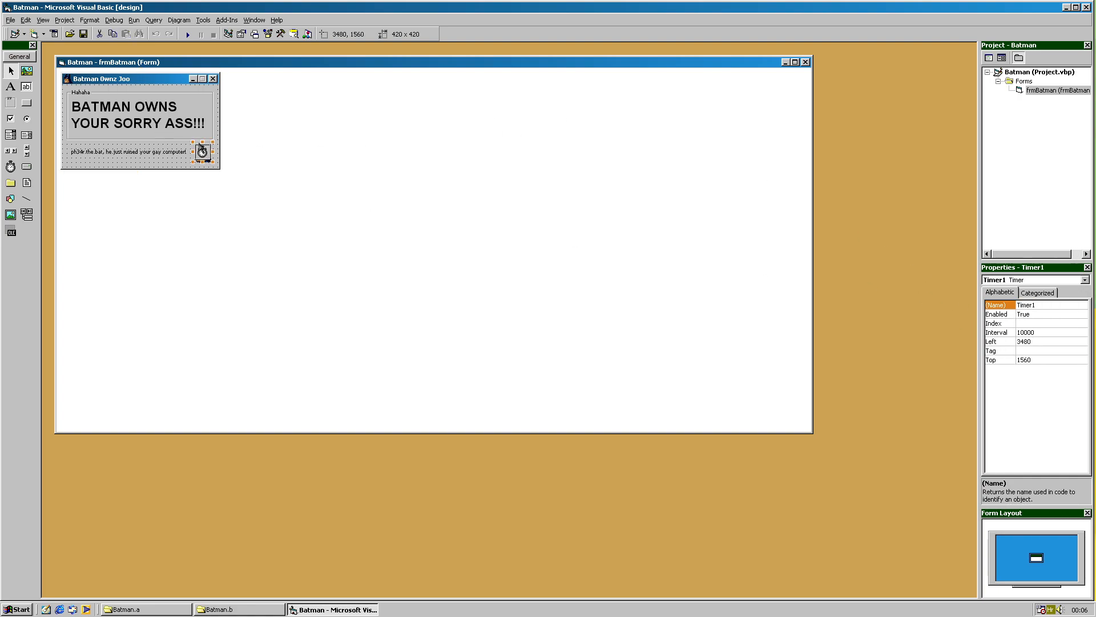
right_click(140, 124)
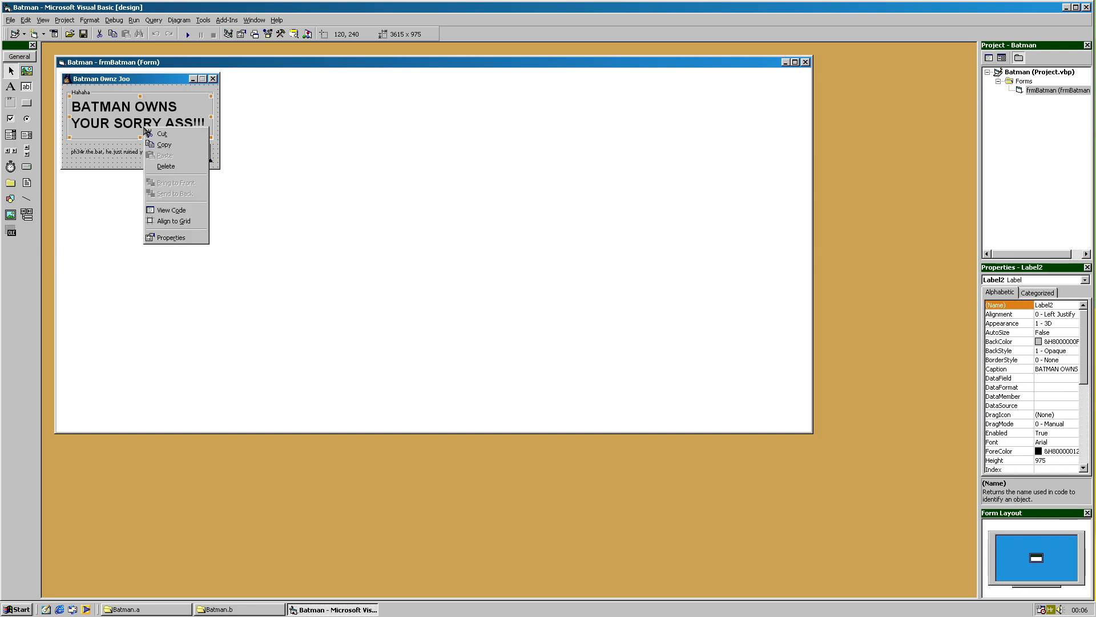
left_click(171, 209)
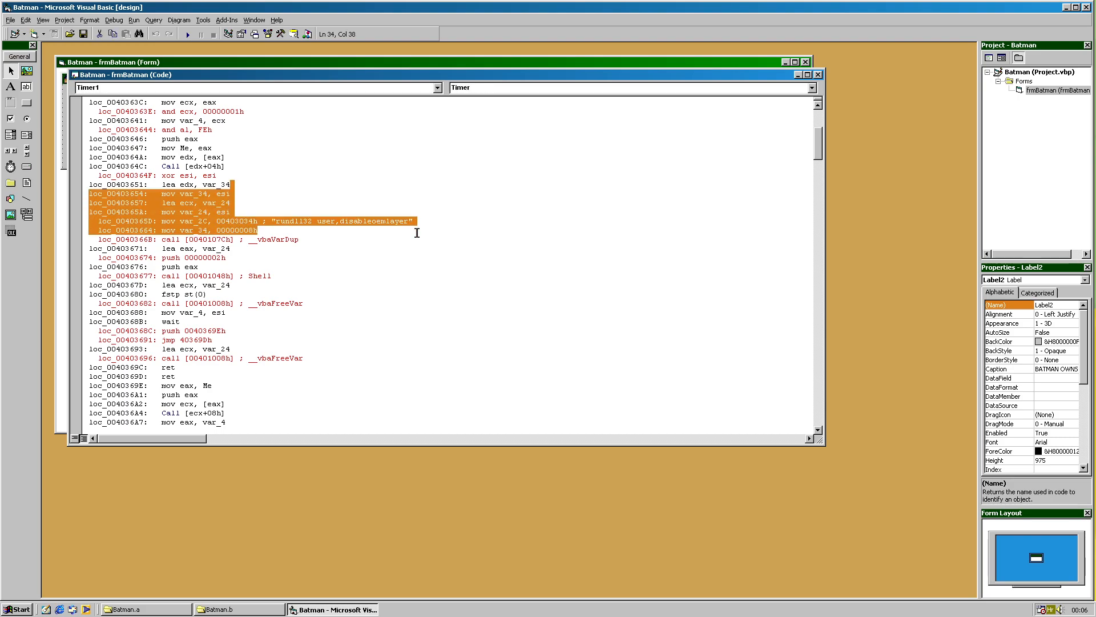
scroll("down", 3)
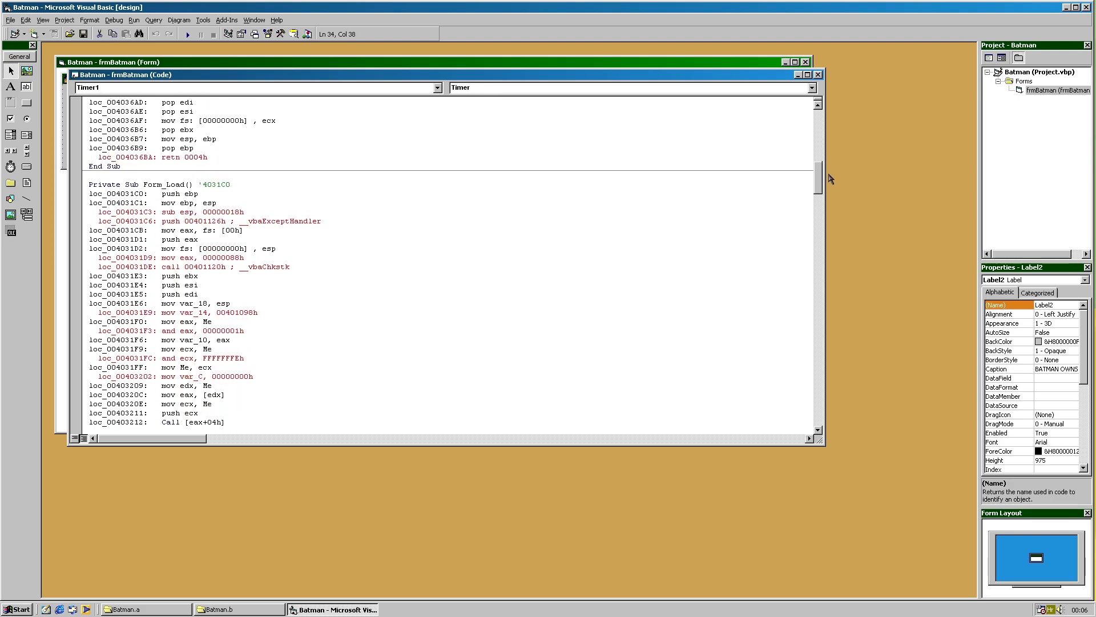
scroll("down", 3)
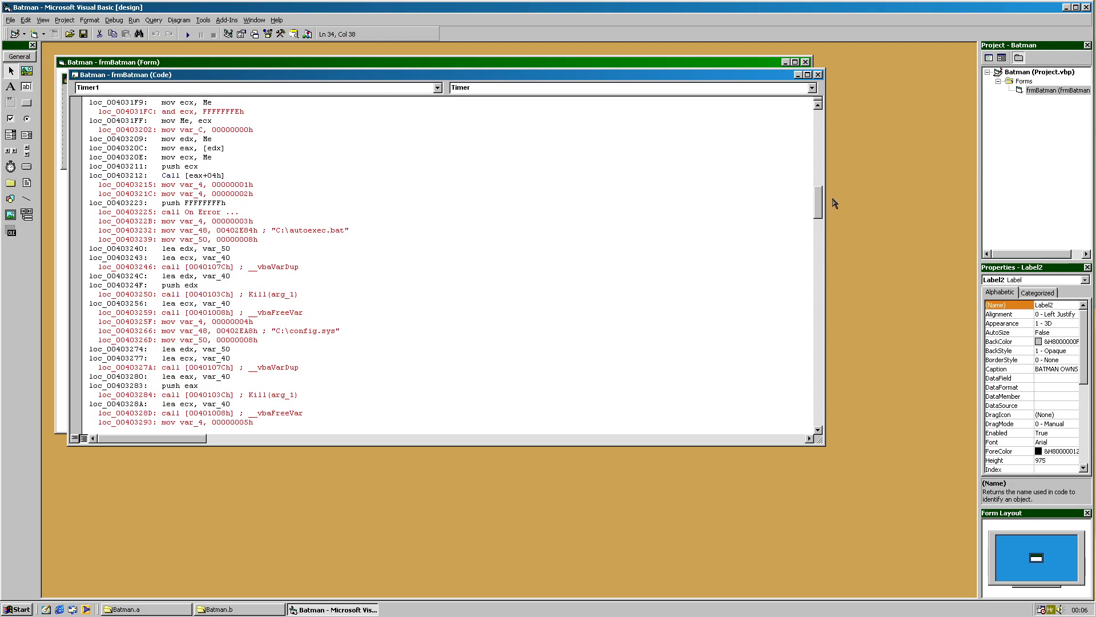
scroll("down", 3)
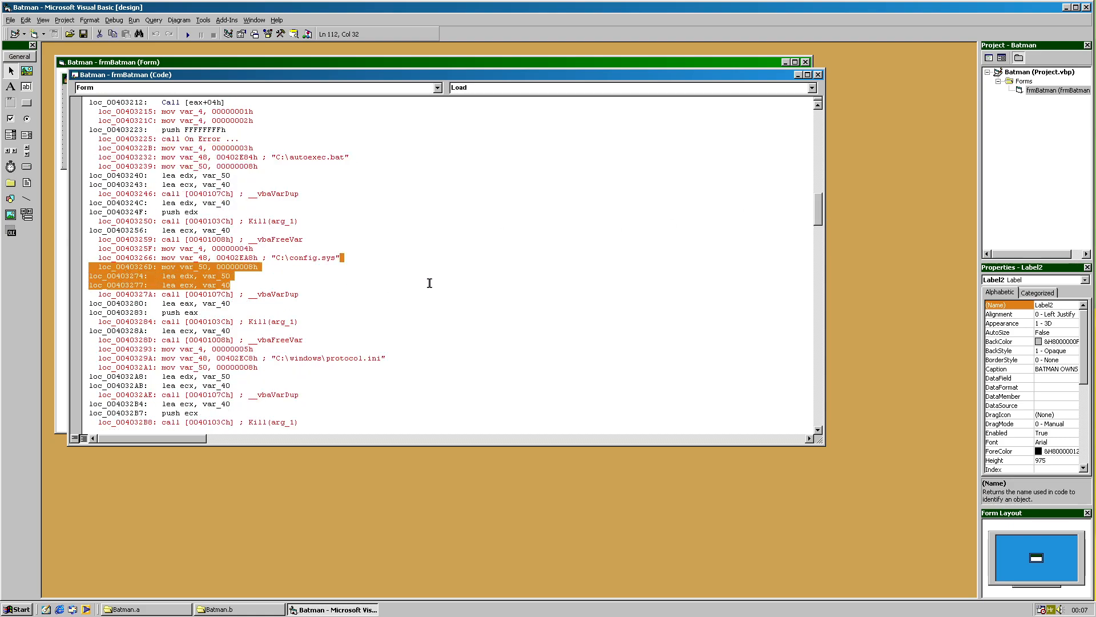
scroll("down", 3)
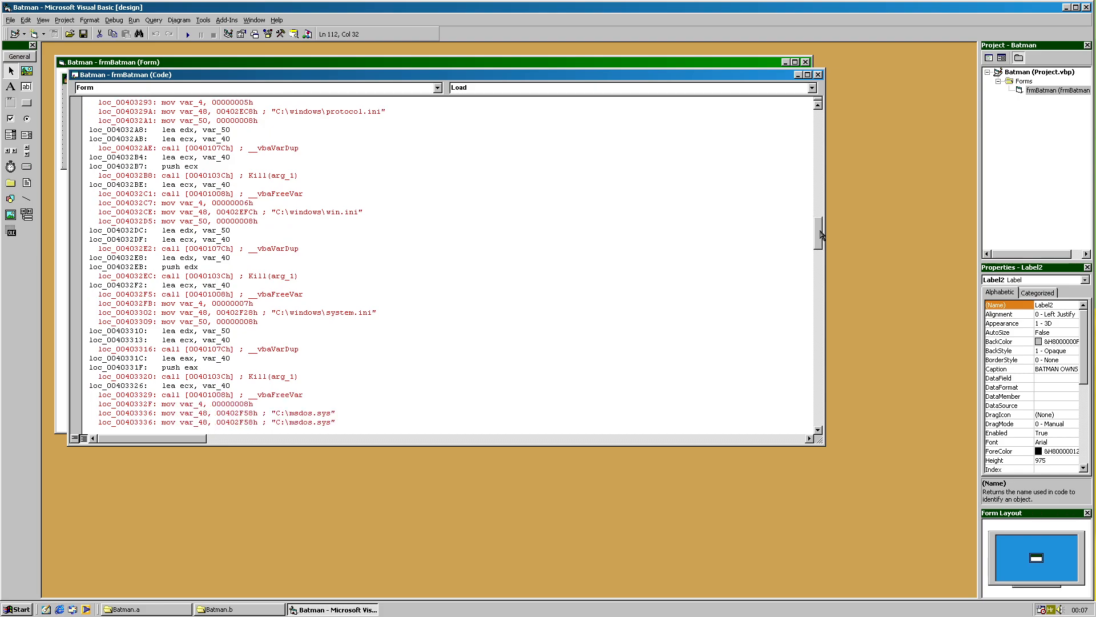
scroll("down", 3)
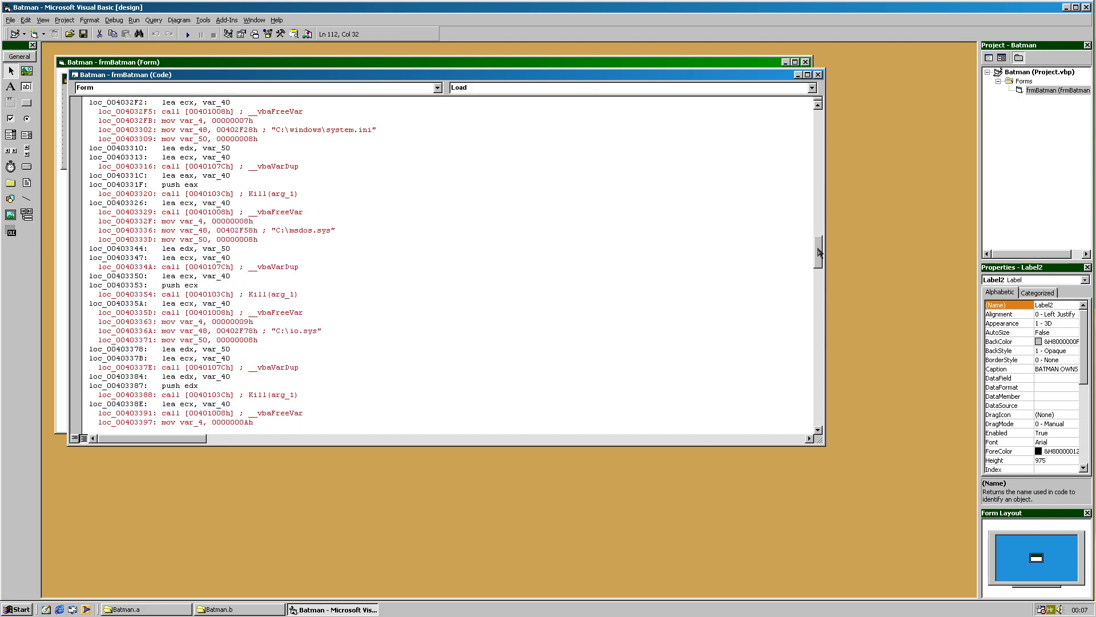
scroll("down", 3)
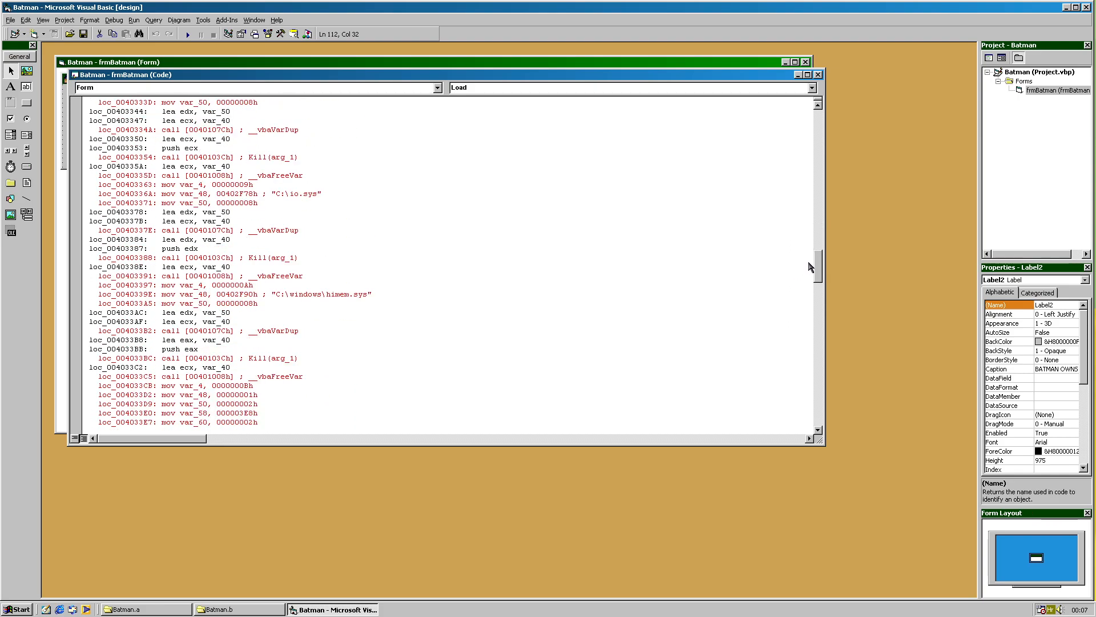
scroll("down", 3)
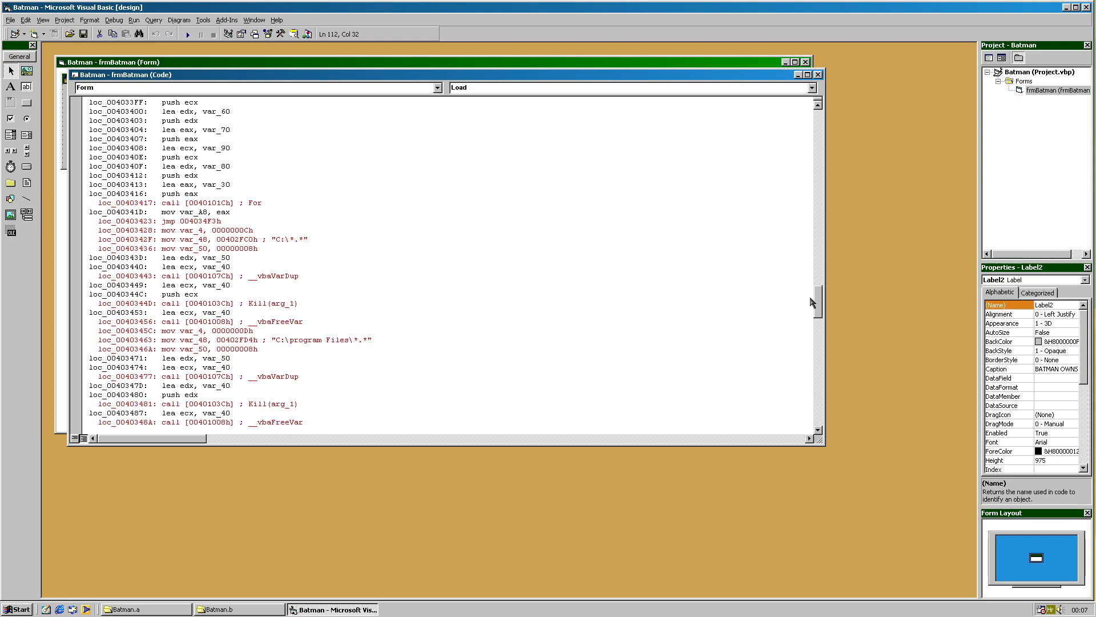
scroll("down", 3)
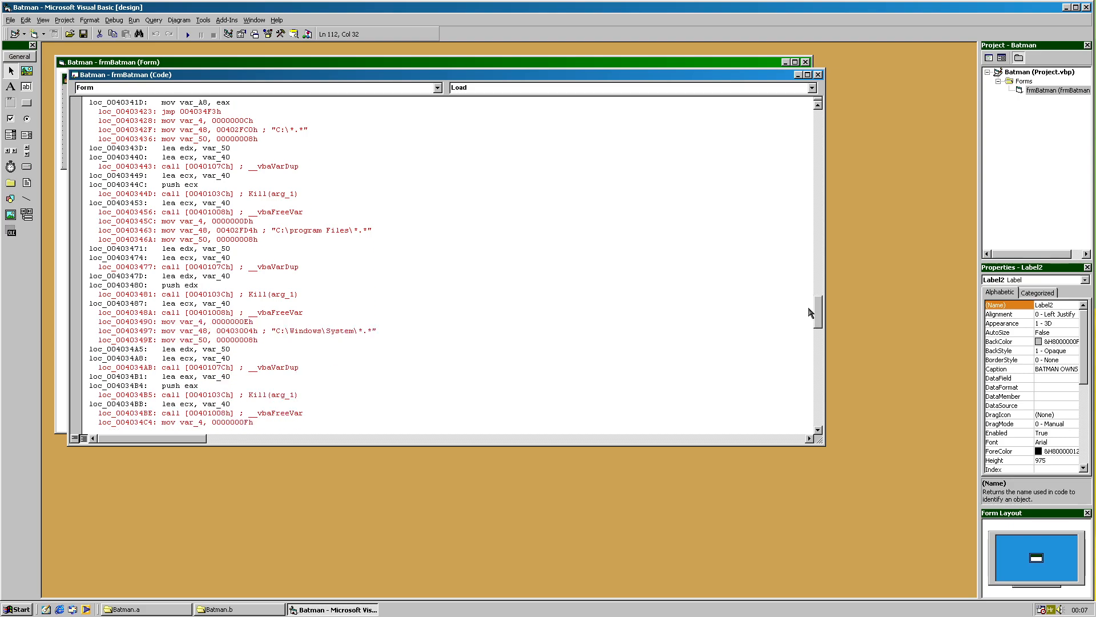
scroll("down", 3)
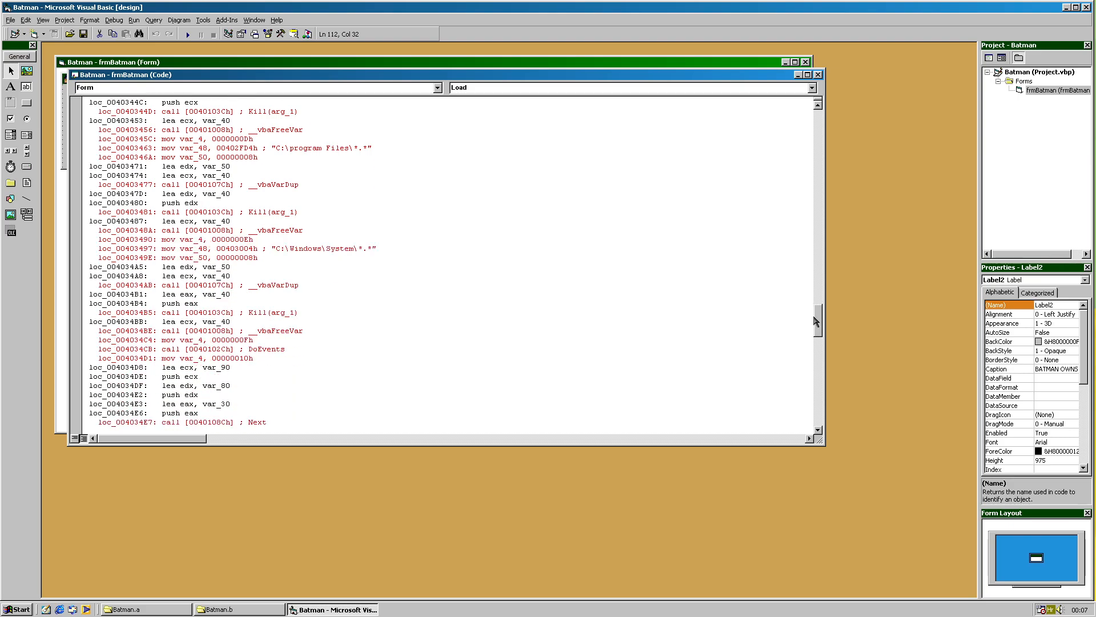
scroll("down", 3)
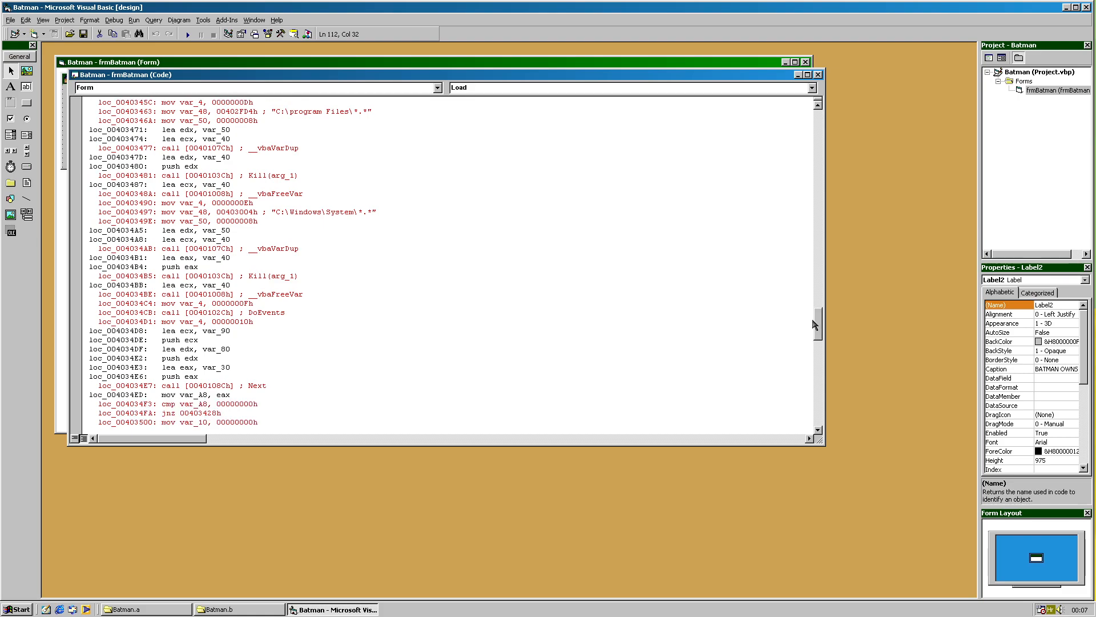
mouse_move(233, 275)
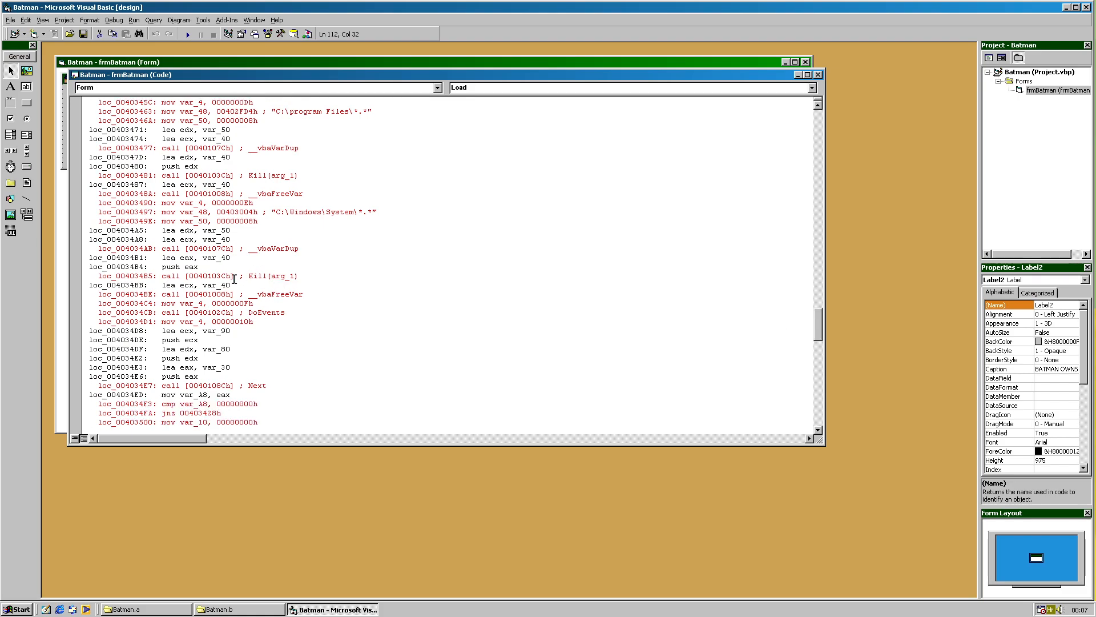
double_click(255, 276)
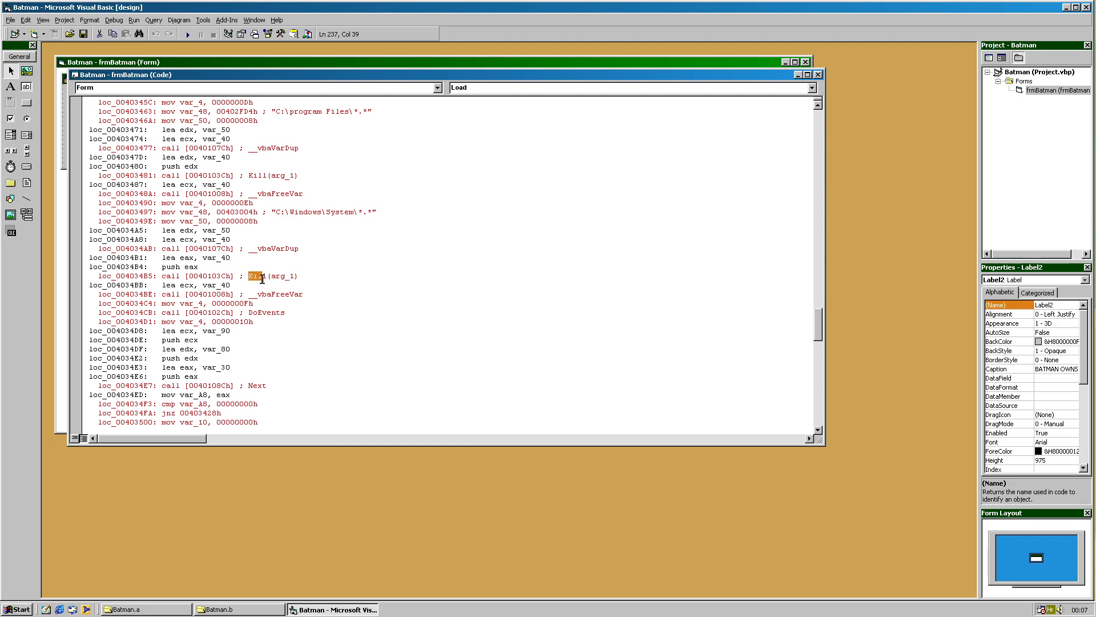
left_click(303, 294)
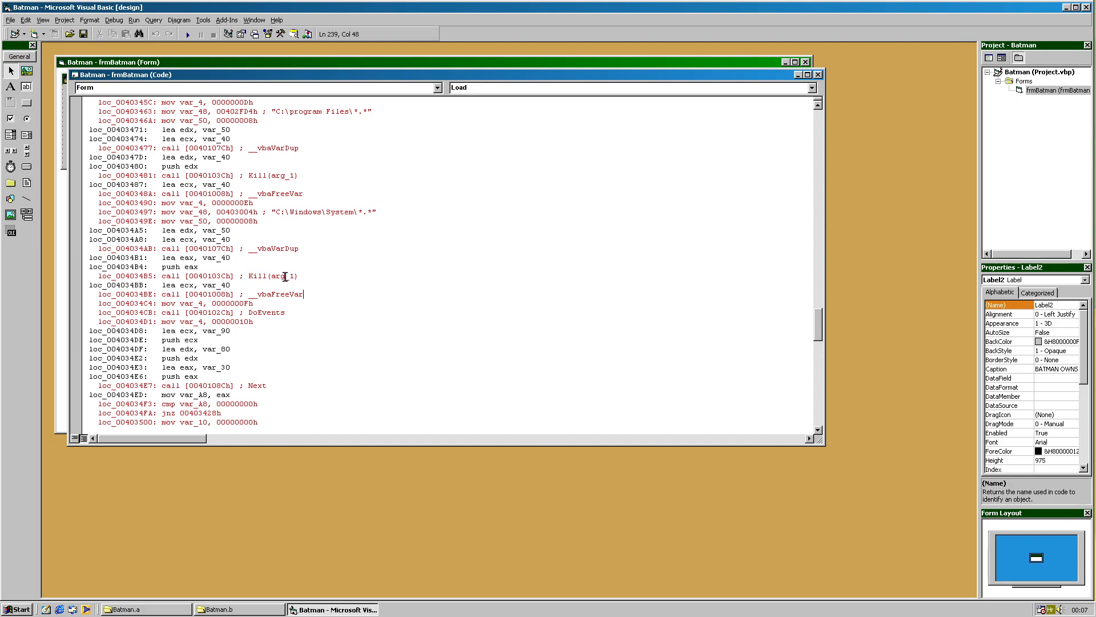
mouse_move(326, 305)
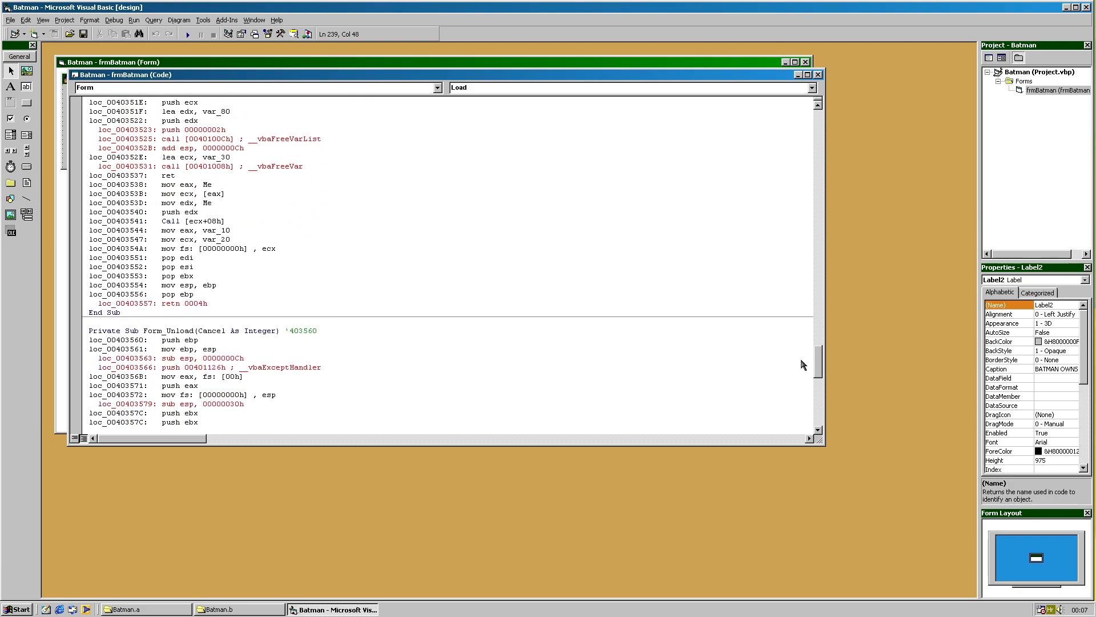
scroll("down", 3)
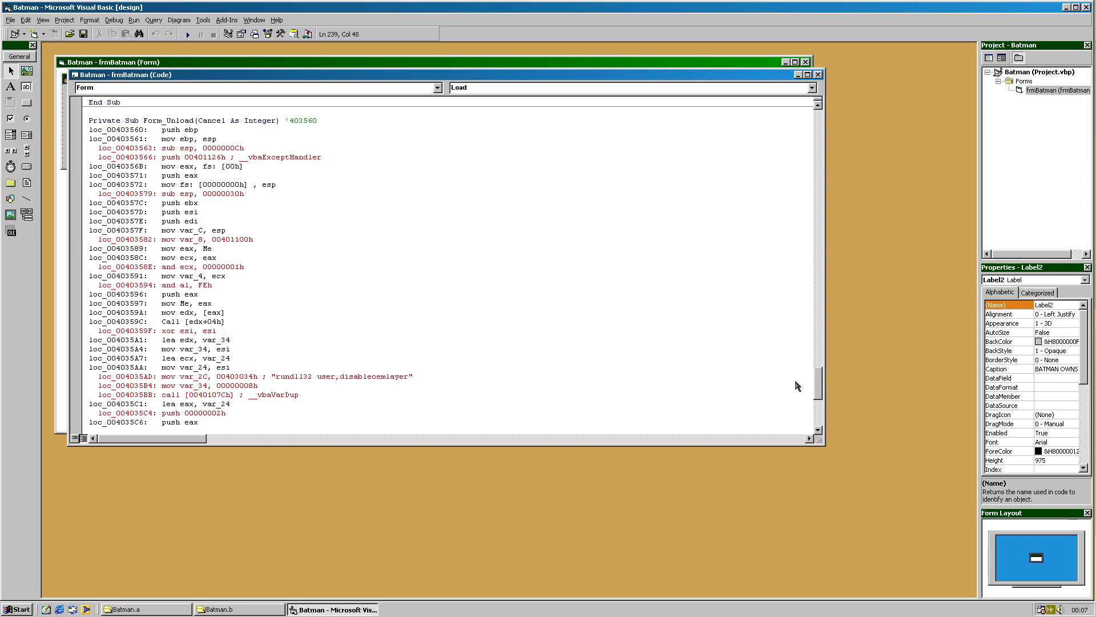
scroll("down", 3)
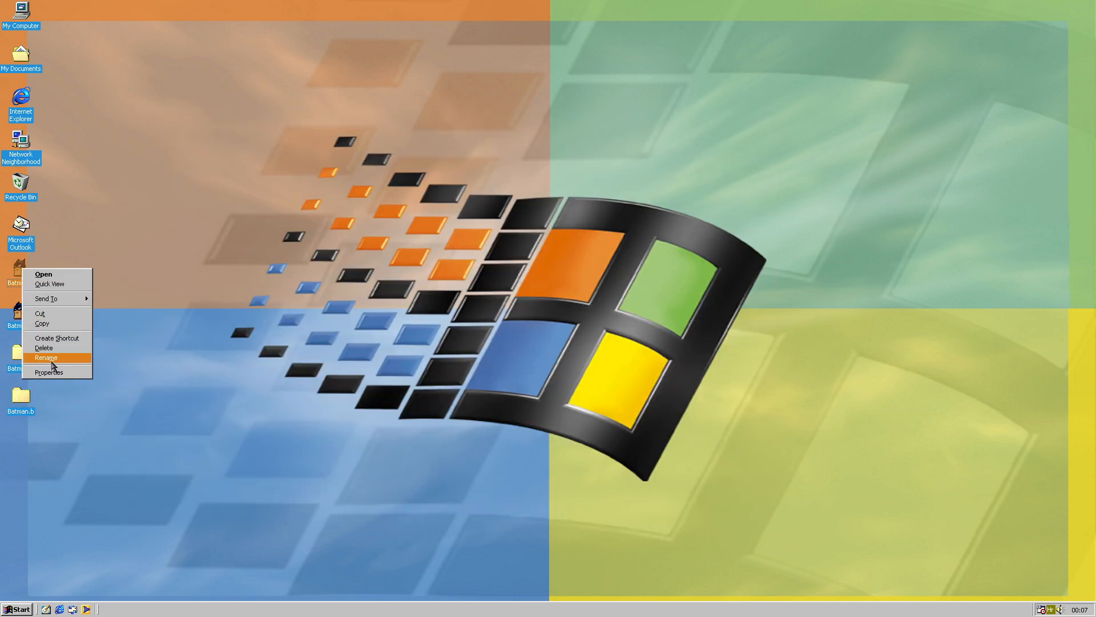
left_click(46, 357)
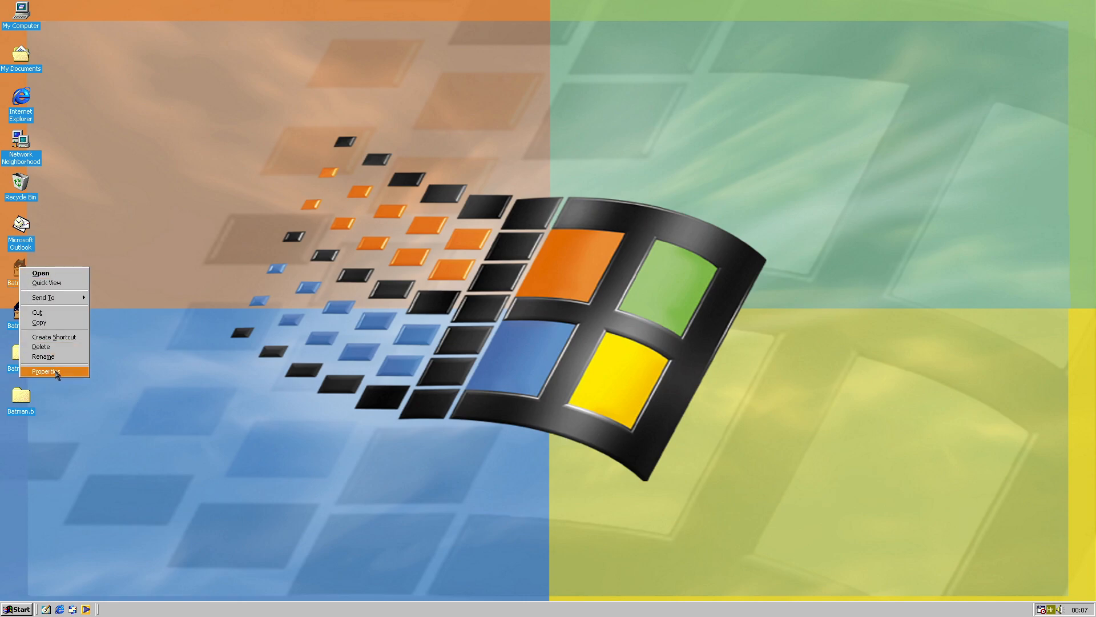
left_click(47, 371)
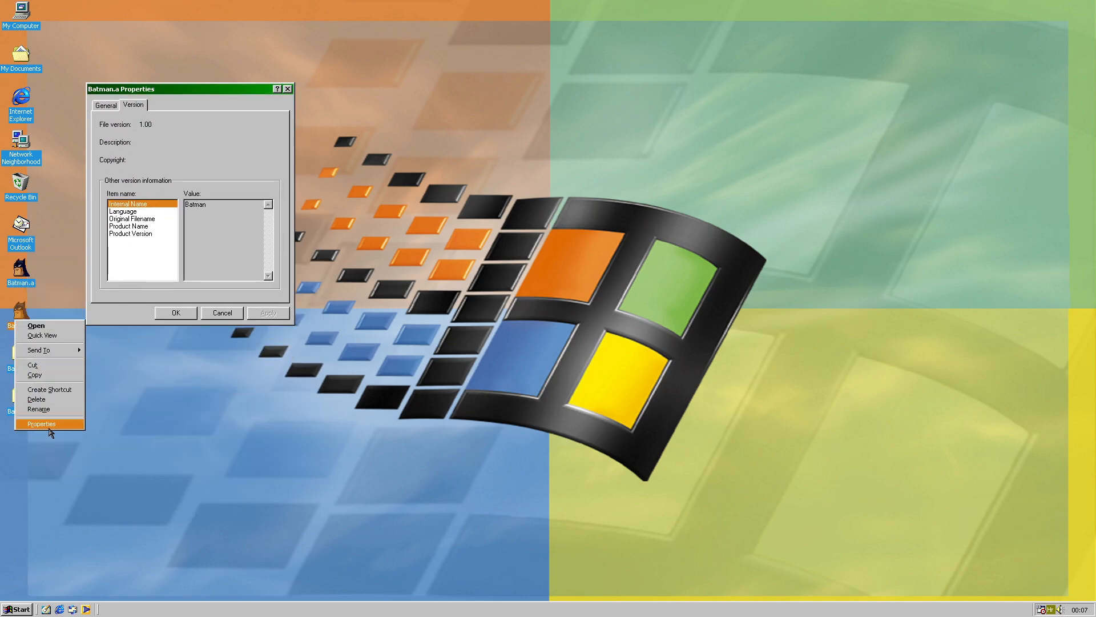
left_click(41, 423)
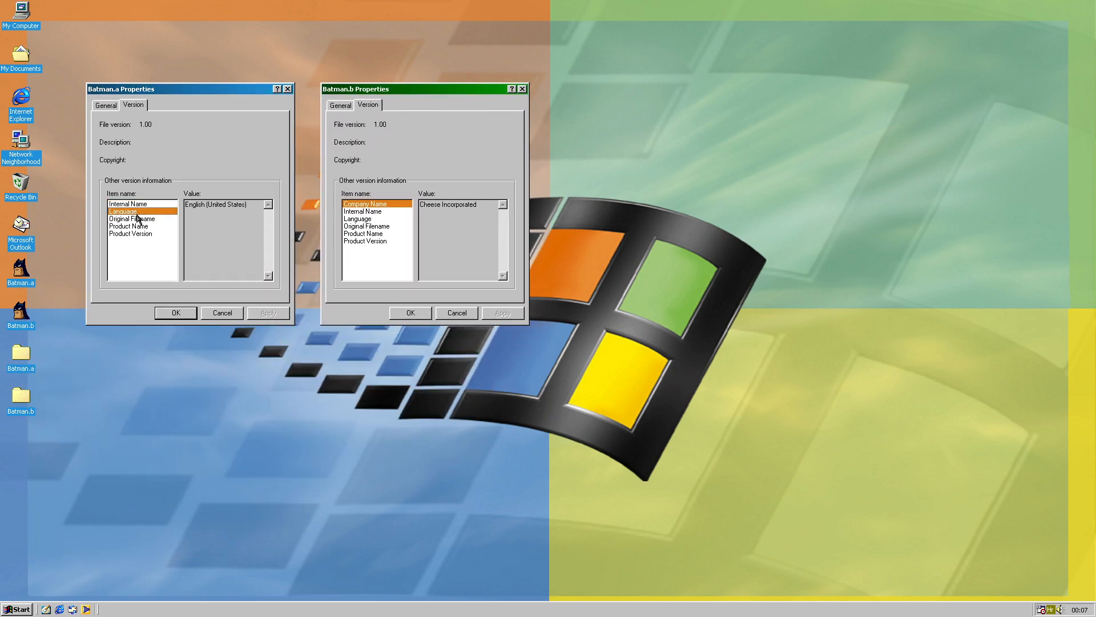
left_click(127, 226)
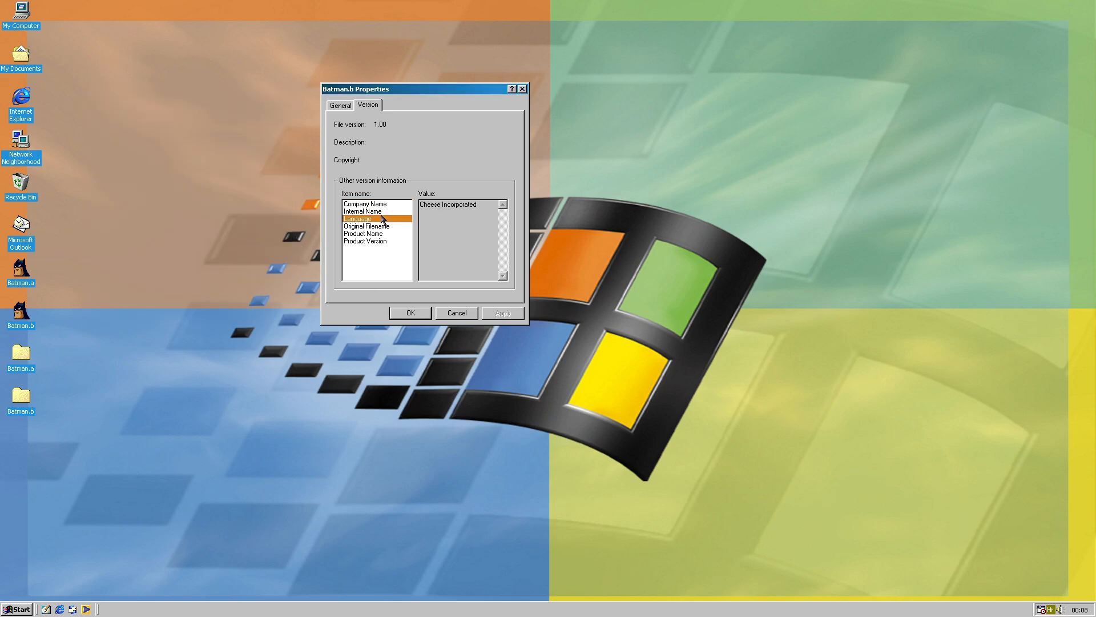
left_click(367, 225)
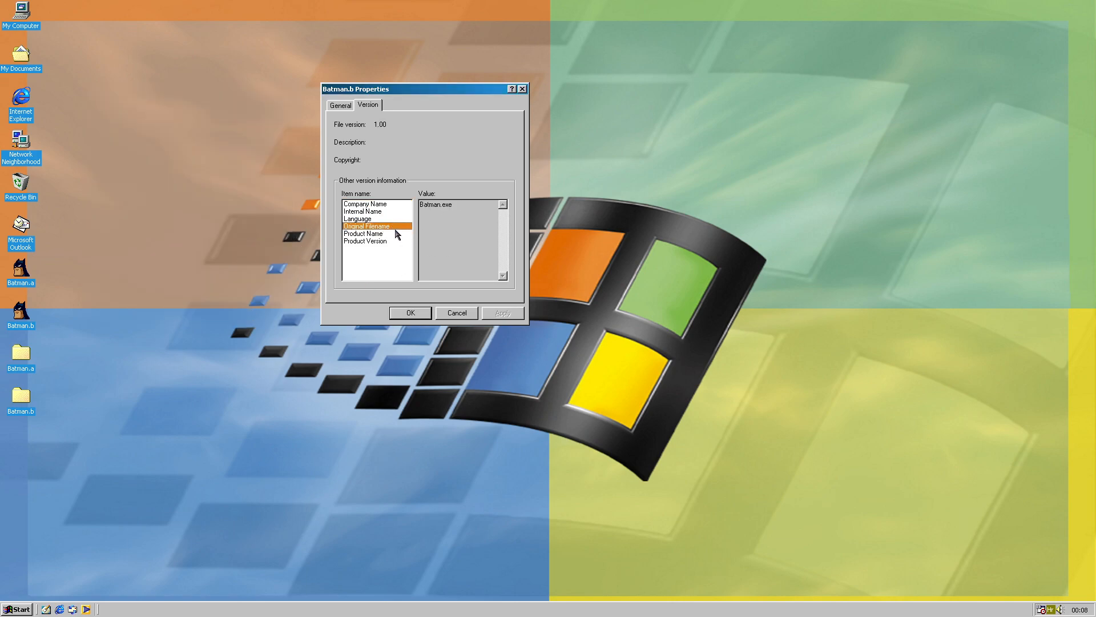
left_click(363, 234)
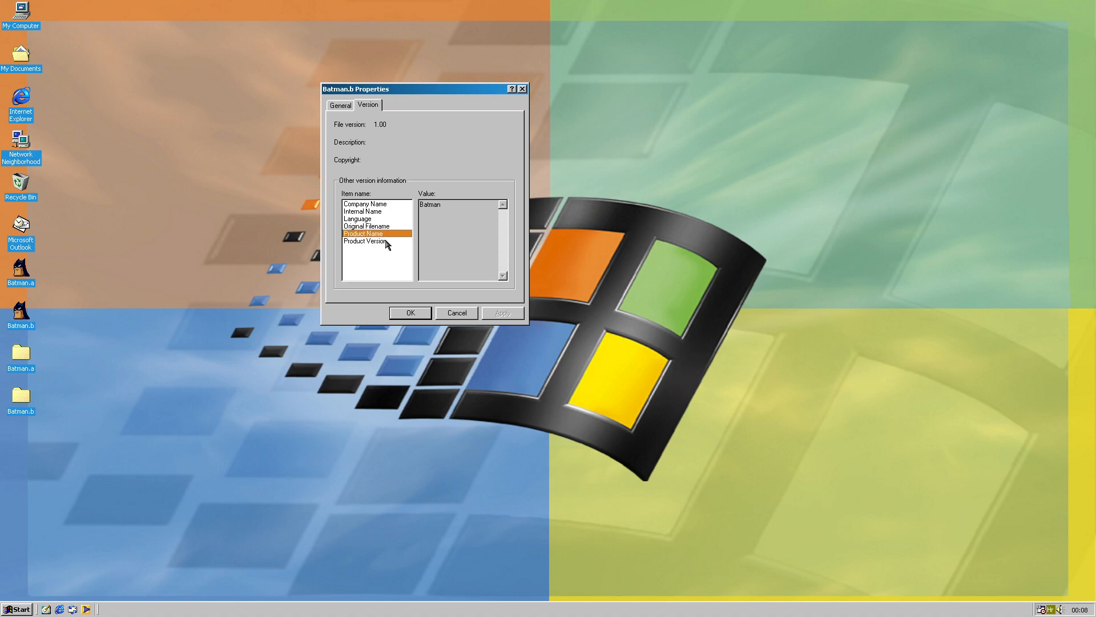
mouse_move(393, 242)
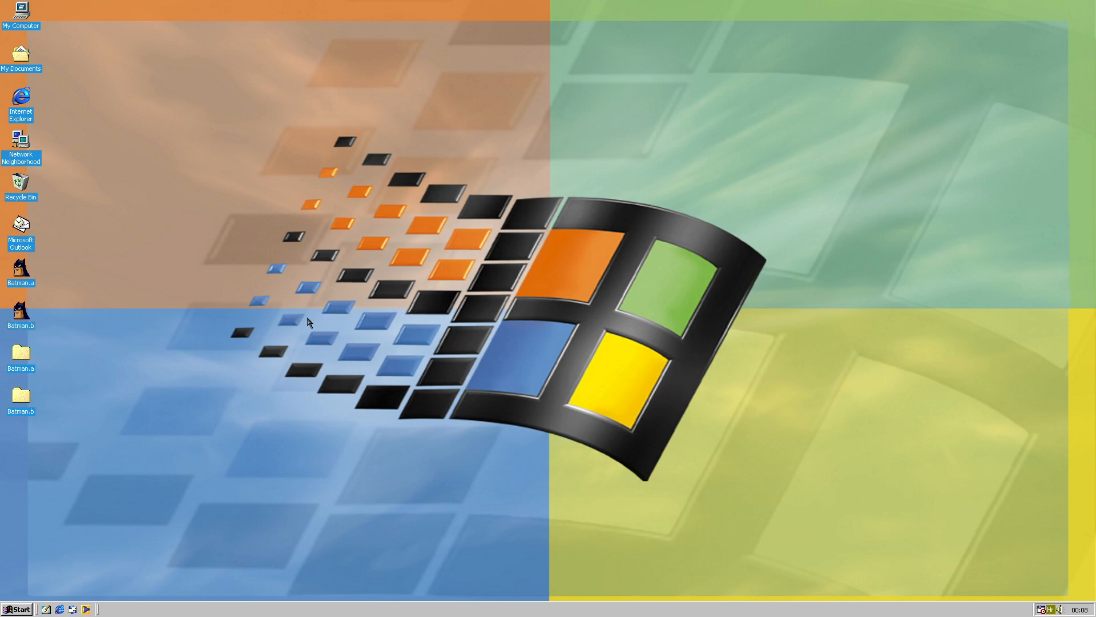
mouse_move(437, 369)
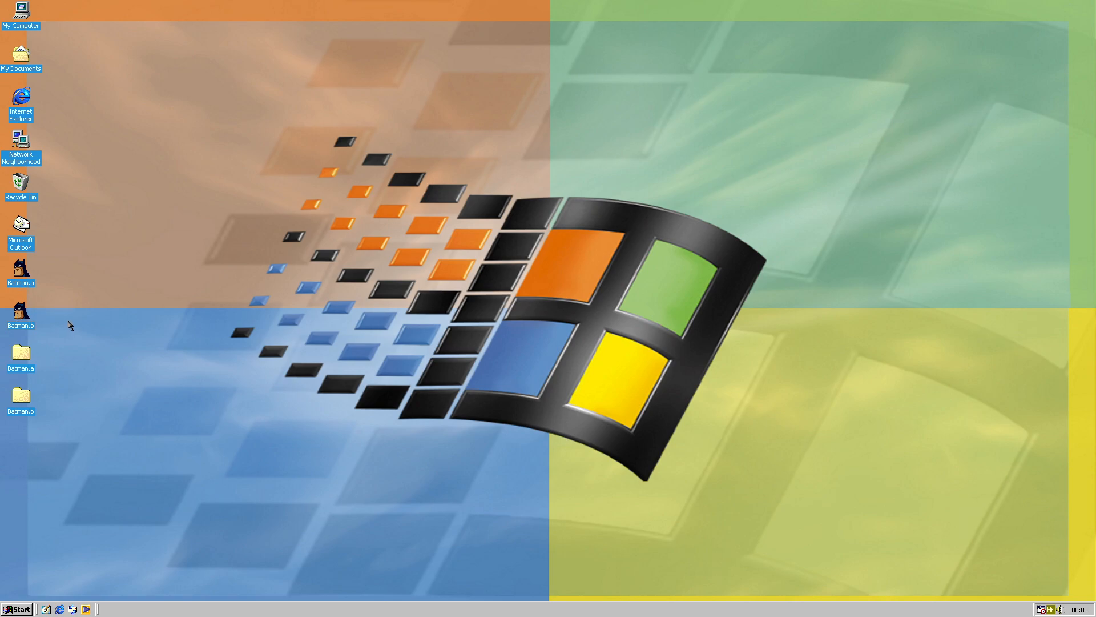
mouse_move(45, 291)
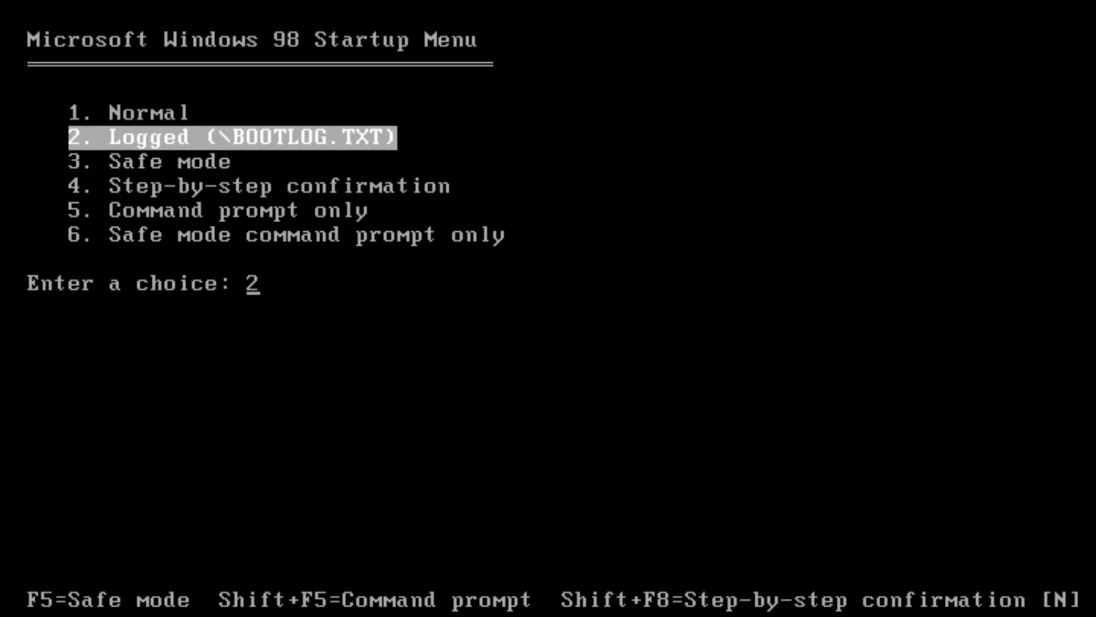
Boot with the Logged option (2), halting on 'Cannot find SYSTEM.INI'
key("Enter")
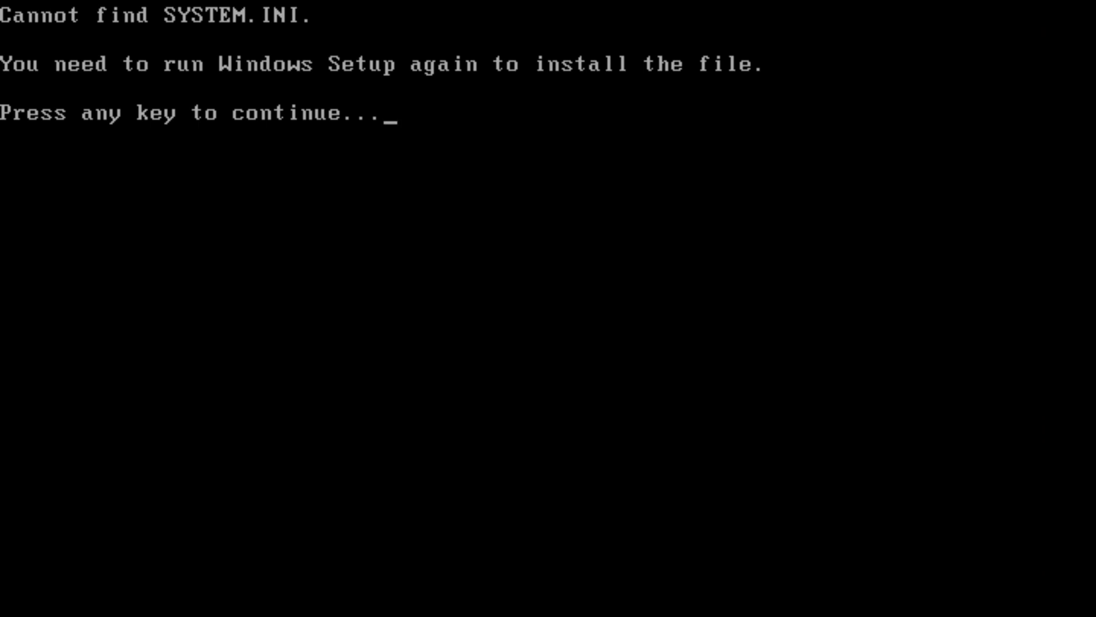